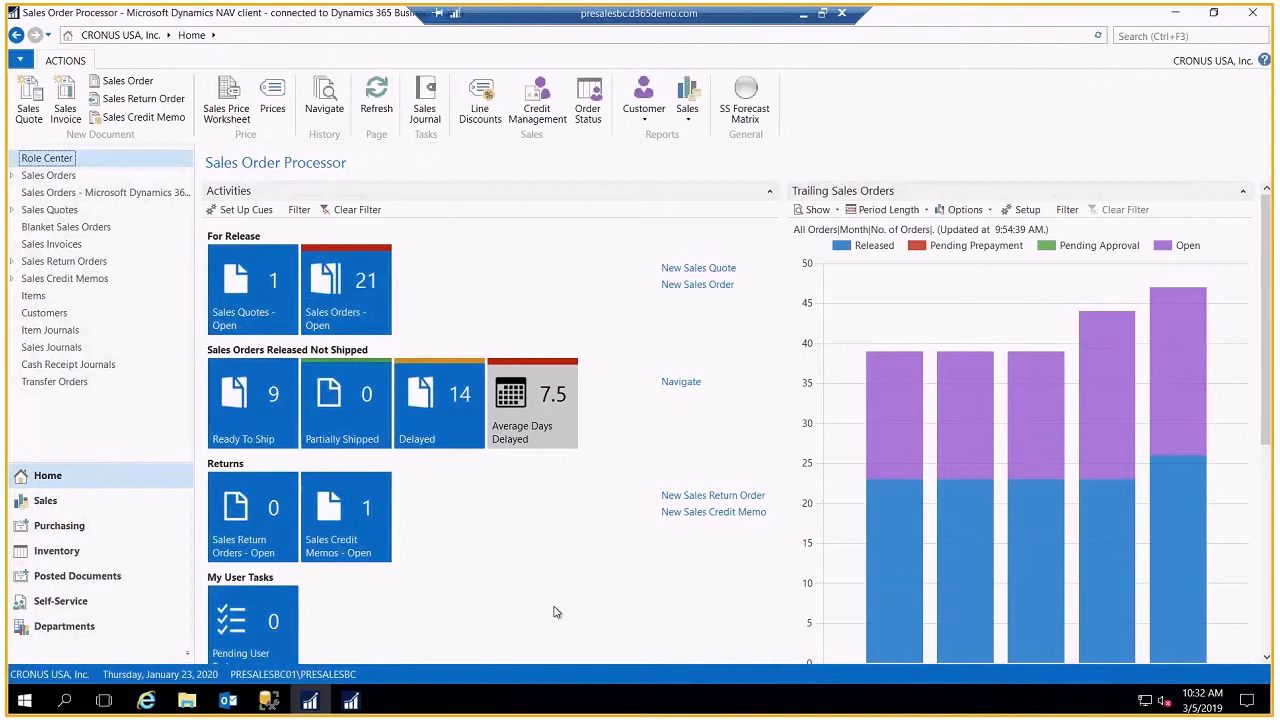
mouse_move(576, 578)
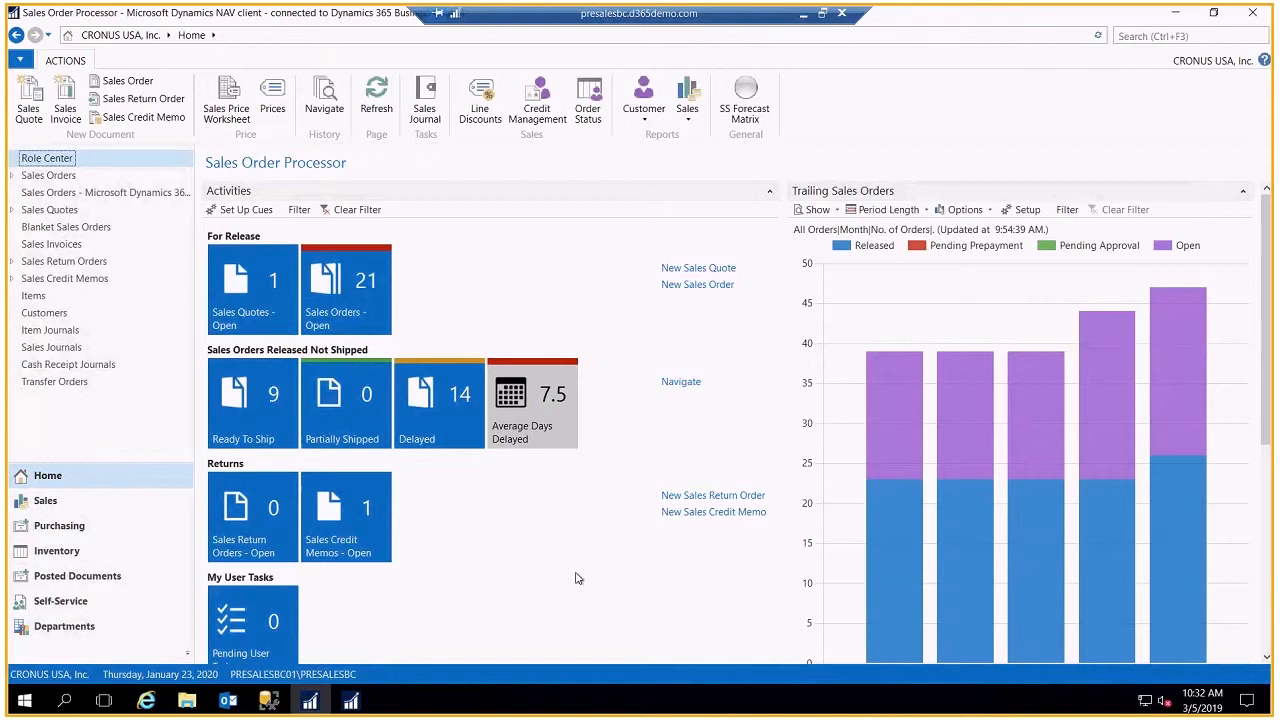
mouse_move(148, 218)
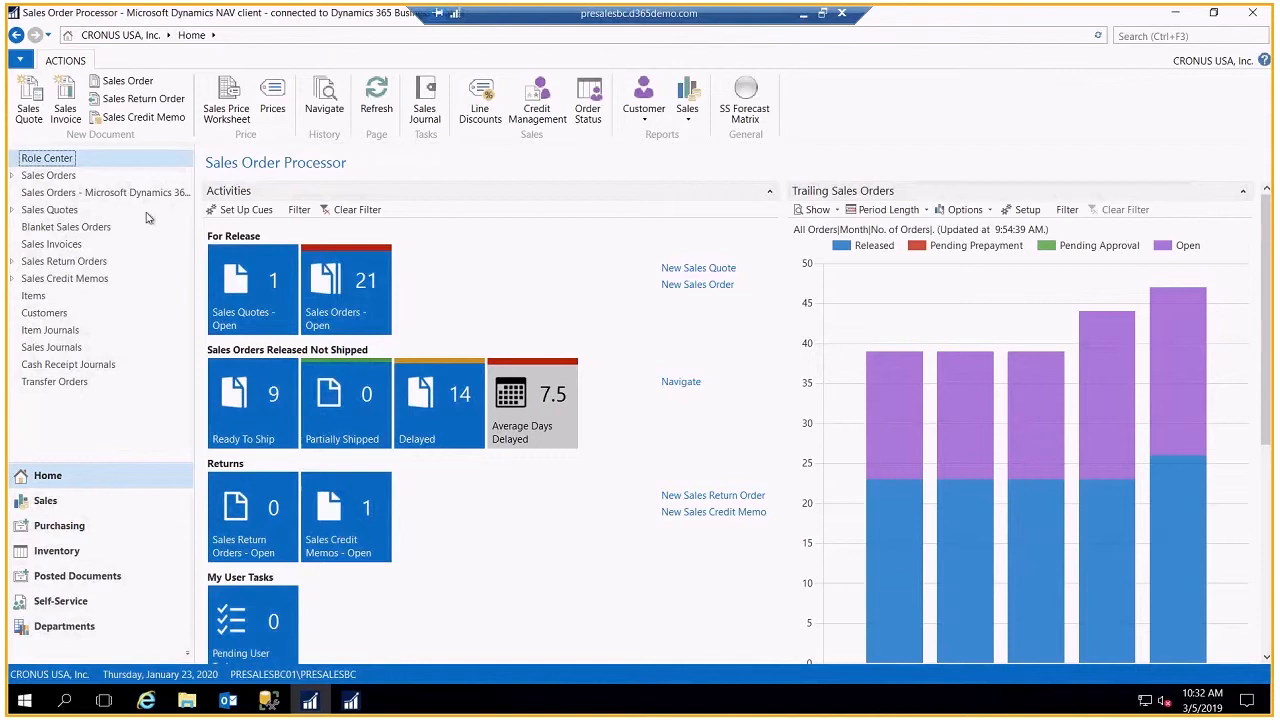
mouse_move(52, 214)
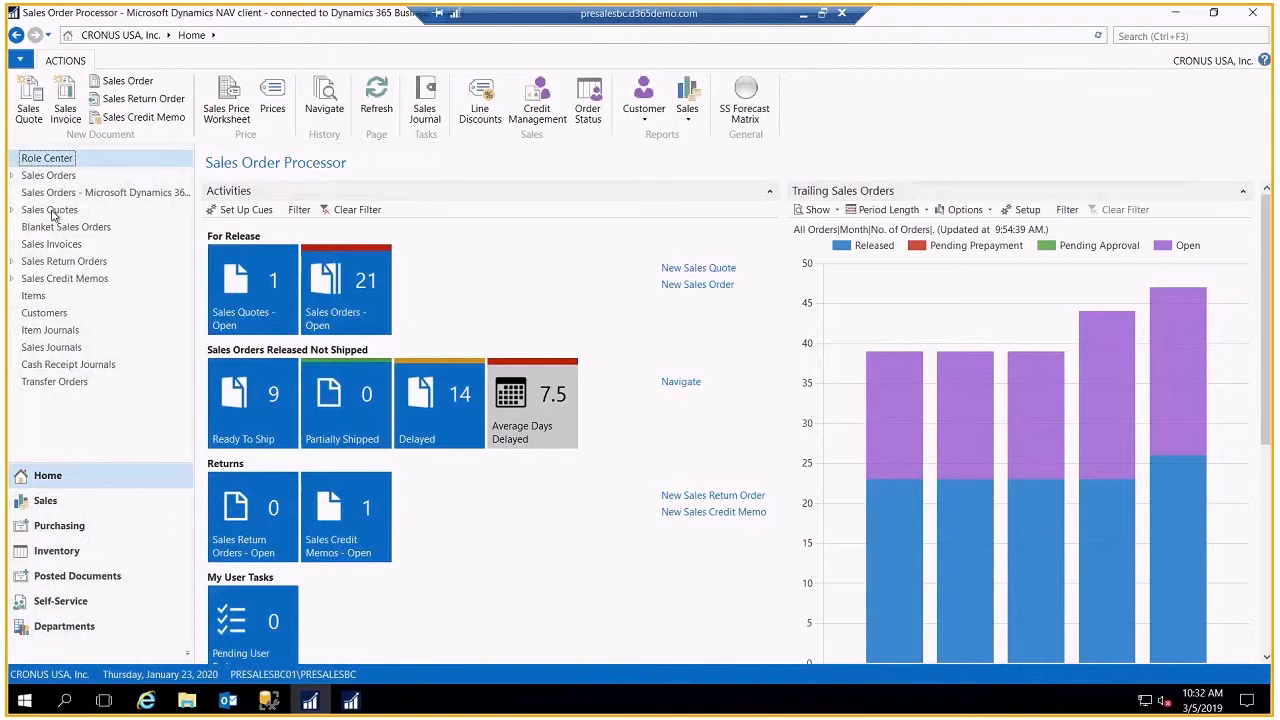
mouse_move(42, 304)
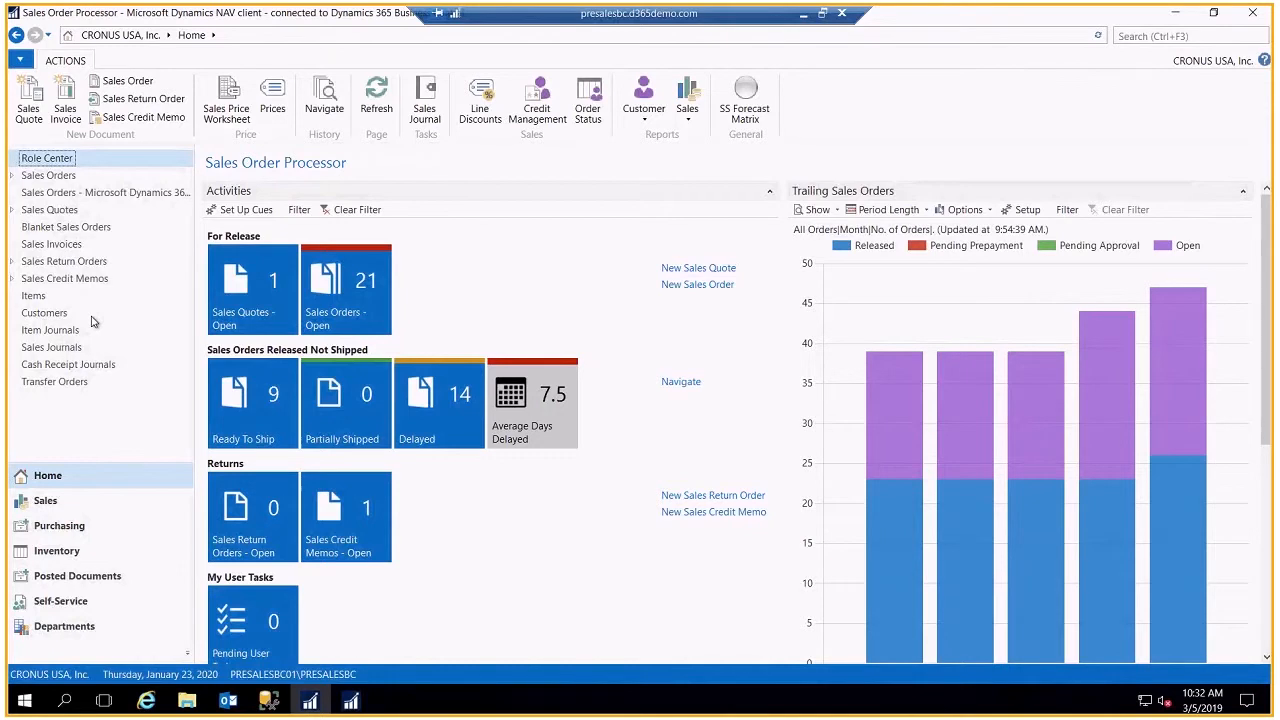
mouse_move(120, 338)
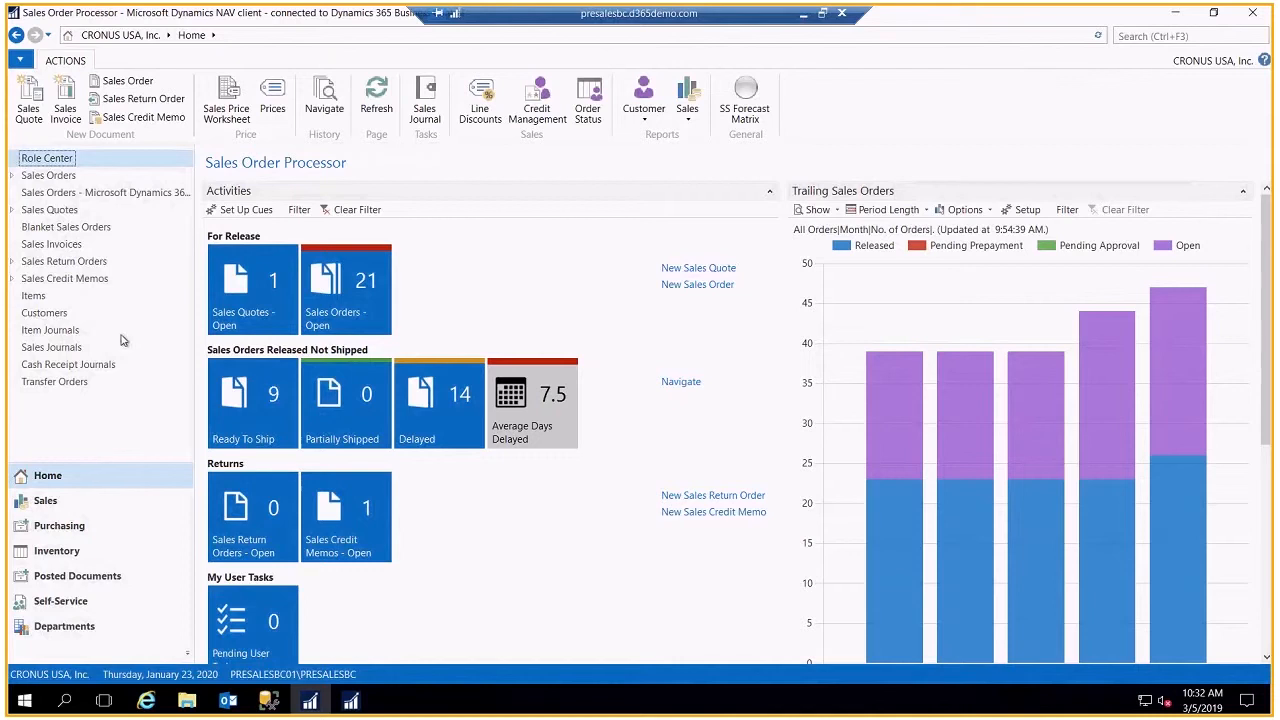
mouse_move(96, 560)
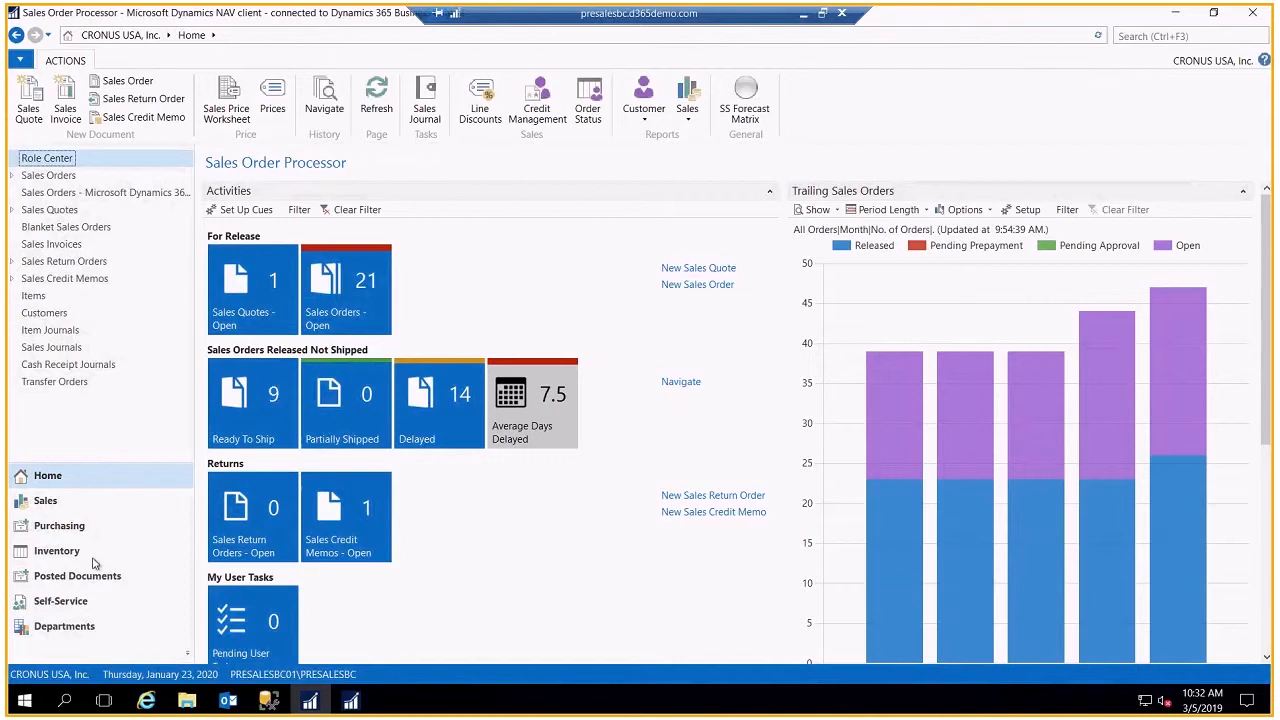
mouse_move(110, 648)
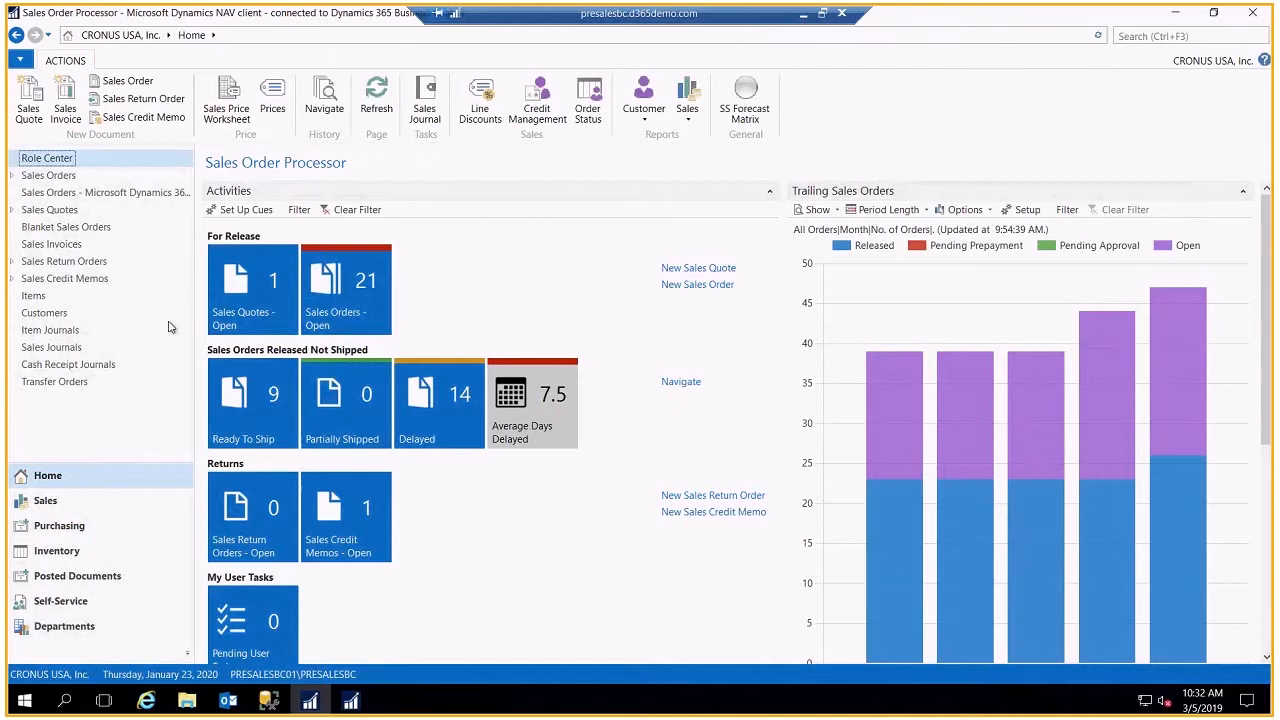
mouse_move(252, 296)
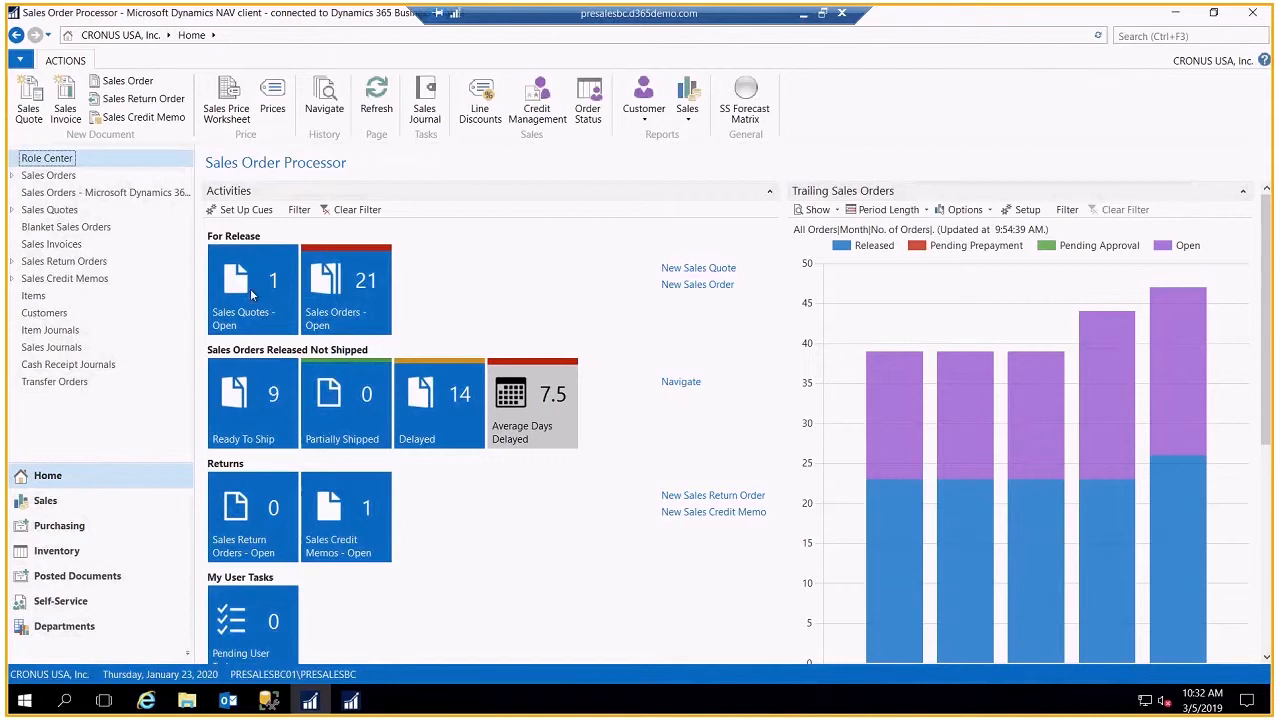
mouse_move(434, 262)
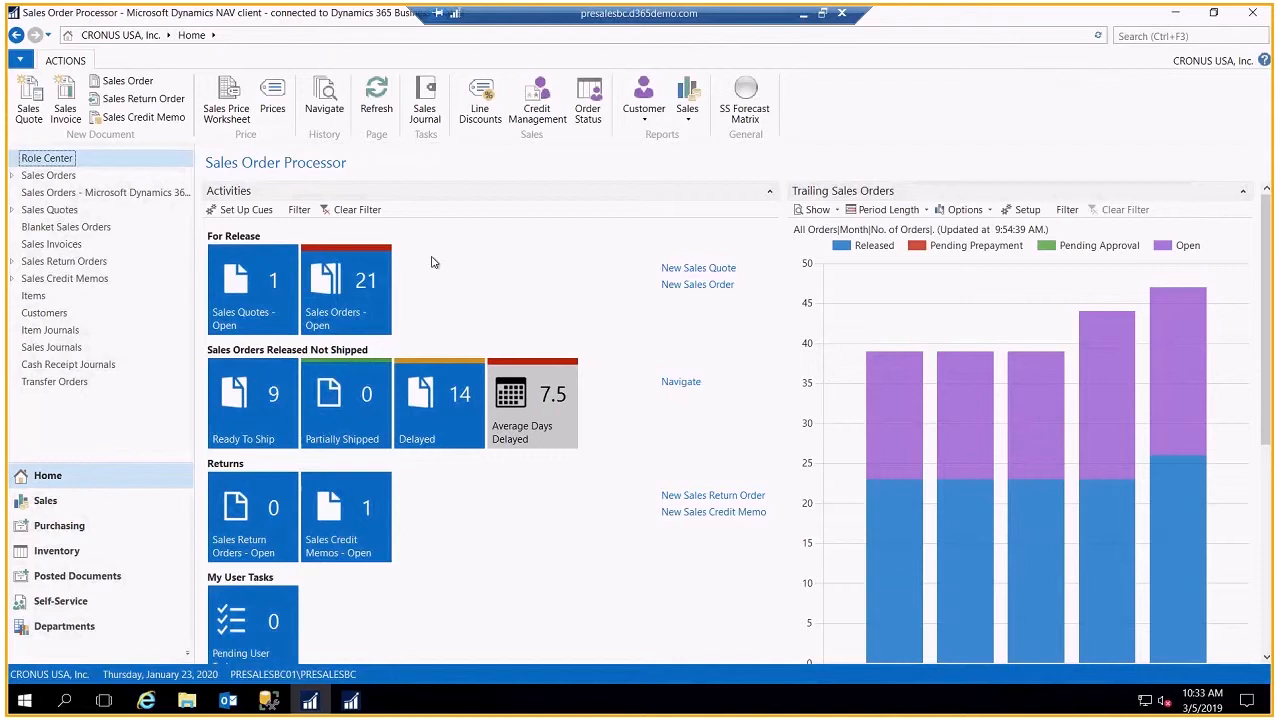
mouse_move(416, 272)
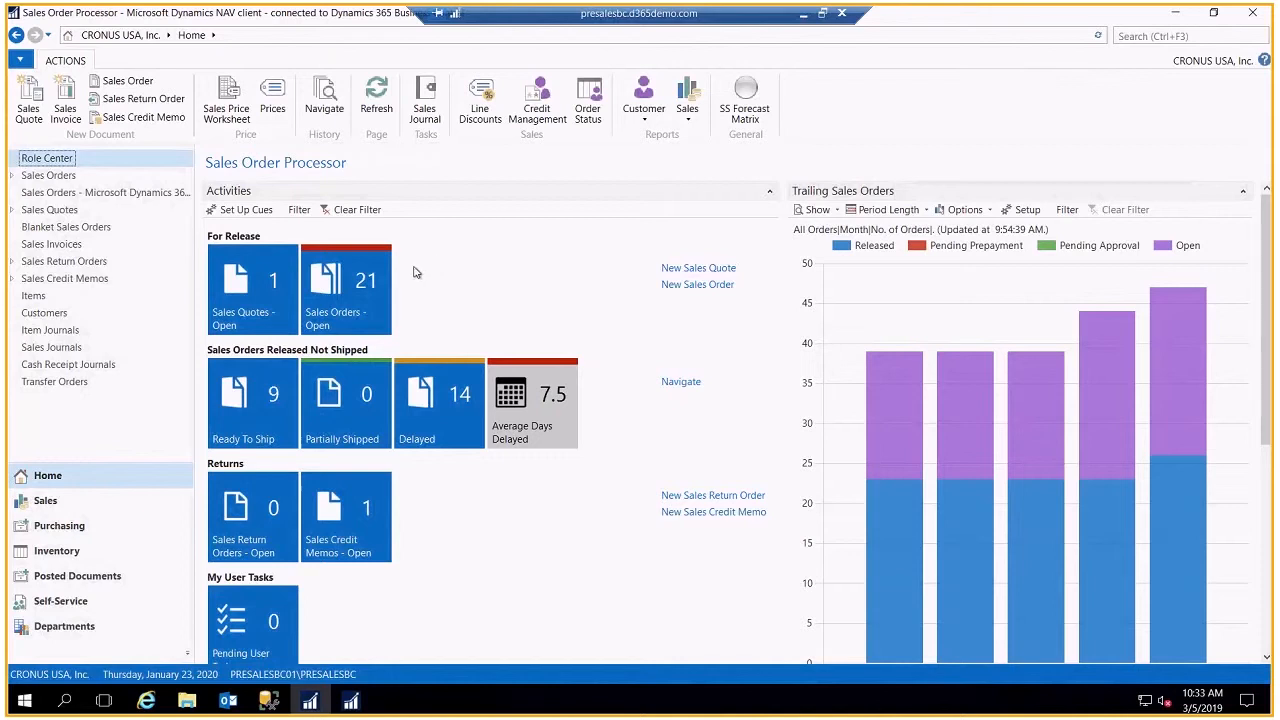
mouse_move(260, 424)
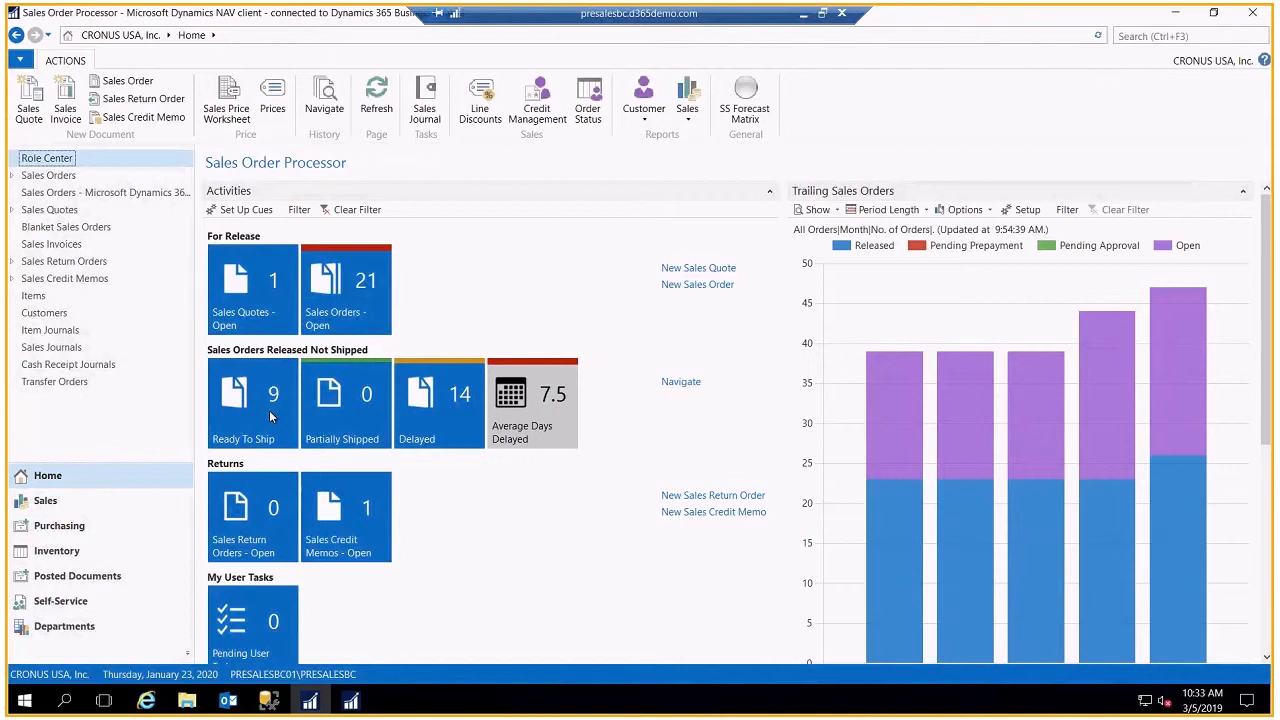
mouse_move(472, 430)
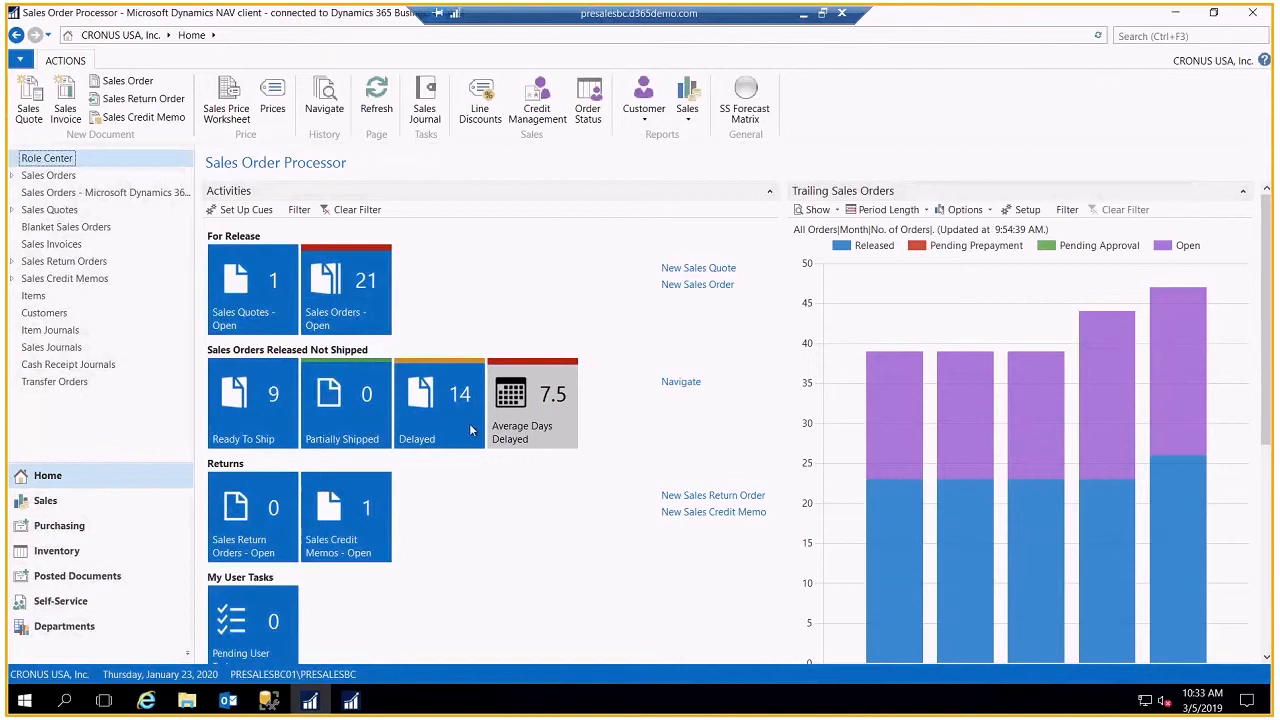
mouse_move(462, 426)
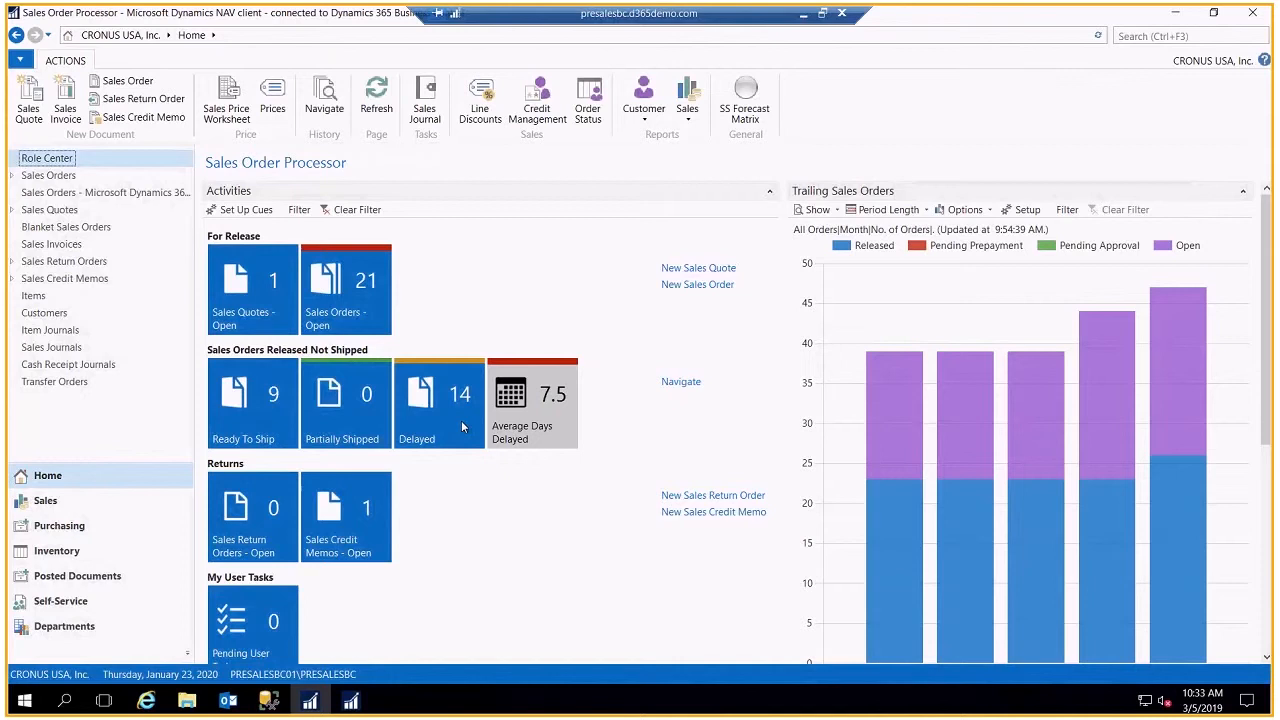
Step: Expand Sales Orders in the navigation pane to show views like Ready To Ship and Delayed
left_click(440, 404)
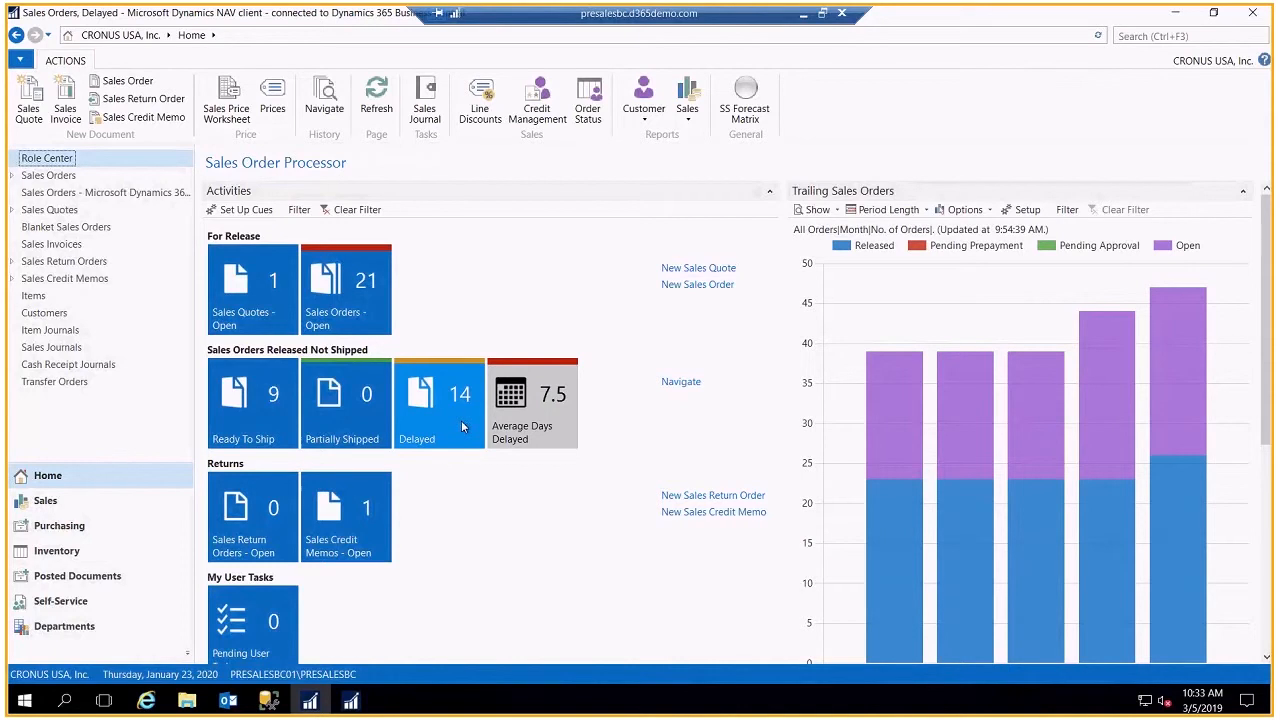
left_click(440, 402)
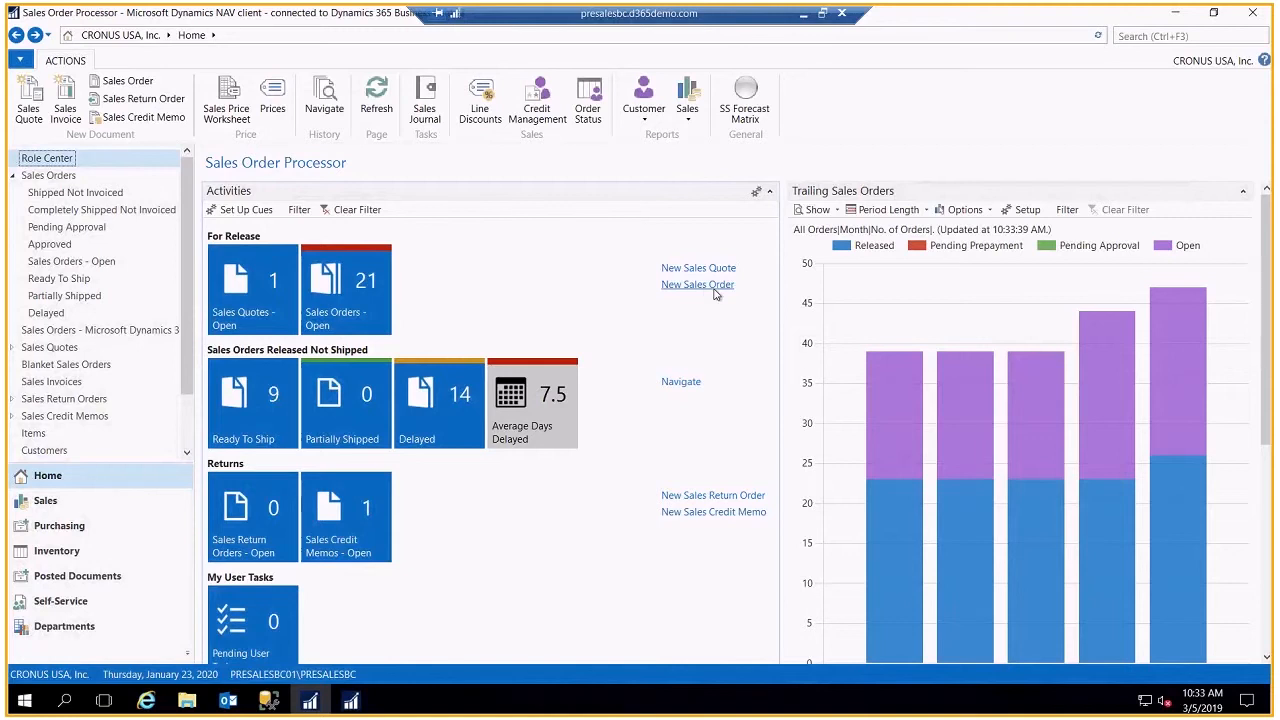
mouse_move(872, 318)
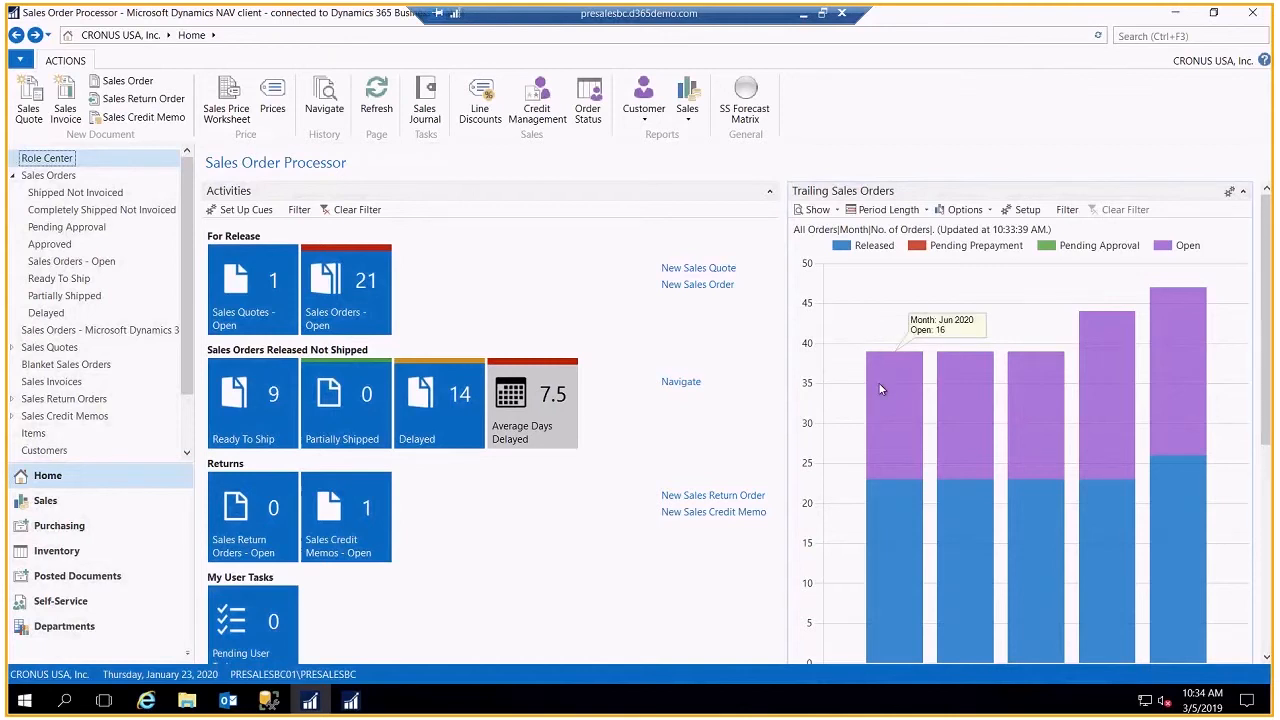
mouse_move(884, 508)
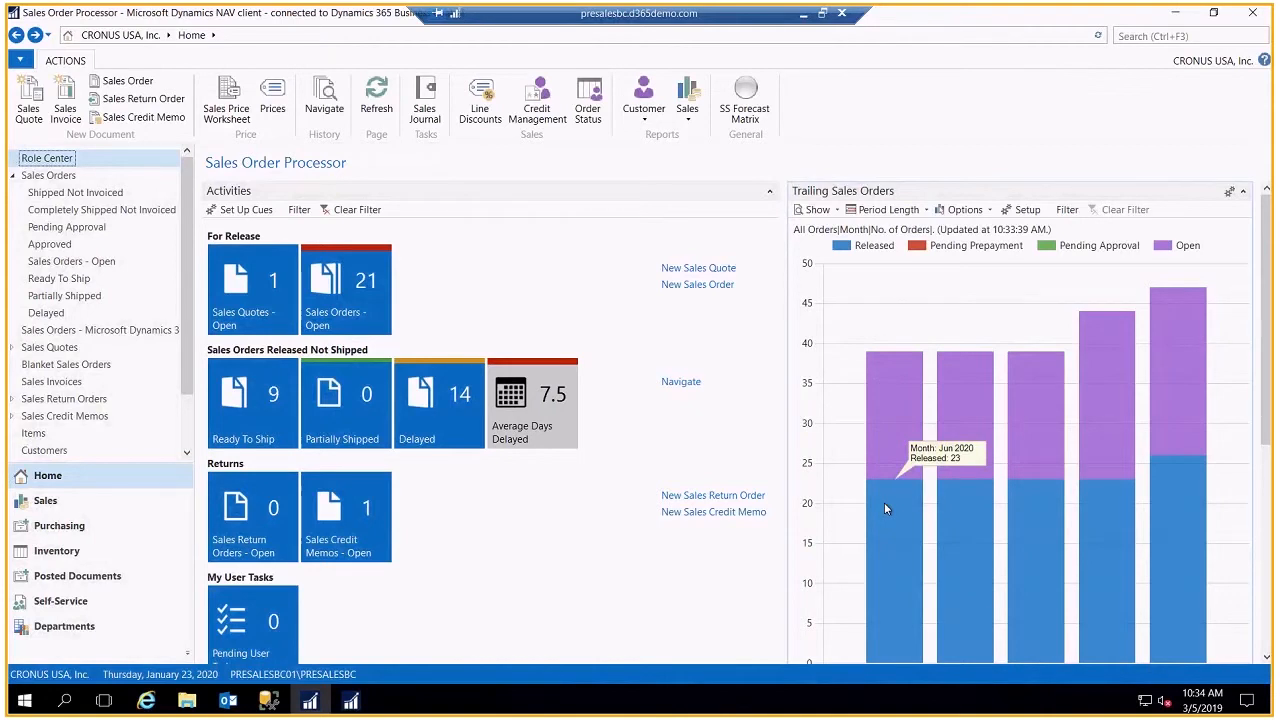
mouse_move(980, 268)
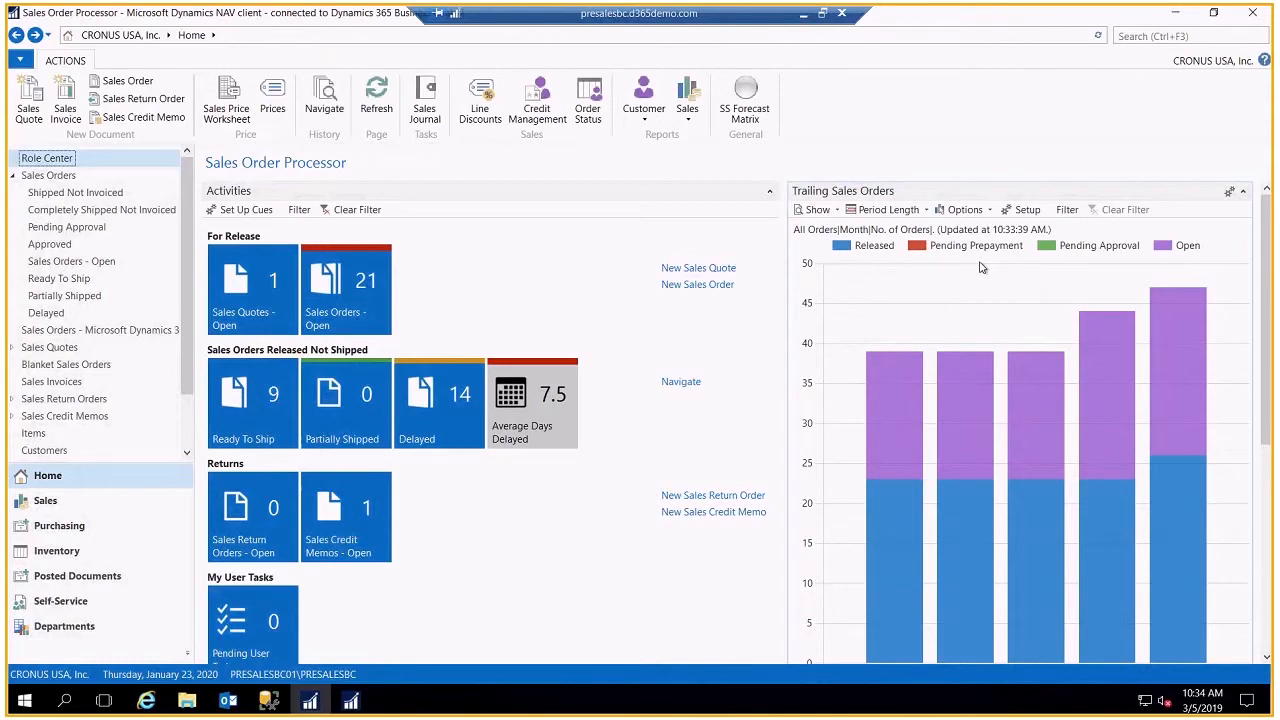
mouse_move(1092, 268)
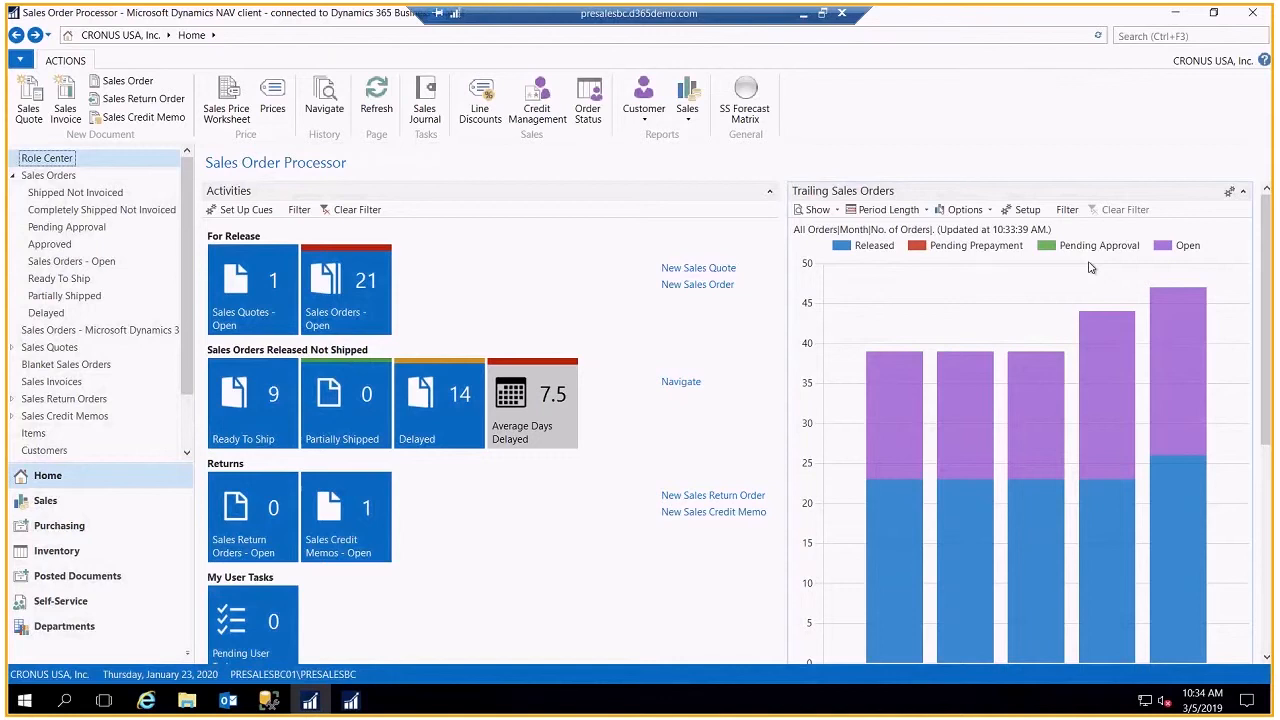
mouse_move(1244, 292)
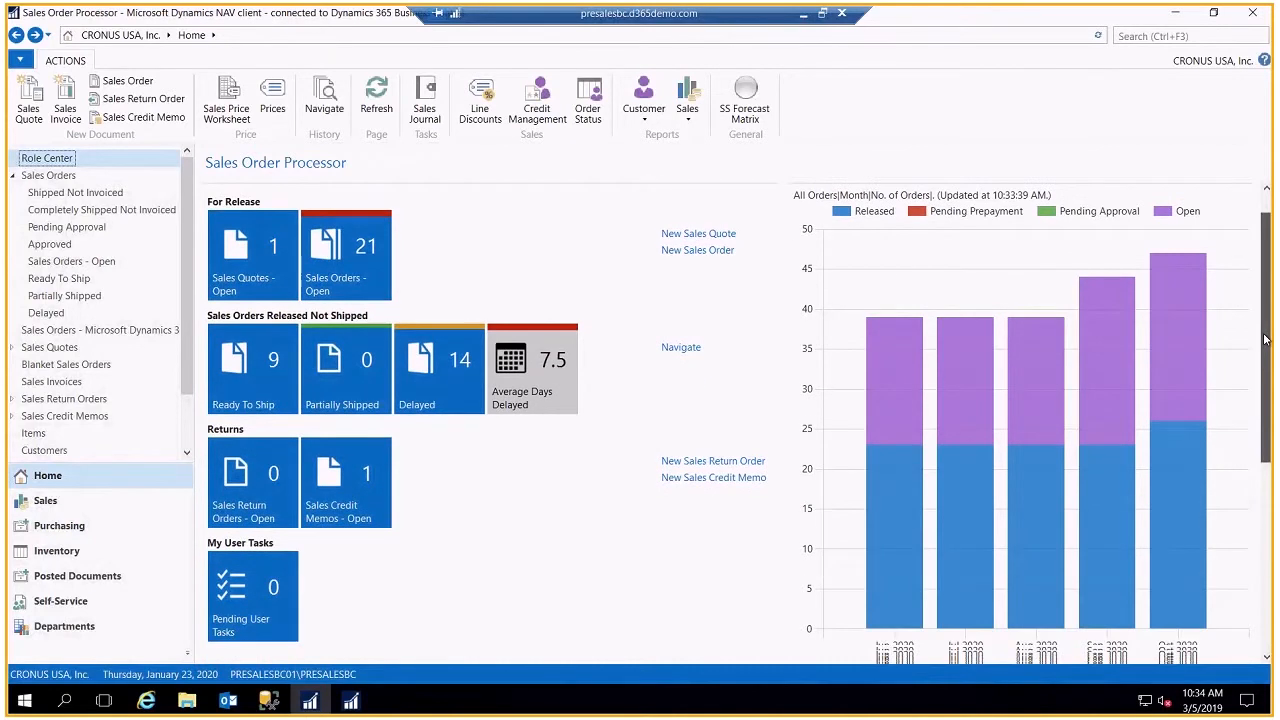
Step: Scroll the role center down to the Report Inbox, My Notifications and Power BI Reports parts
scroll("down", 3)
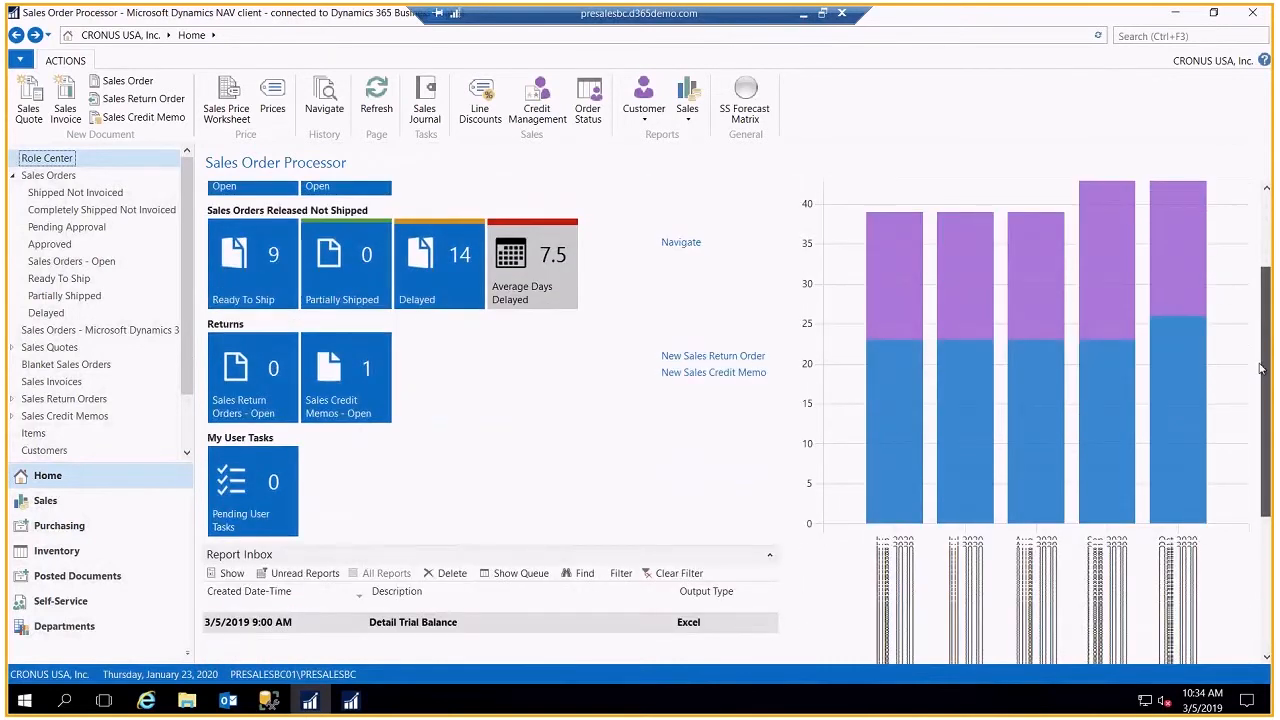
scroll("down", 3)
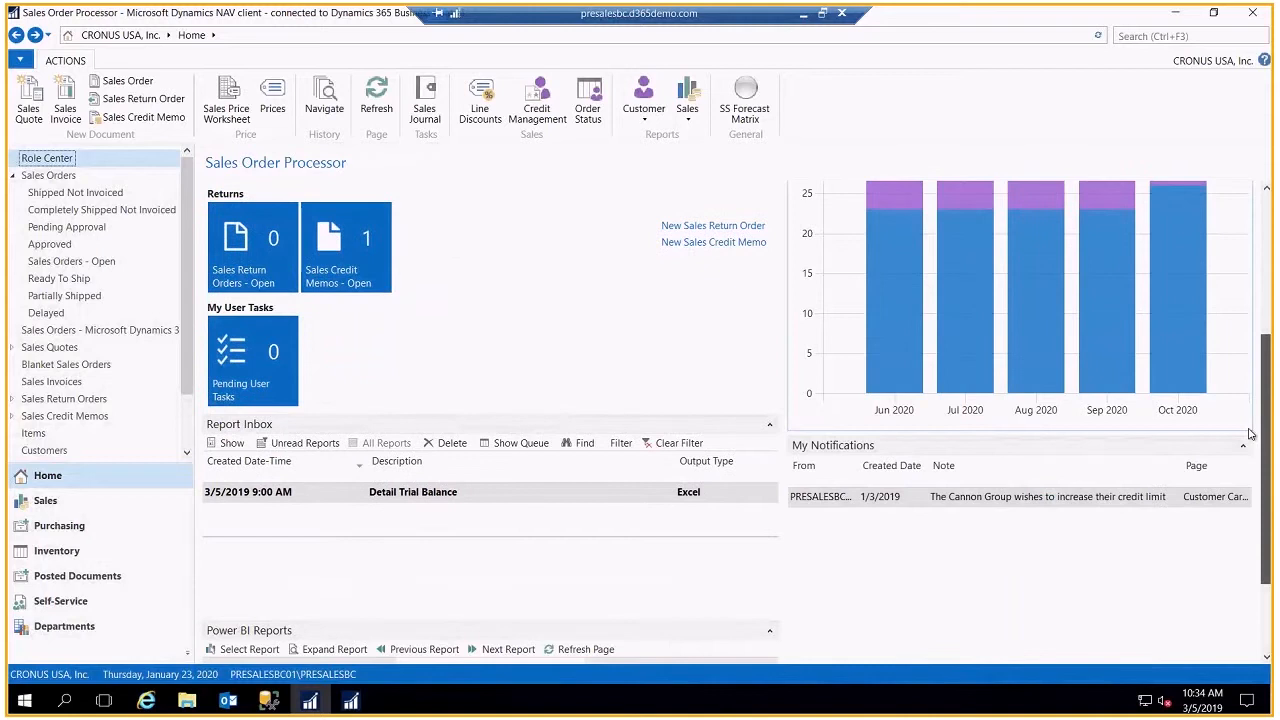
scroll("down", 3)
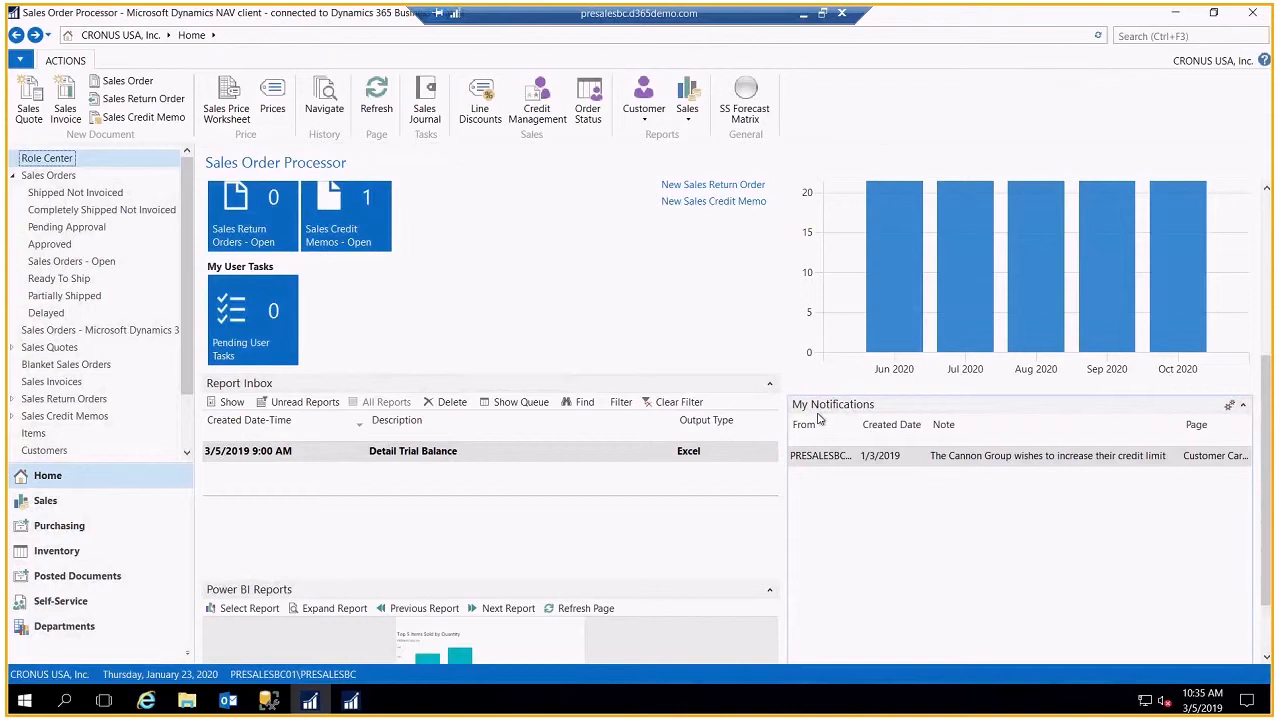
mouse_move(820, 456)
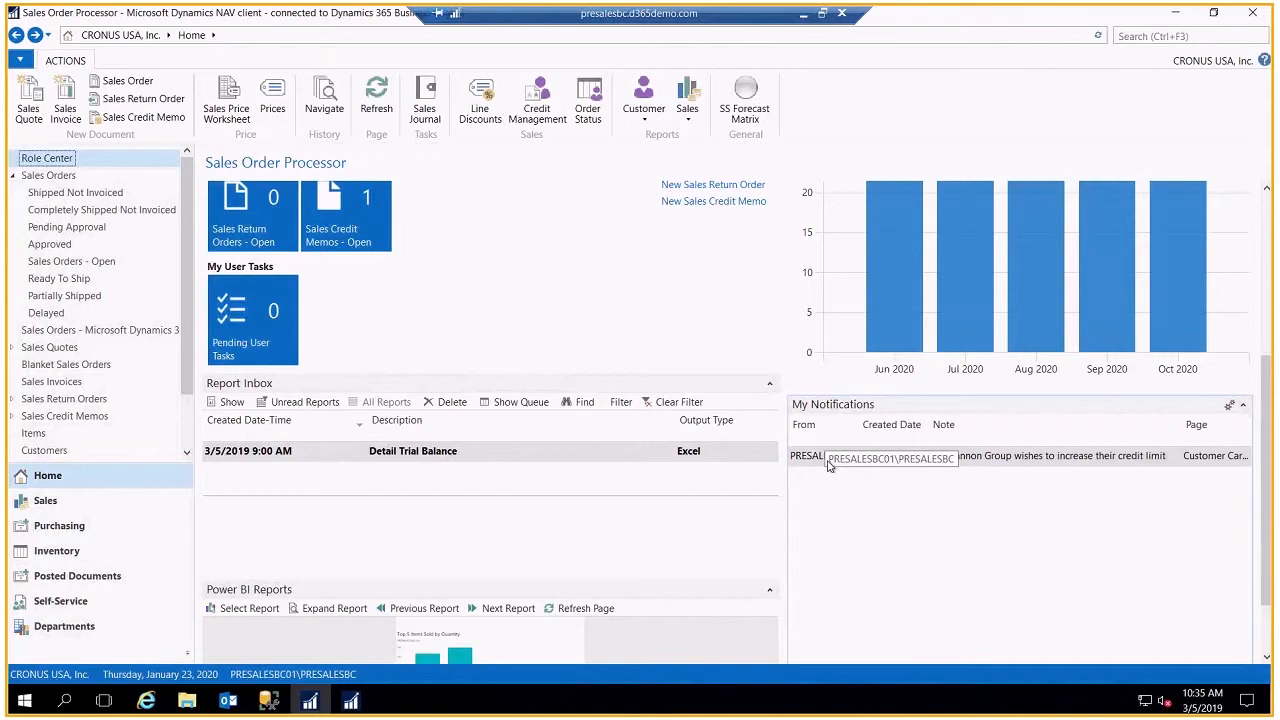
mouse_move(822, 464)
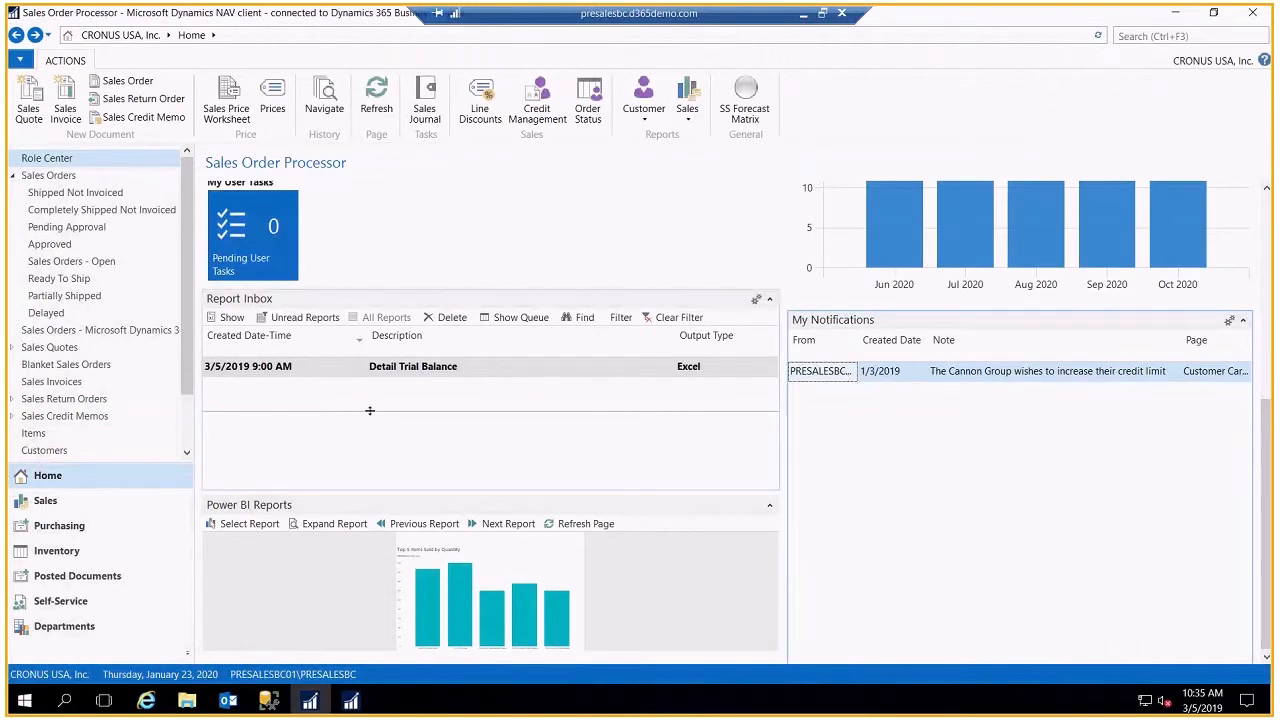
mouse_move(264, 394)
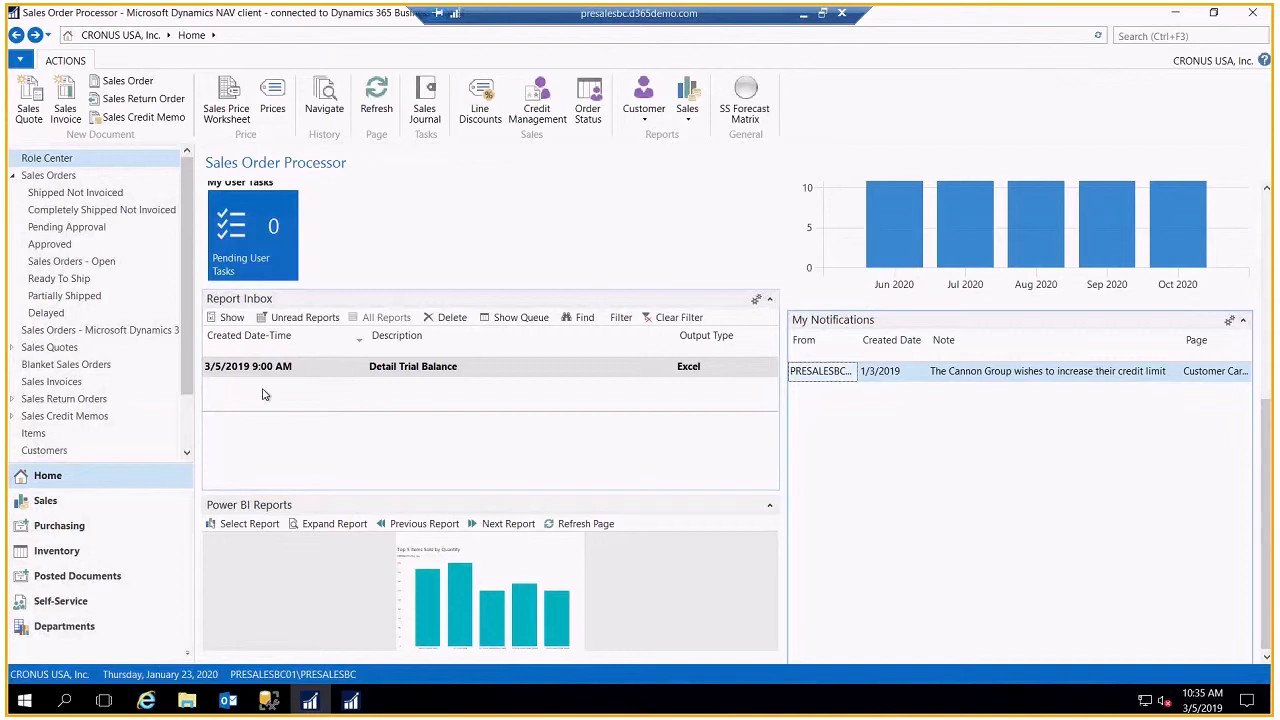
mouse_move(254, 454)
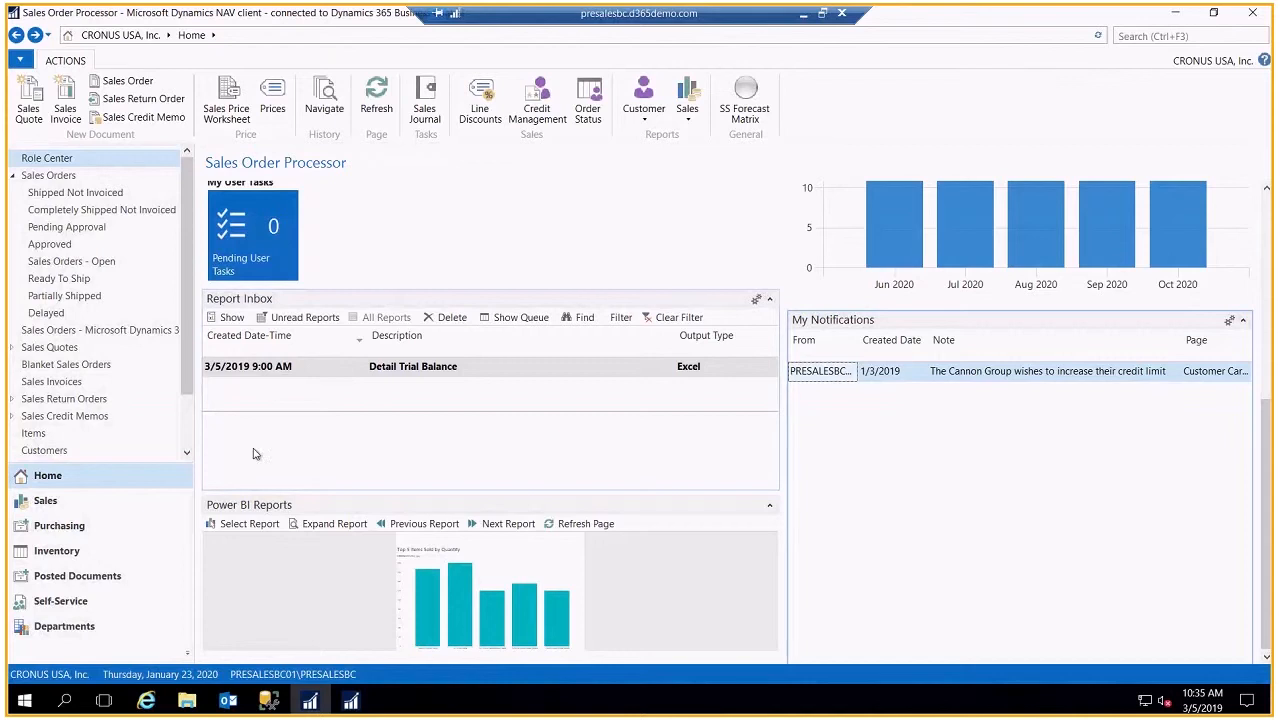
mouse_move(696, 386)
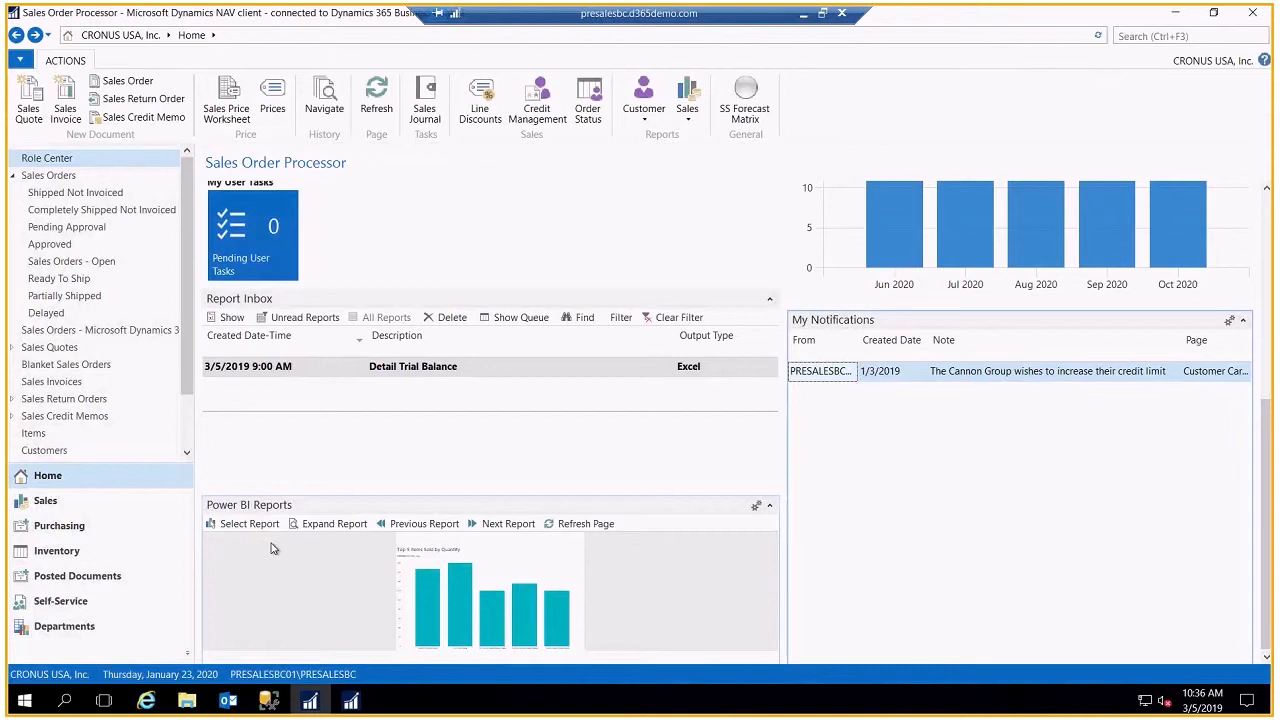
mouse_move(248, 524)
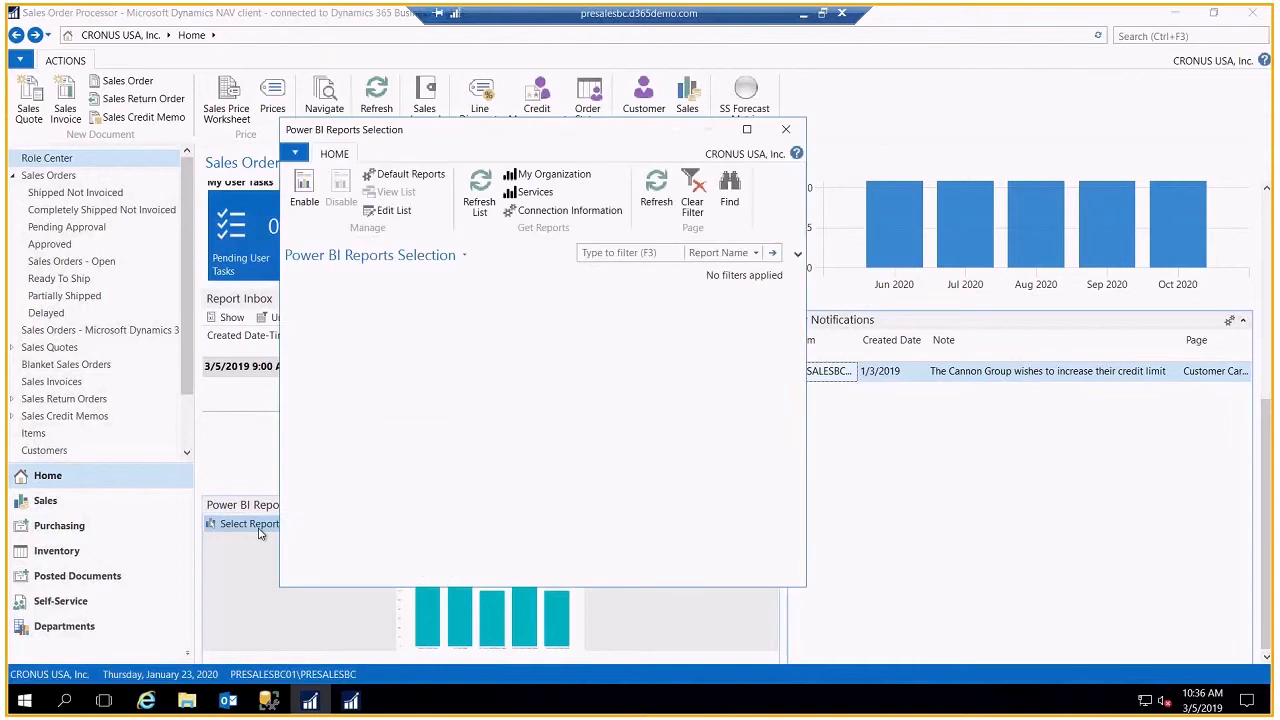
Step: Review the Power BI report list and confirm the selection with OK
left_click(248, 524)
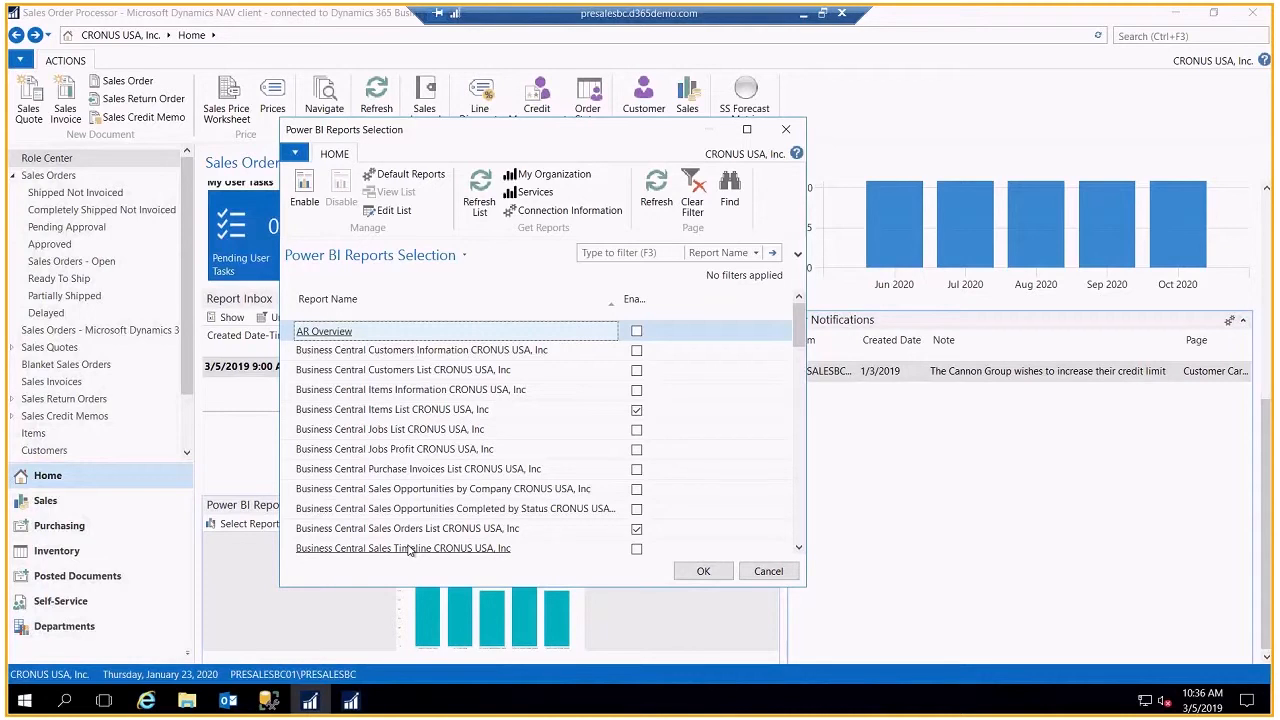
mouse_move(684, 570)
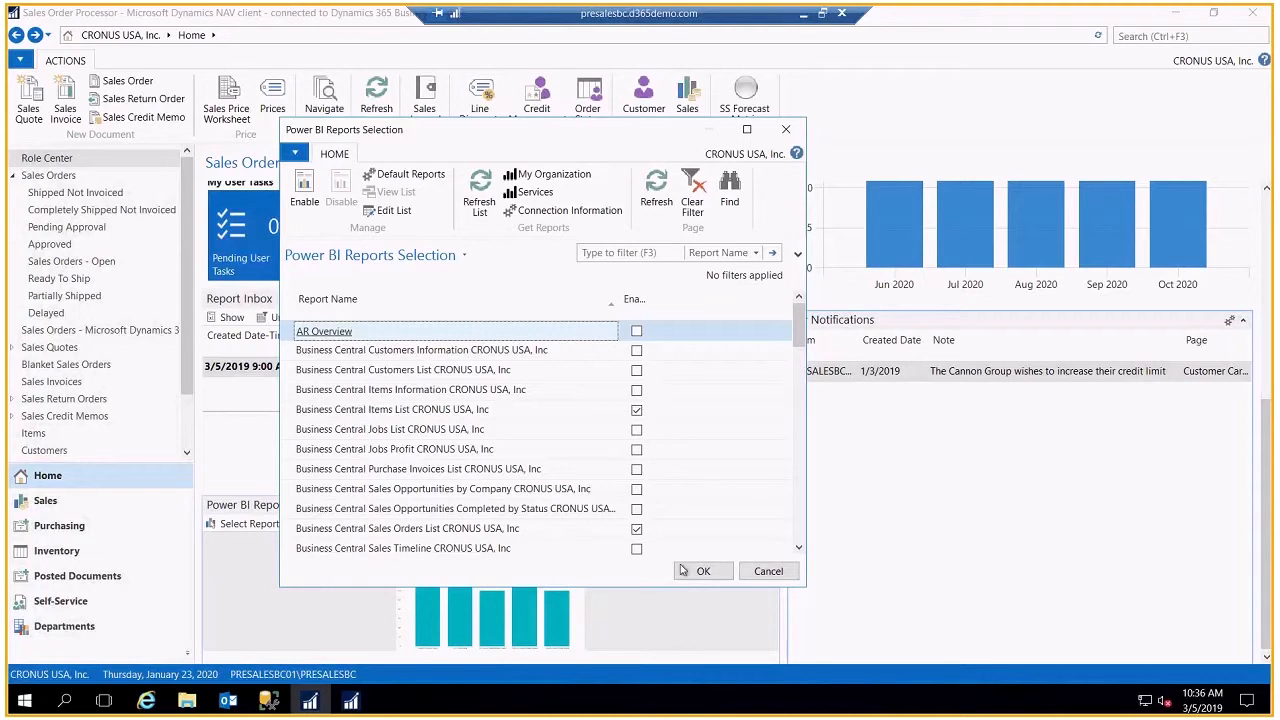
left_click(704, 570)
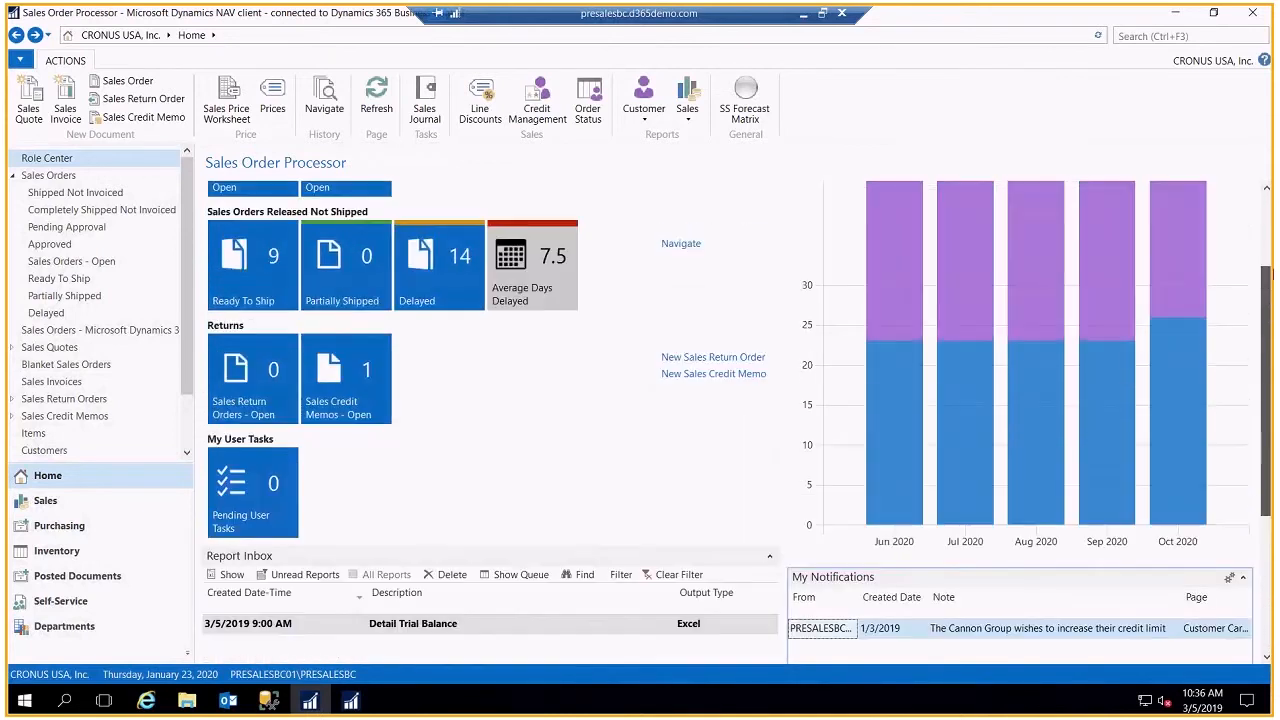
Step: Refresh the role center, then bring up the top-left application menu
left_click(376, 96)
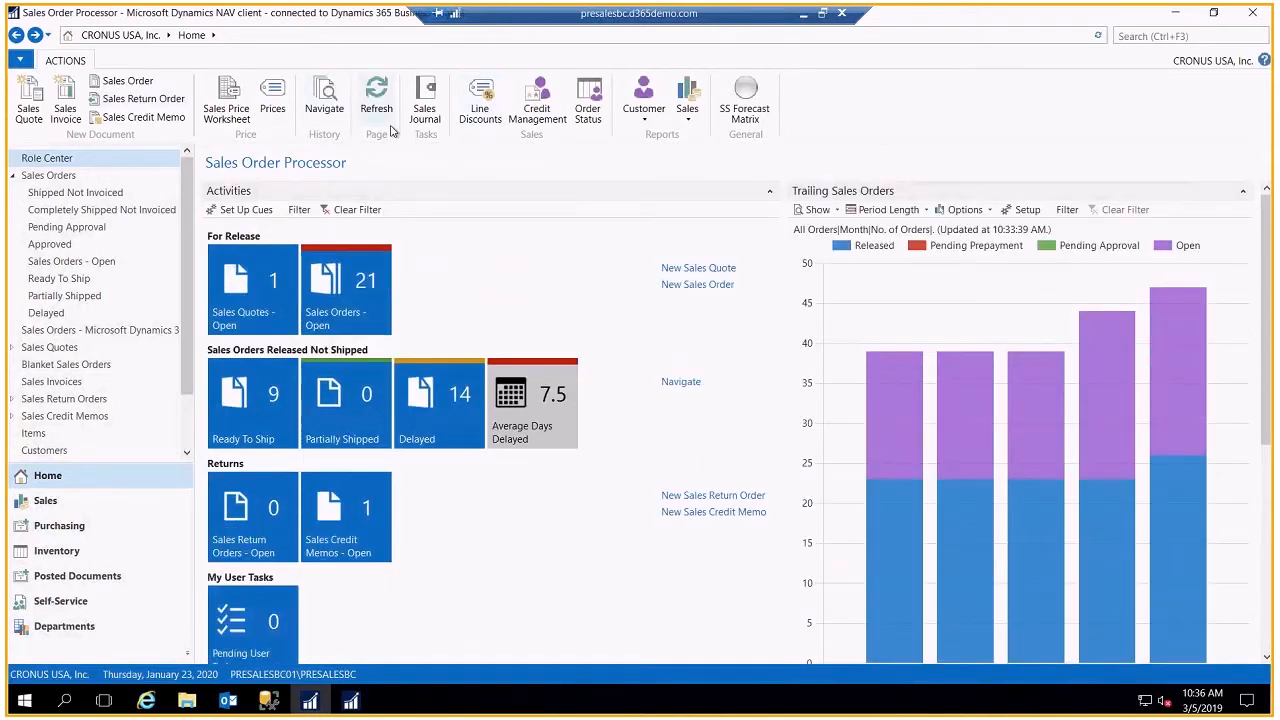
mouse_move(376, 100)
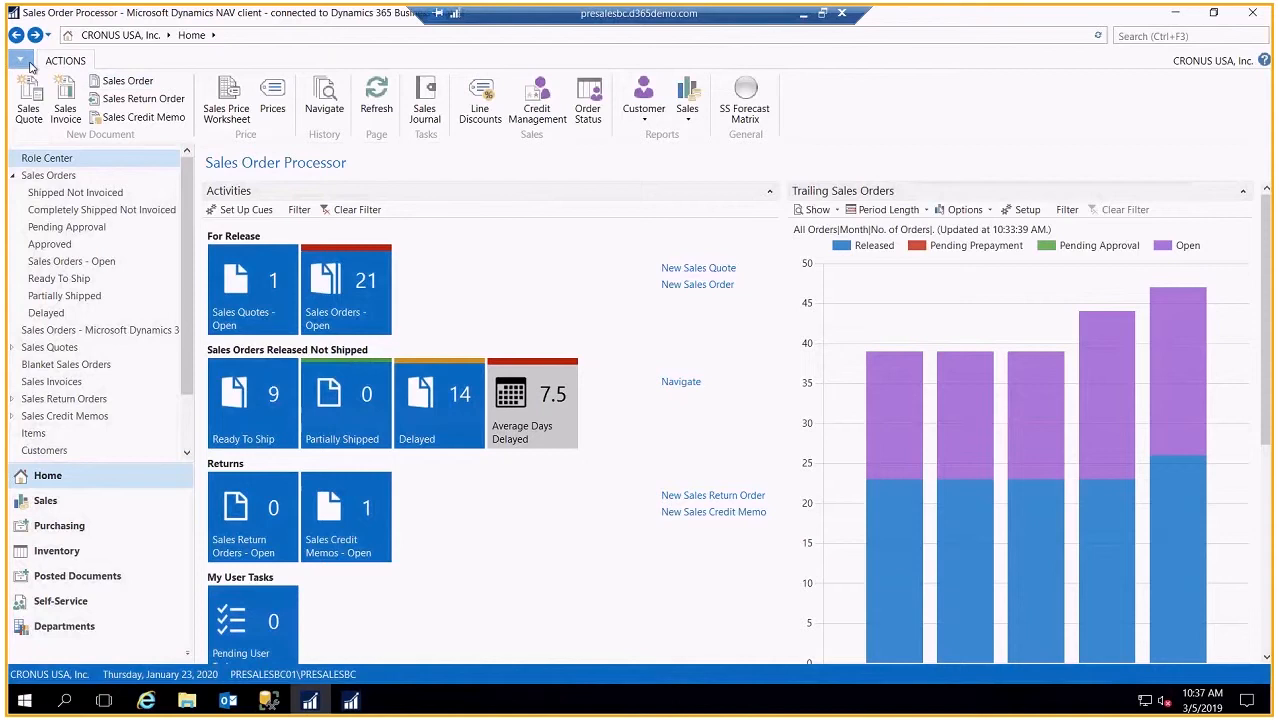
left_click(20, 60)
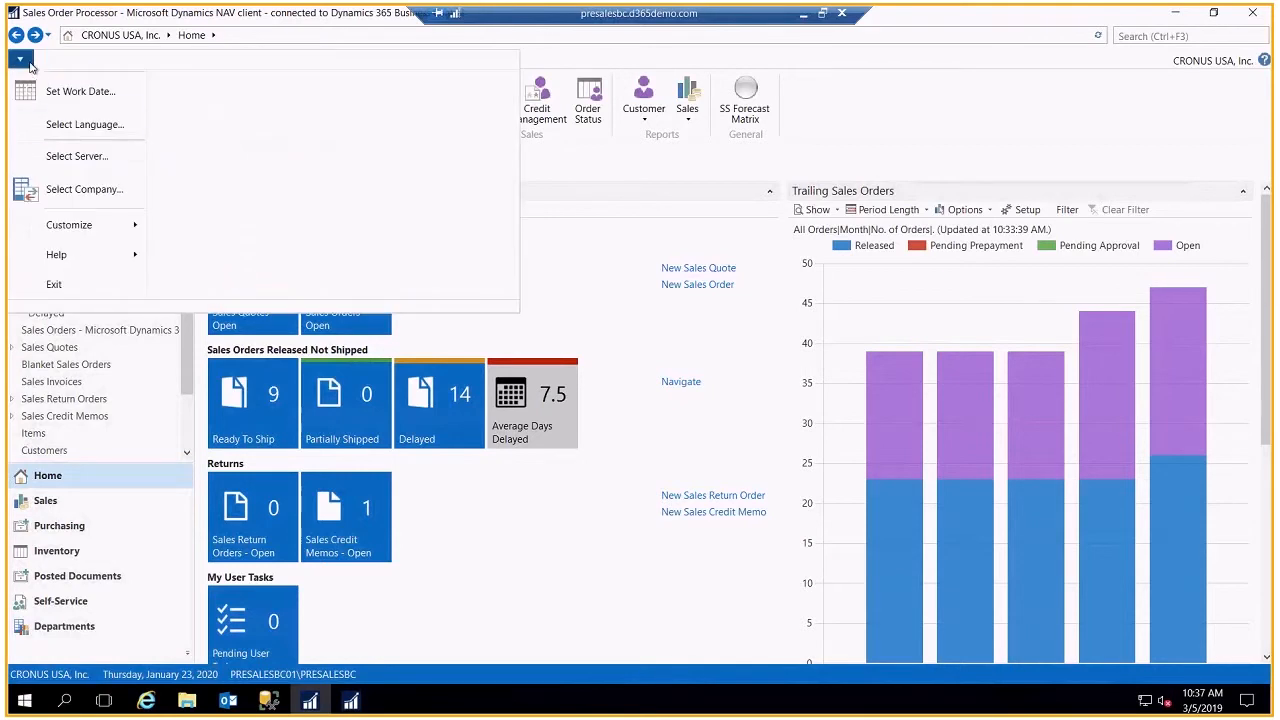
mouse_move(84, 124)
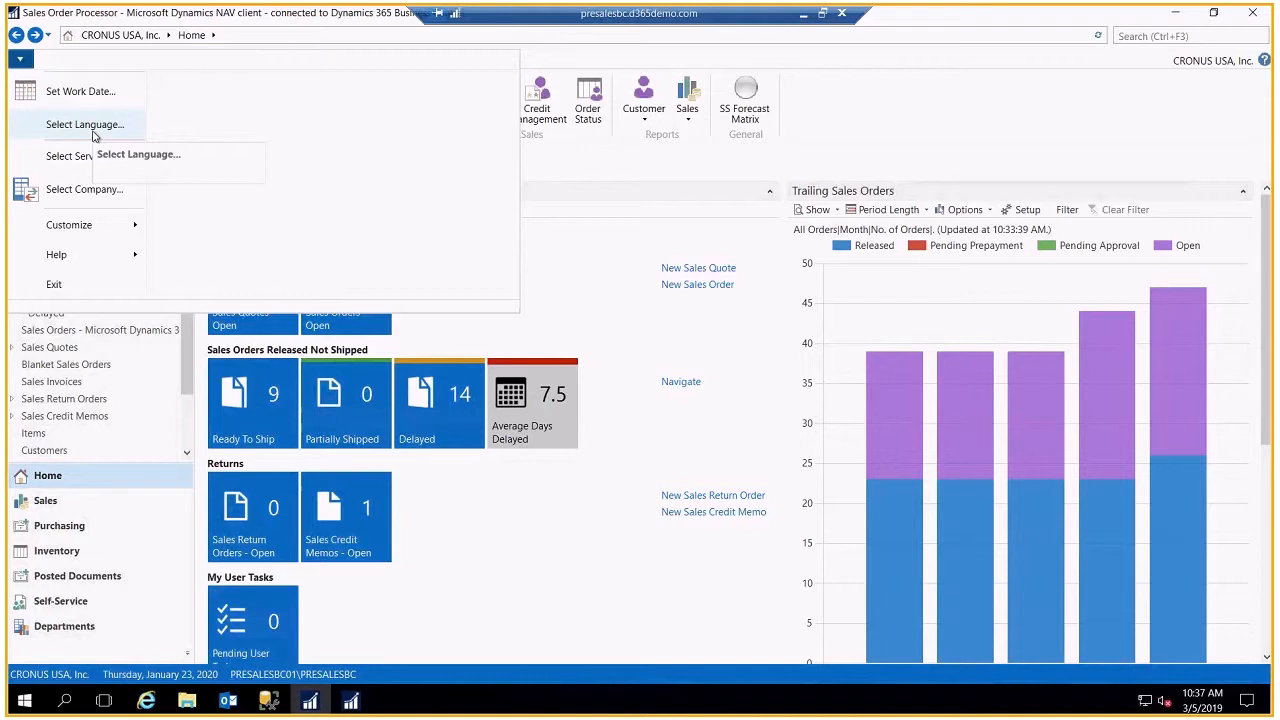
mouse_move(84, 188)
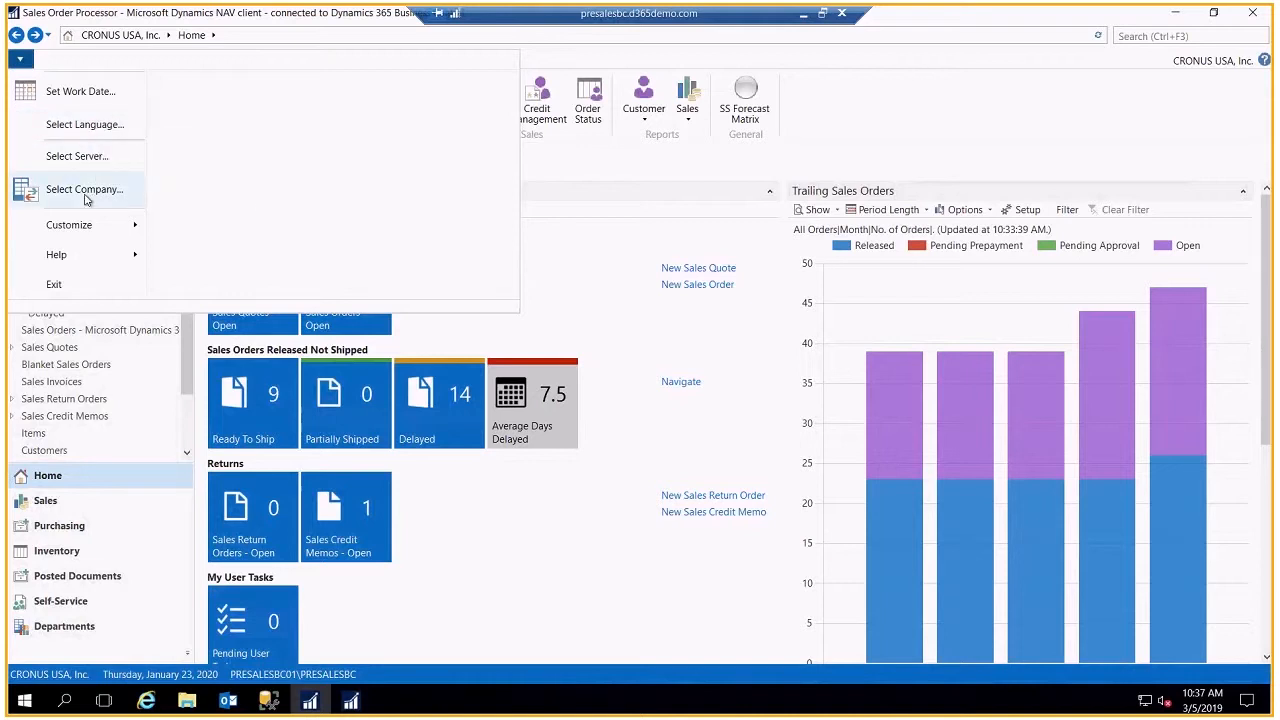
mouse_move(84, 188)
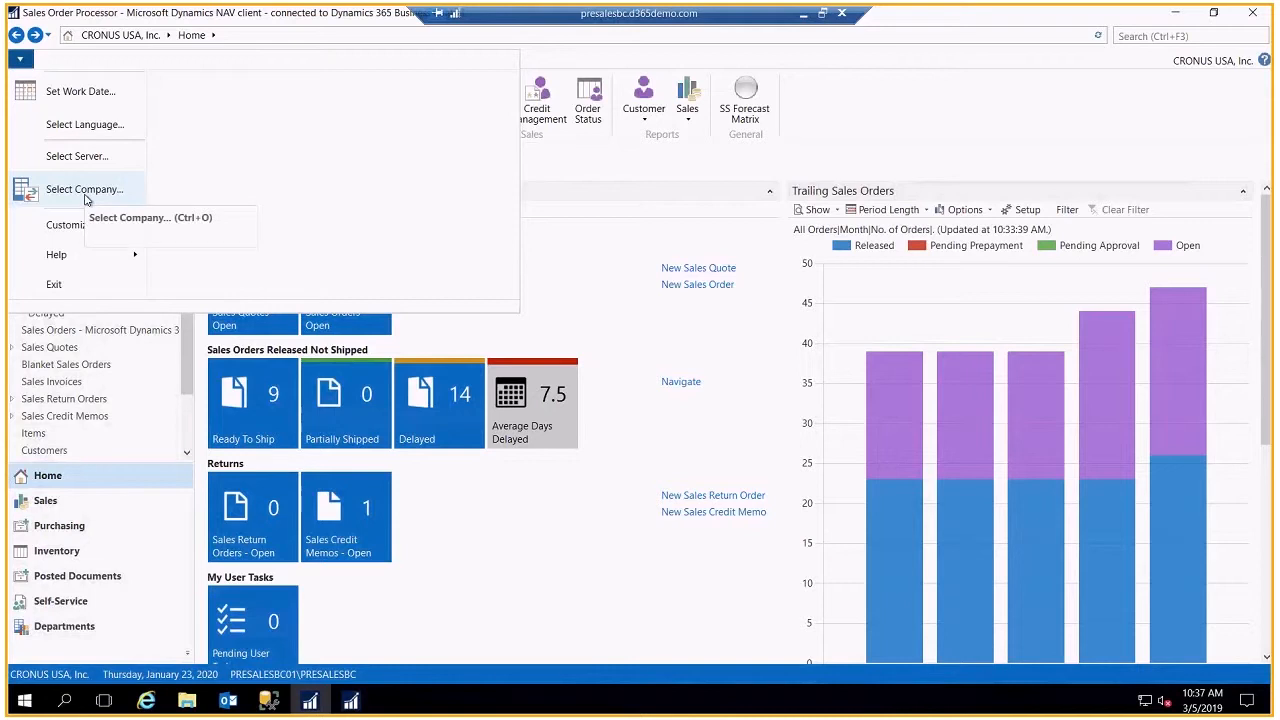
mouse_move(60, 254)
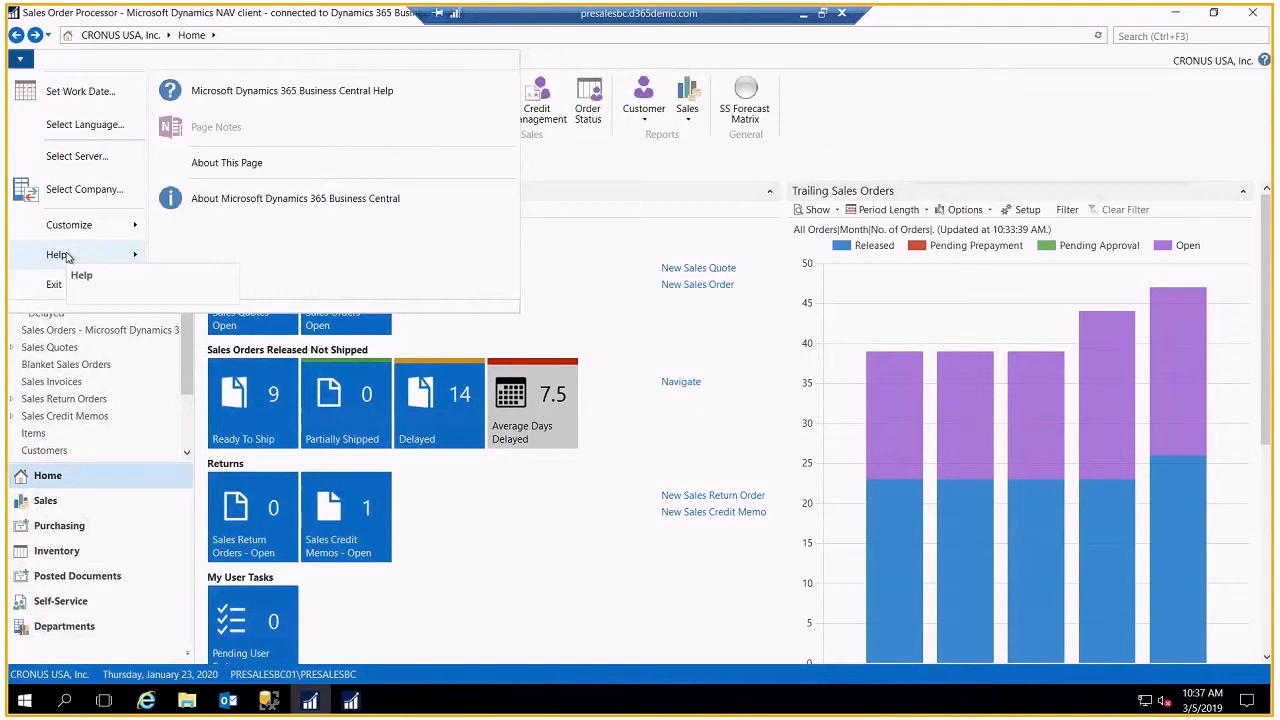
mouse_move(92, 232)
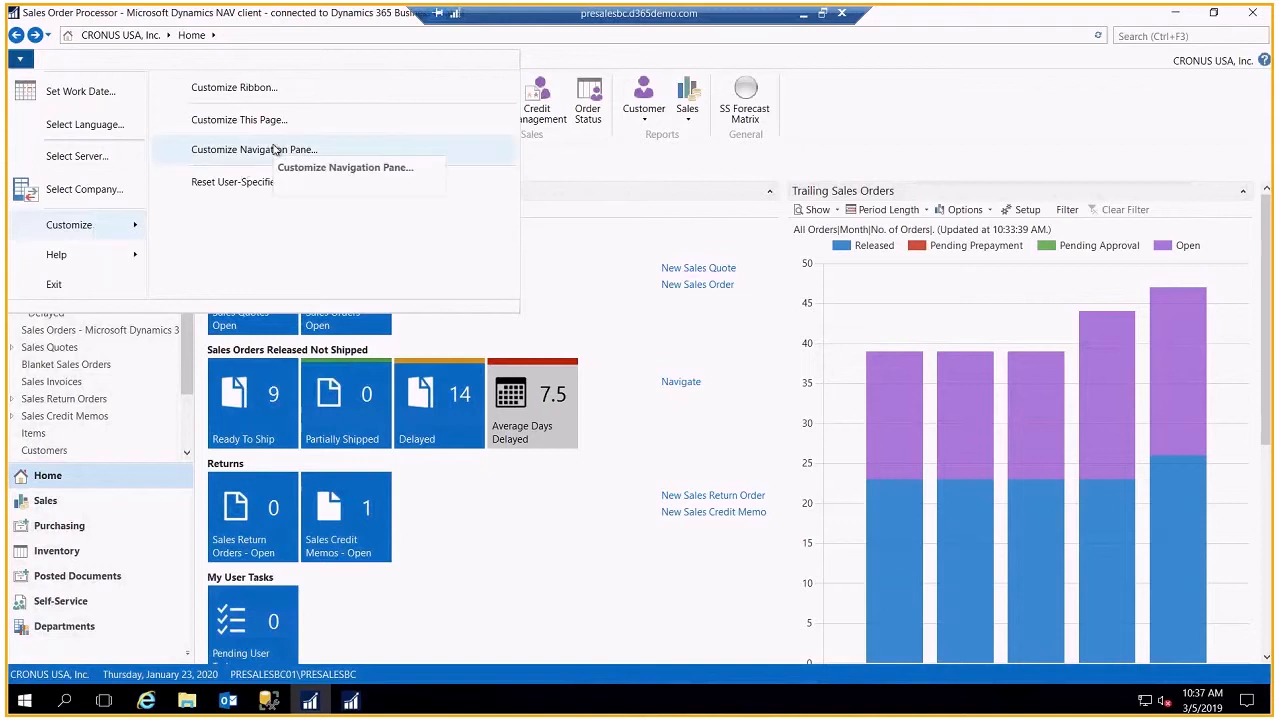
mouse_move(234, 88)
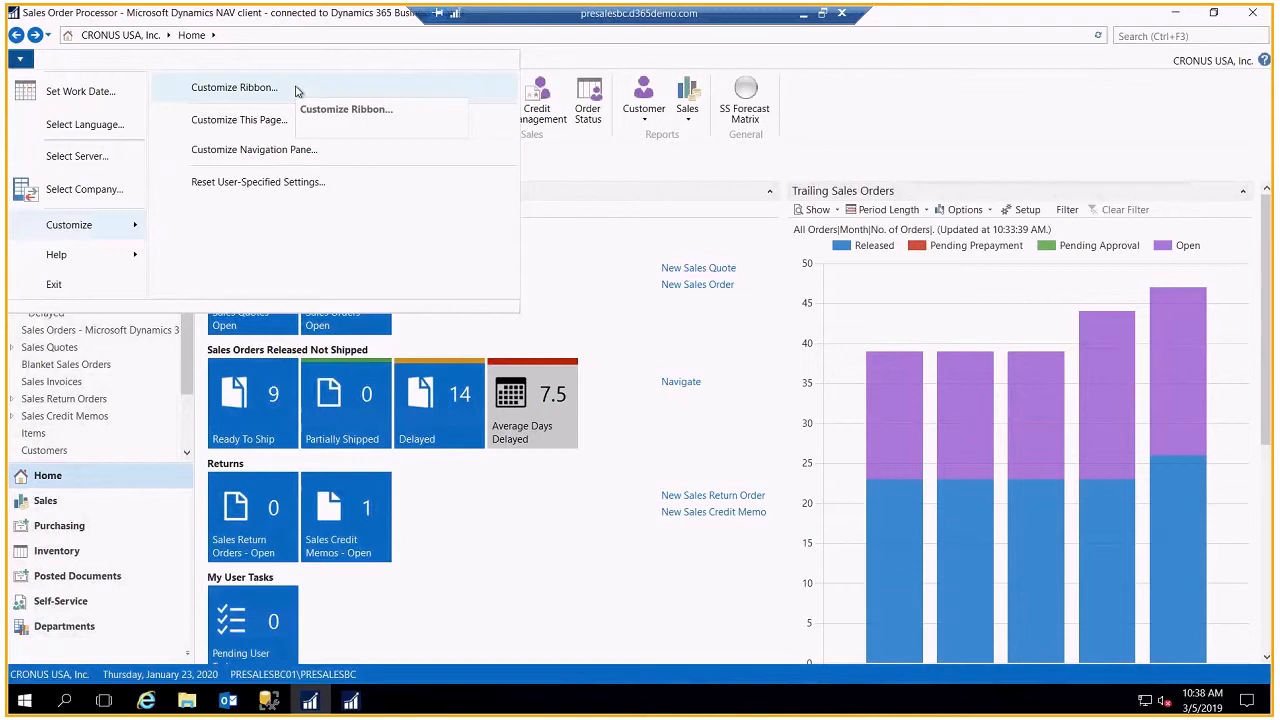
mouse_move(296, 90)
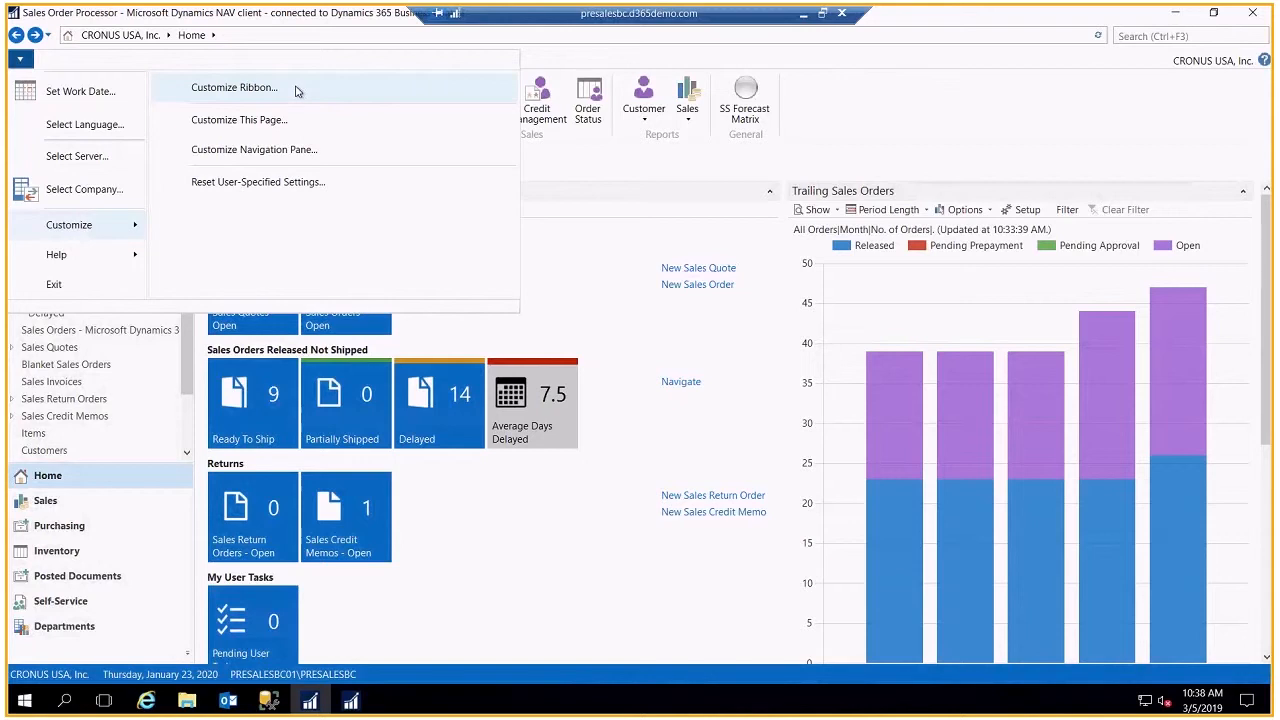
mouse_move(270, 120)
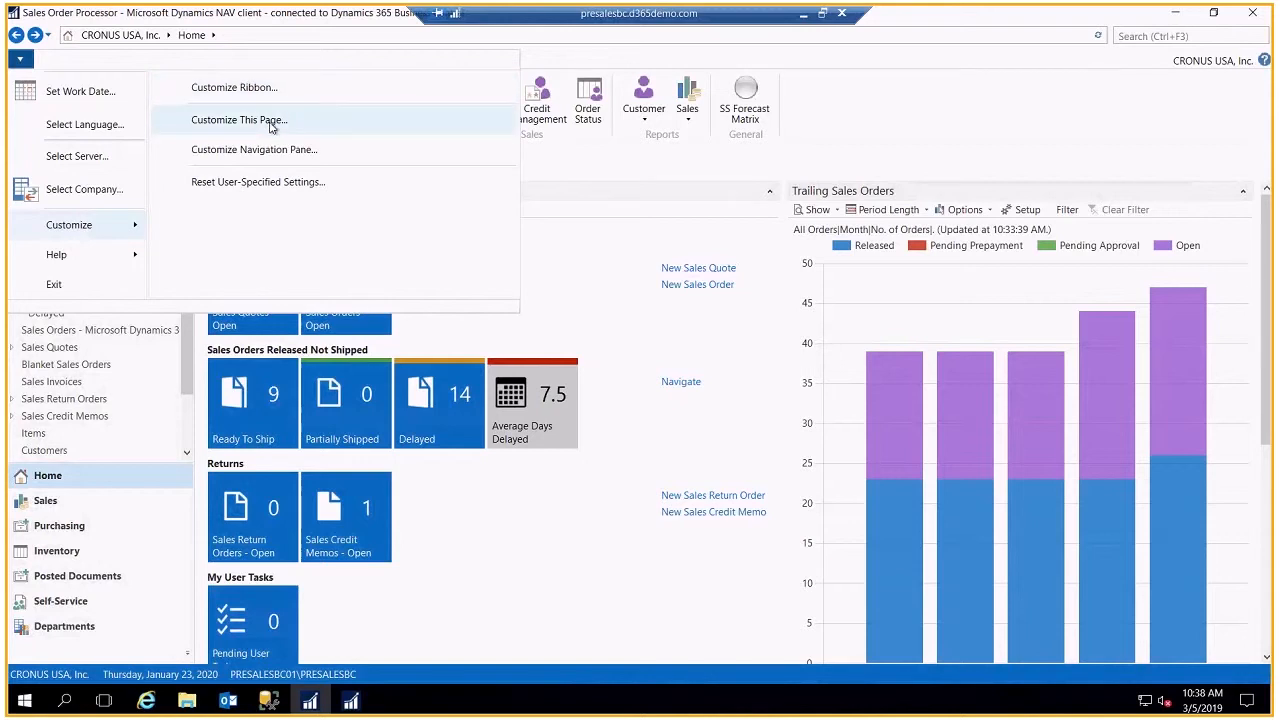
mouse_move(238, 120)
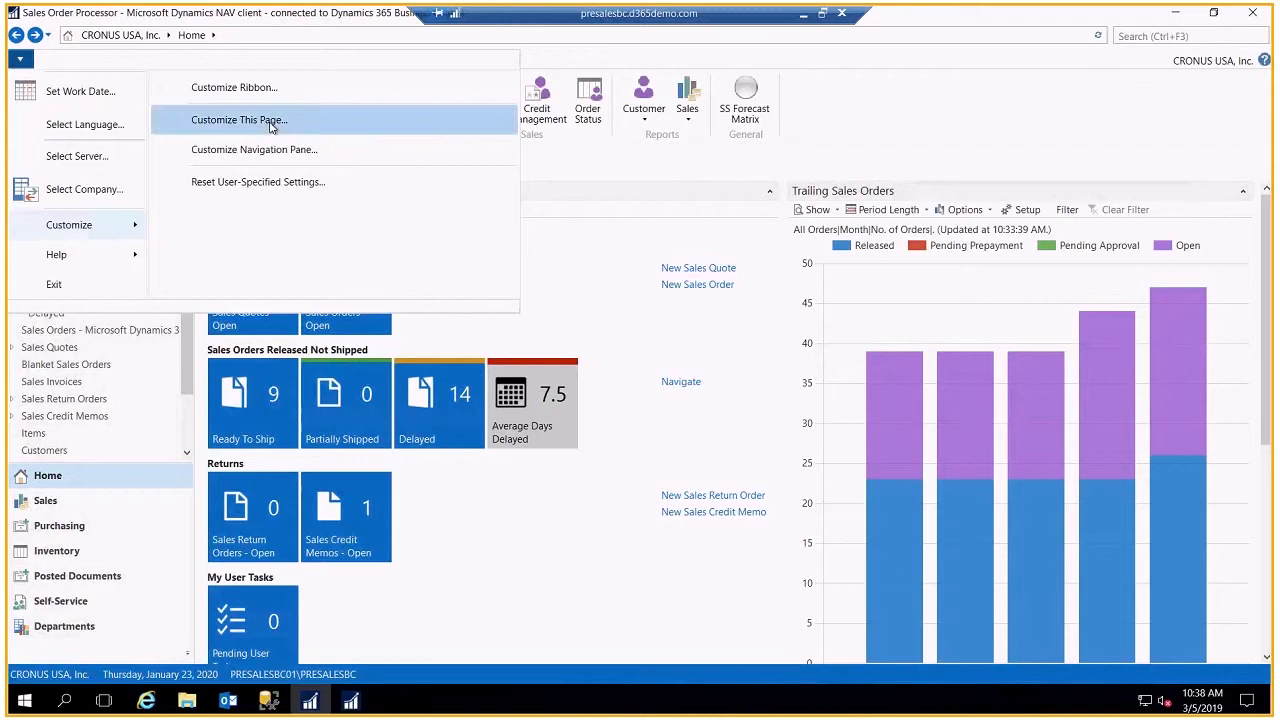
Step: Customize This Page, select the Activities part, and save the unchanged layout with OK
left_click(238, 120)
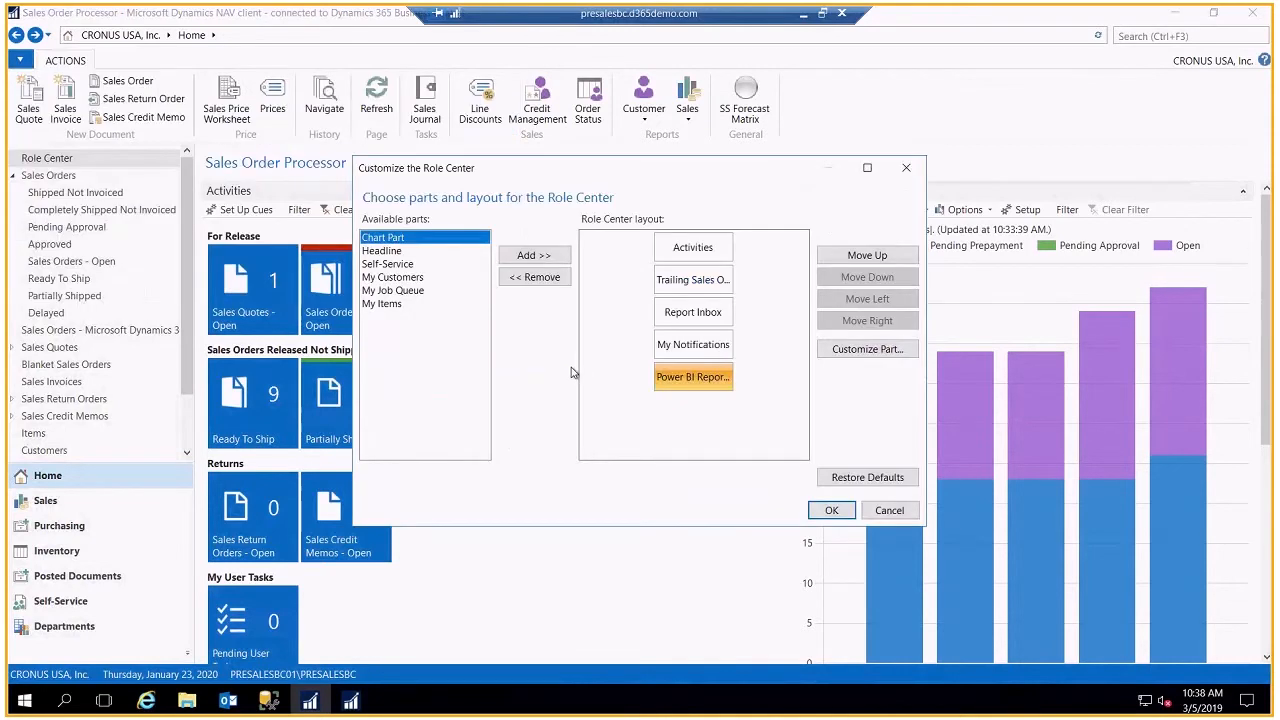
mouse_move(612, 384)
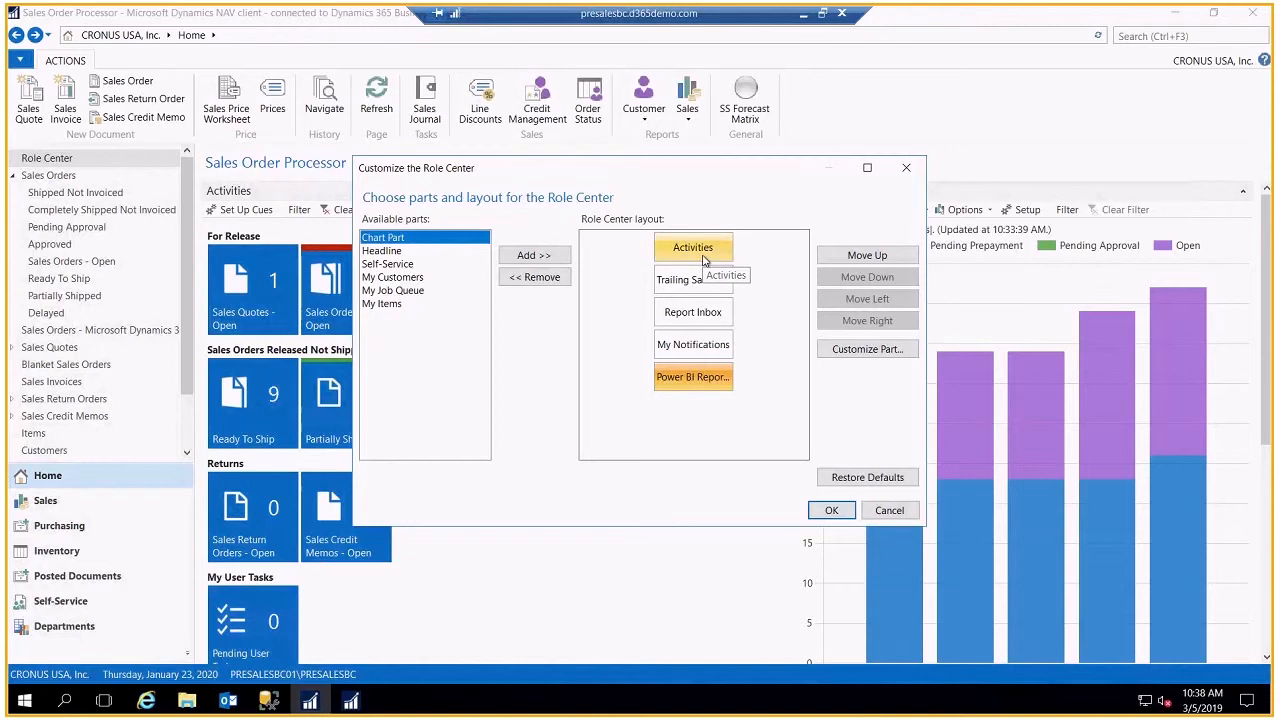
left_click(692, 280)
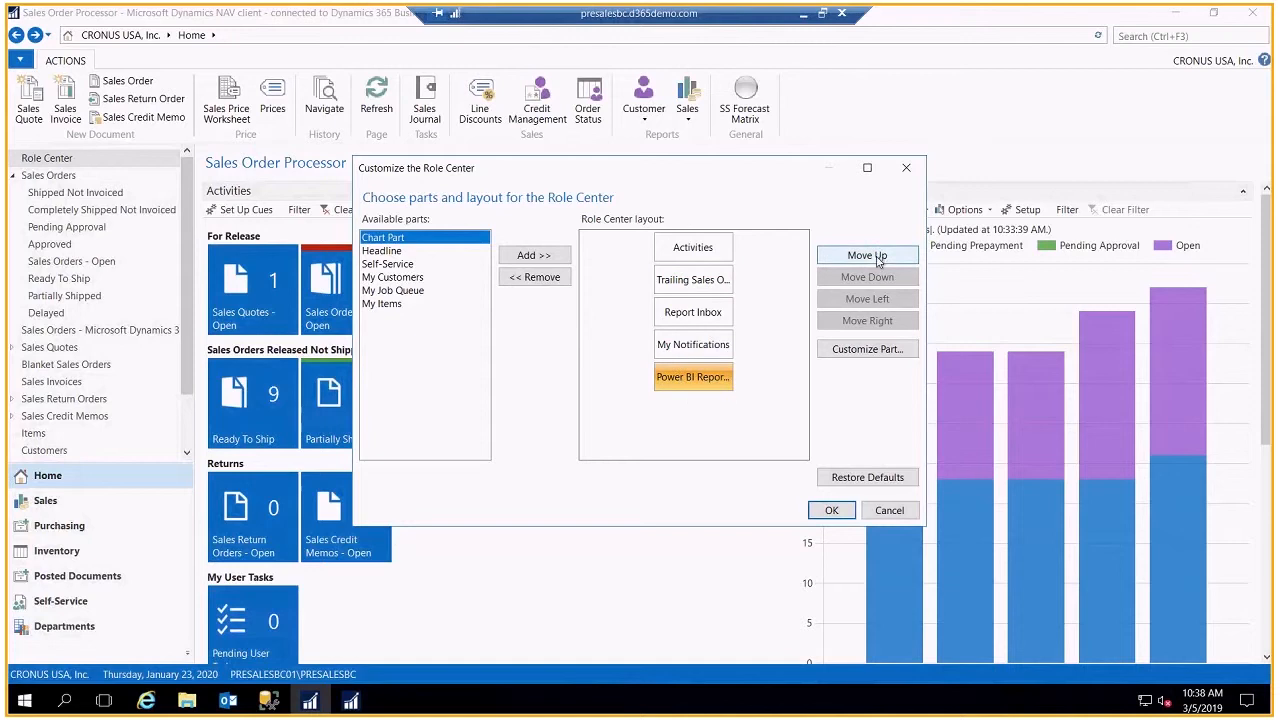
mouse_move(778, 352)
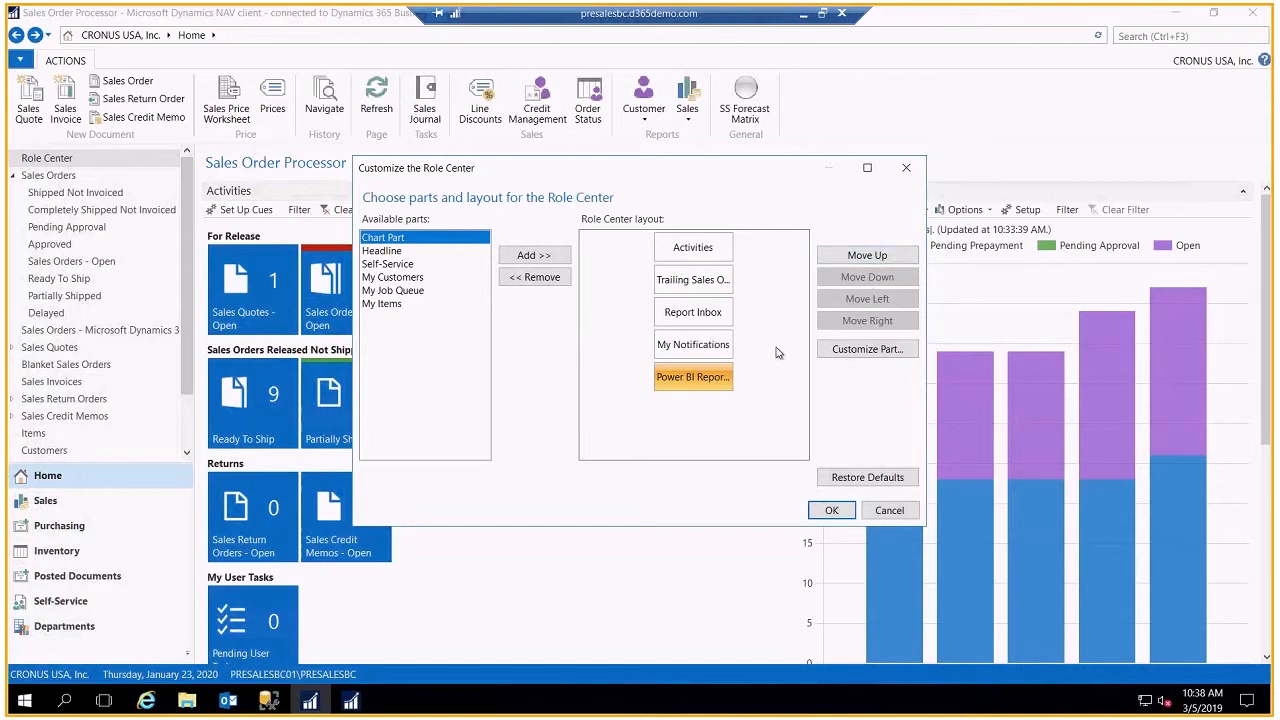
mouse_move(618, 306)
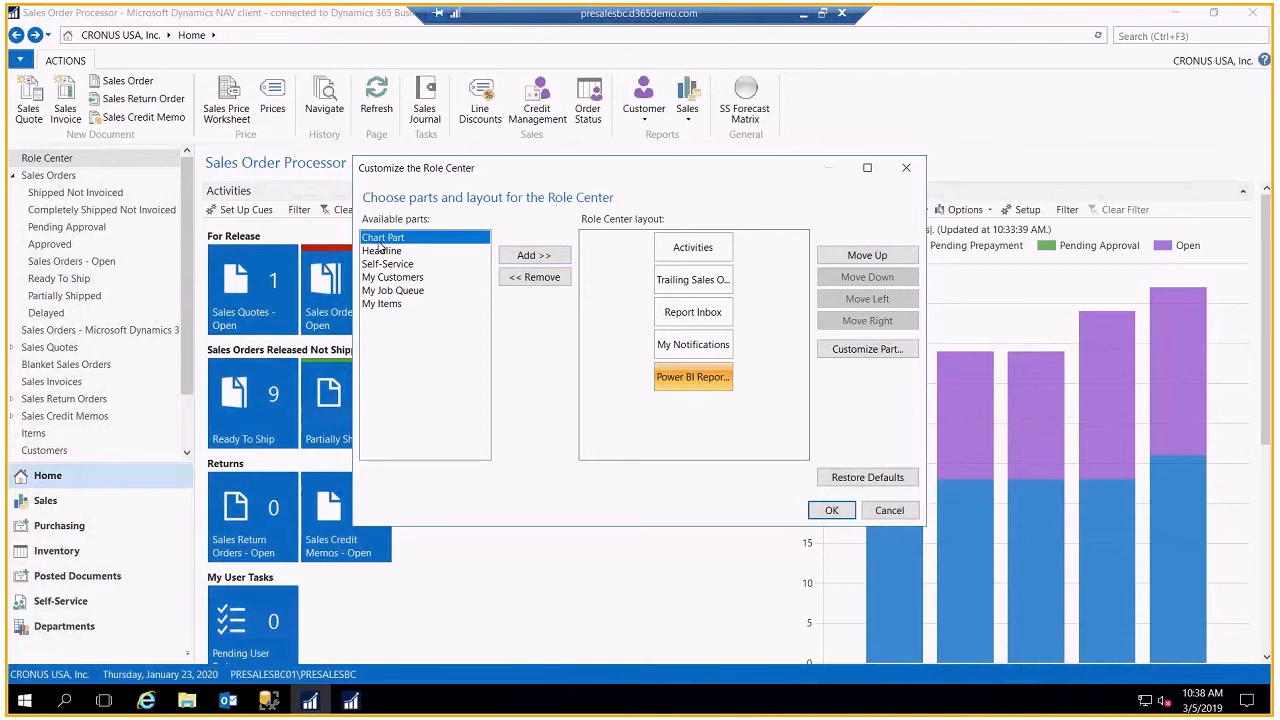
mouse_move(404, 284)
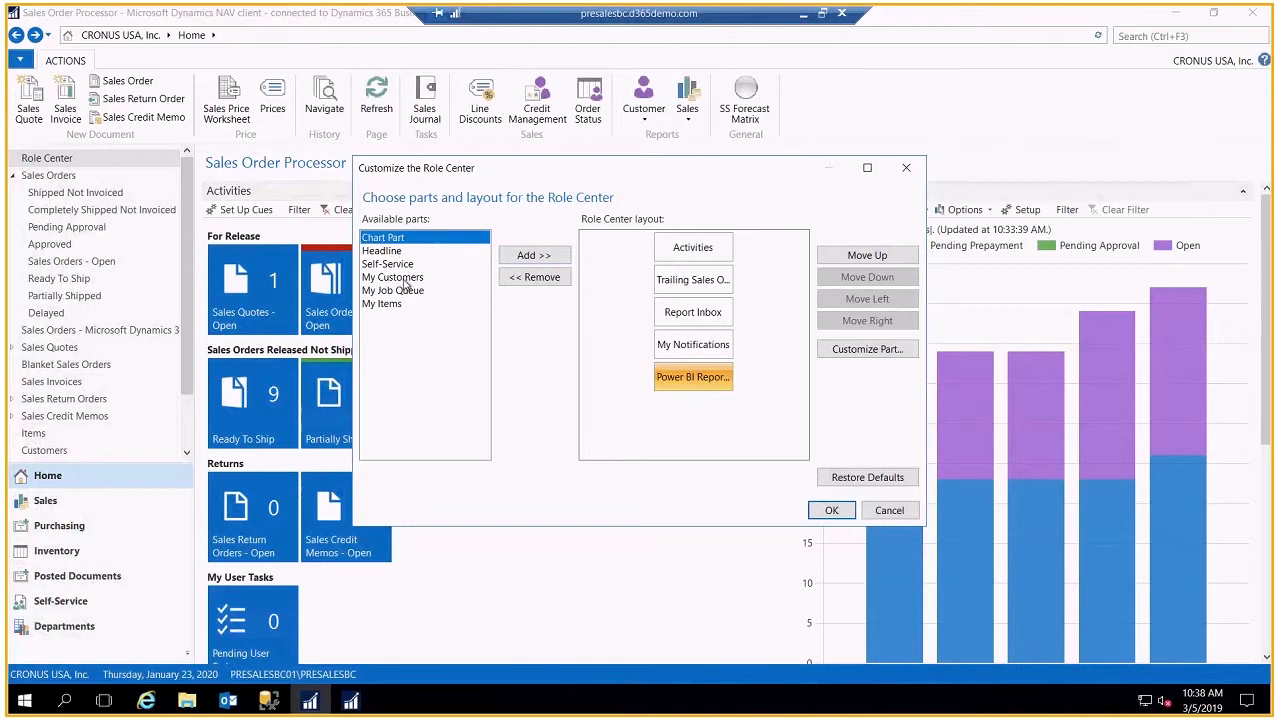
mouse_move(390, 316)
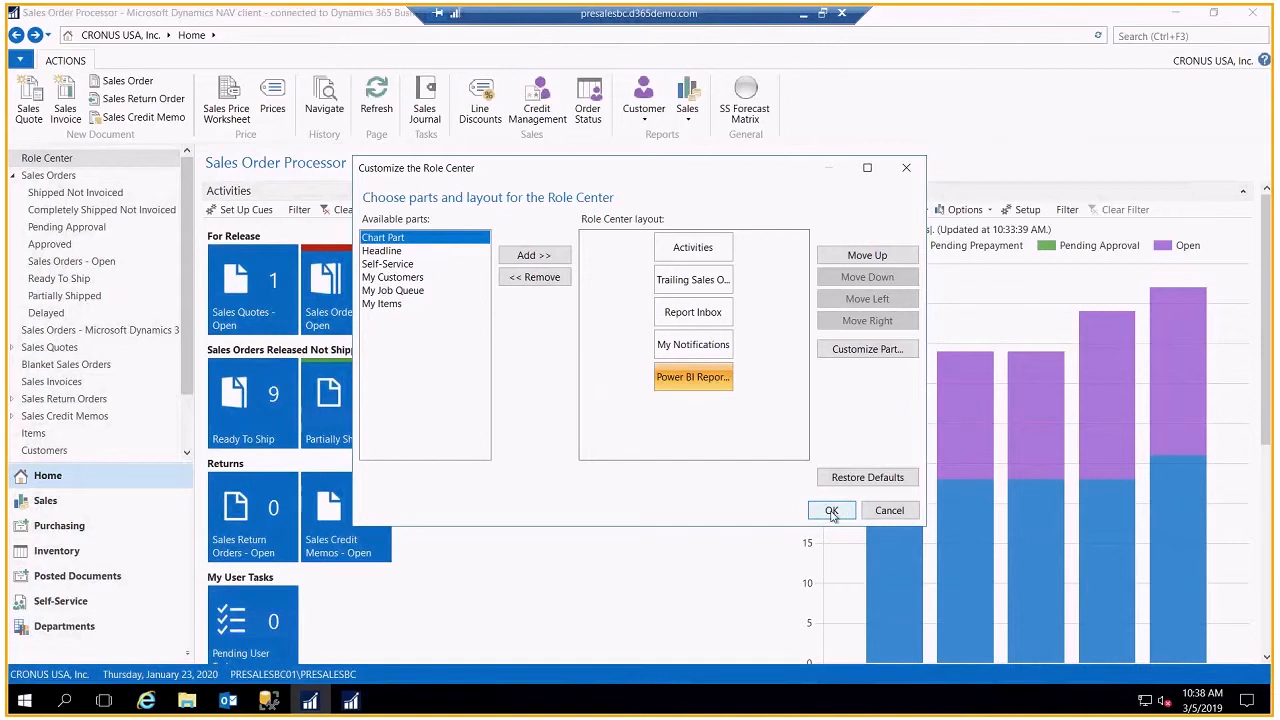
left_click(832, 510)
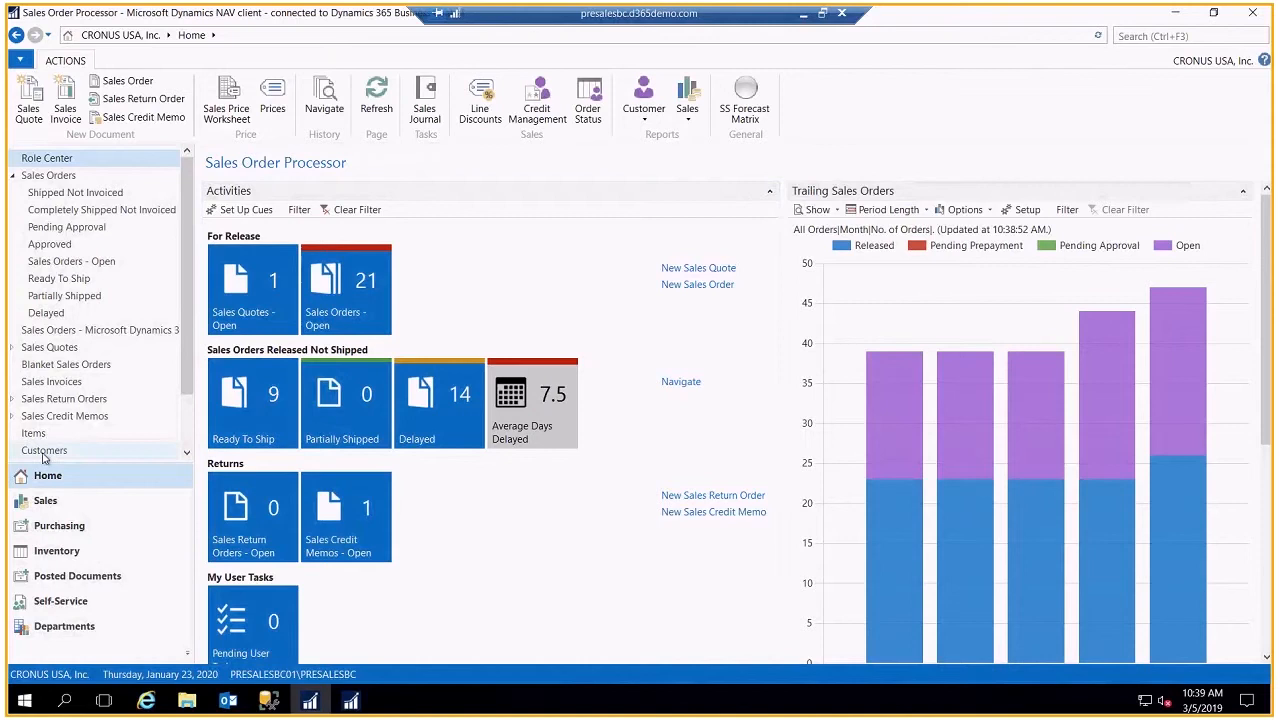
Step: Go to the Customers list from the navigation pane under Sales Orders
left_click(44, 450)
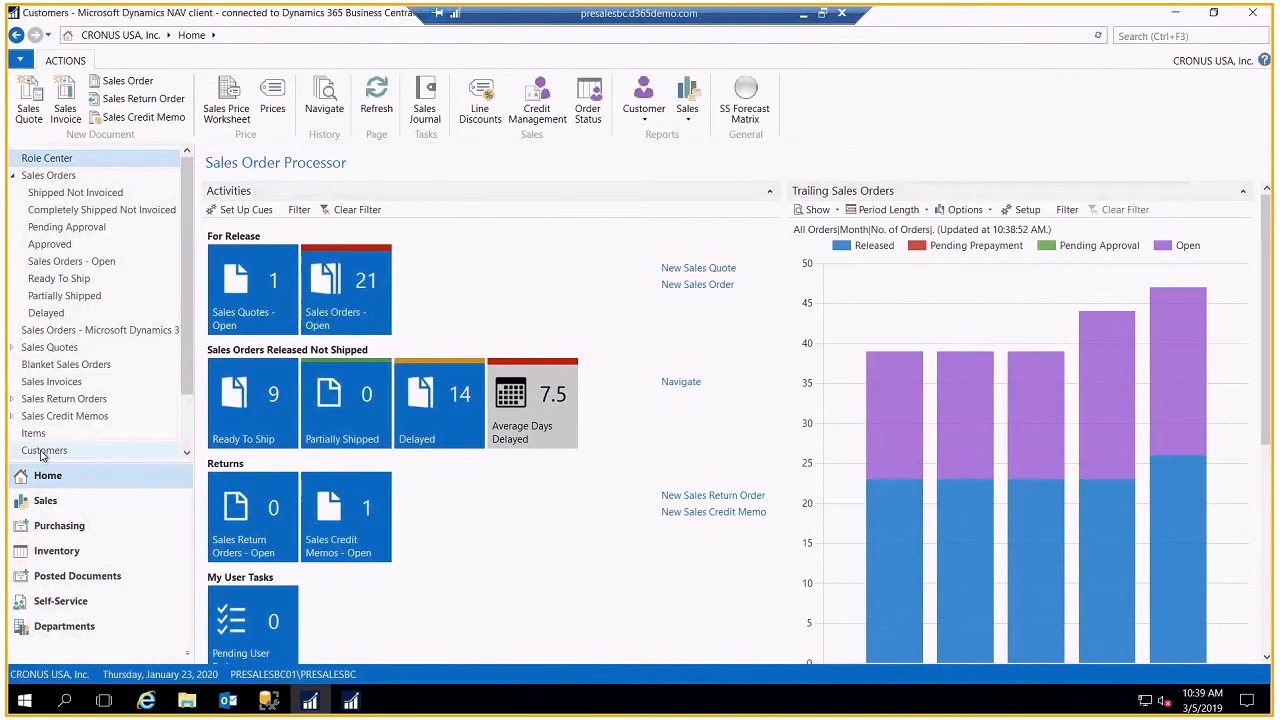
left_click(44, 450)
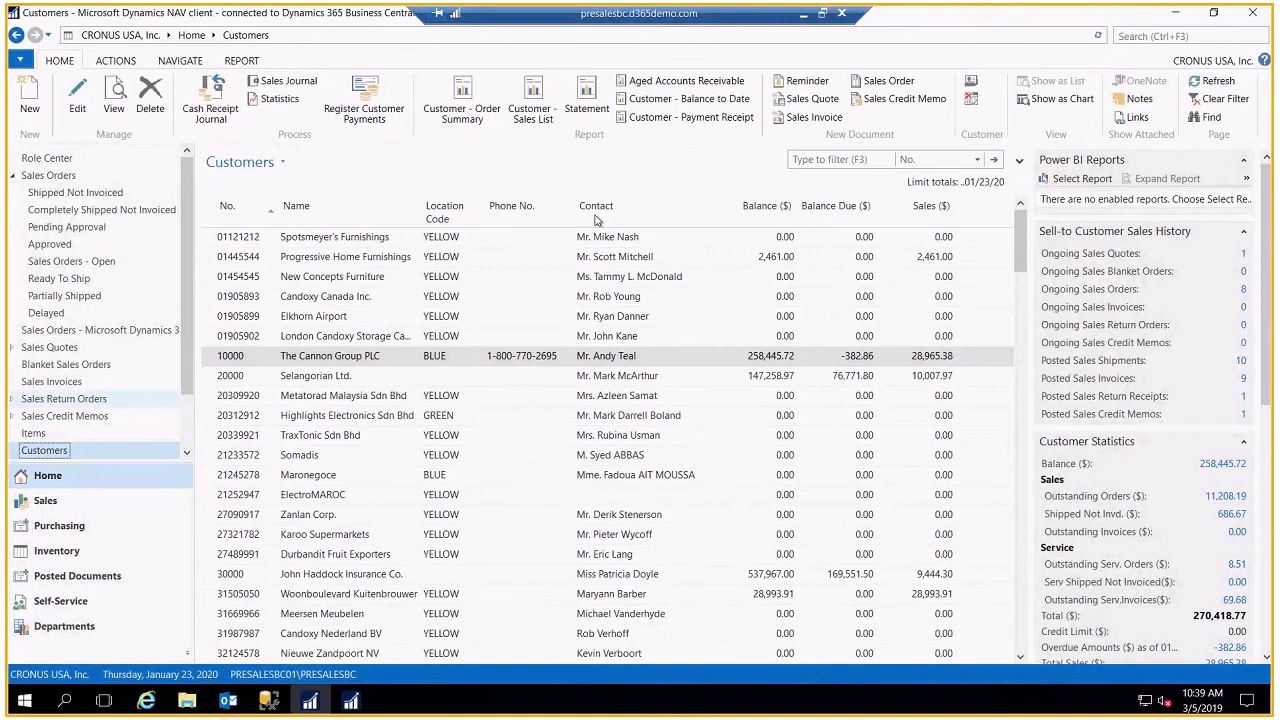
type("car")
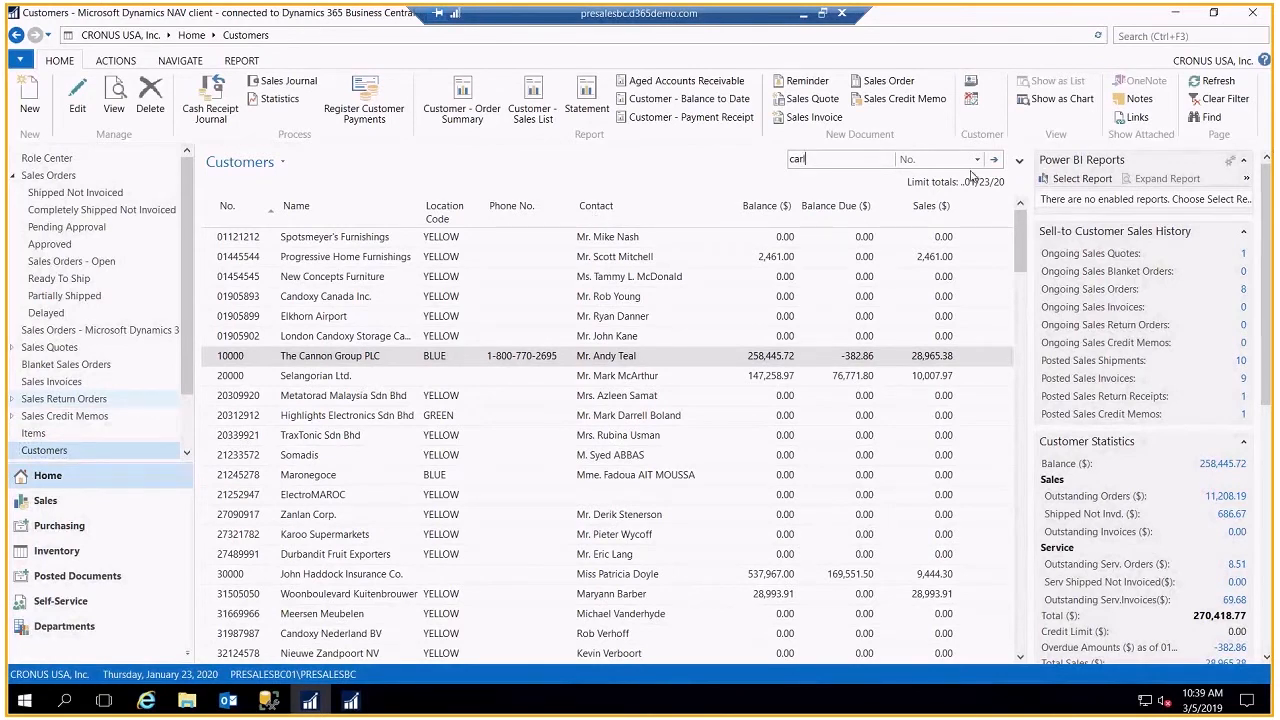
left_click(976, 160)
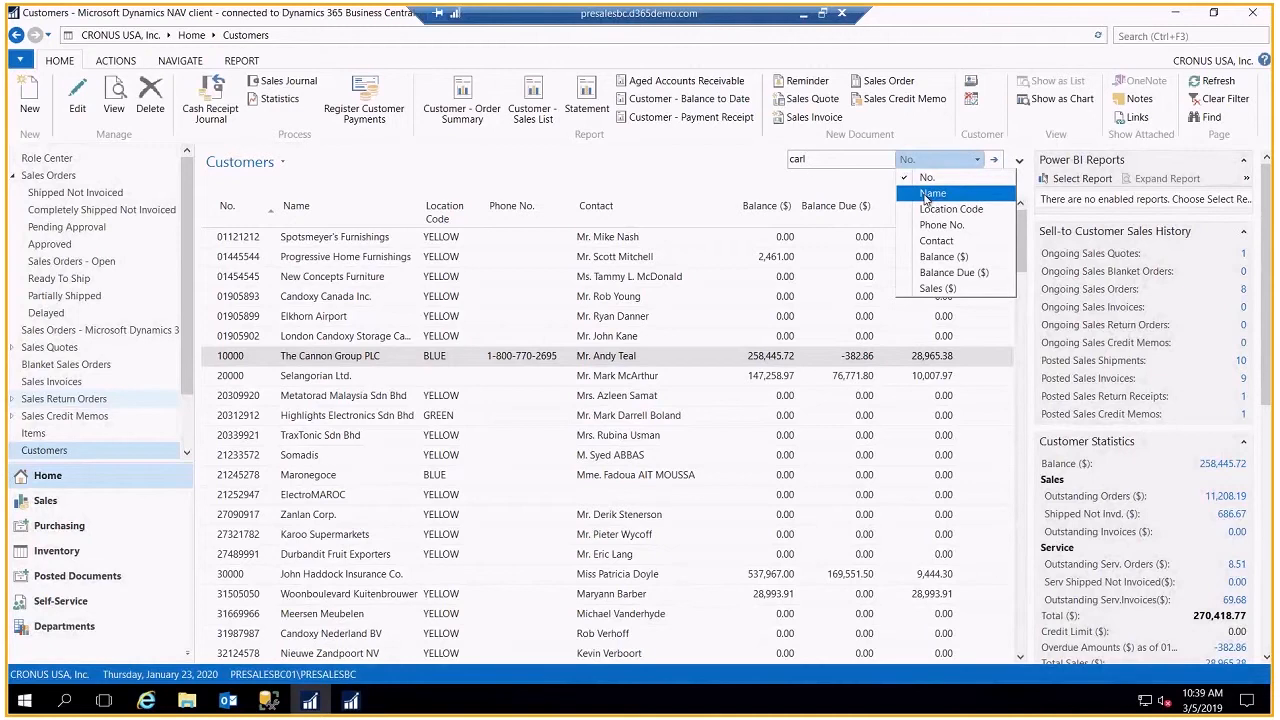
left_click(932, 192)
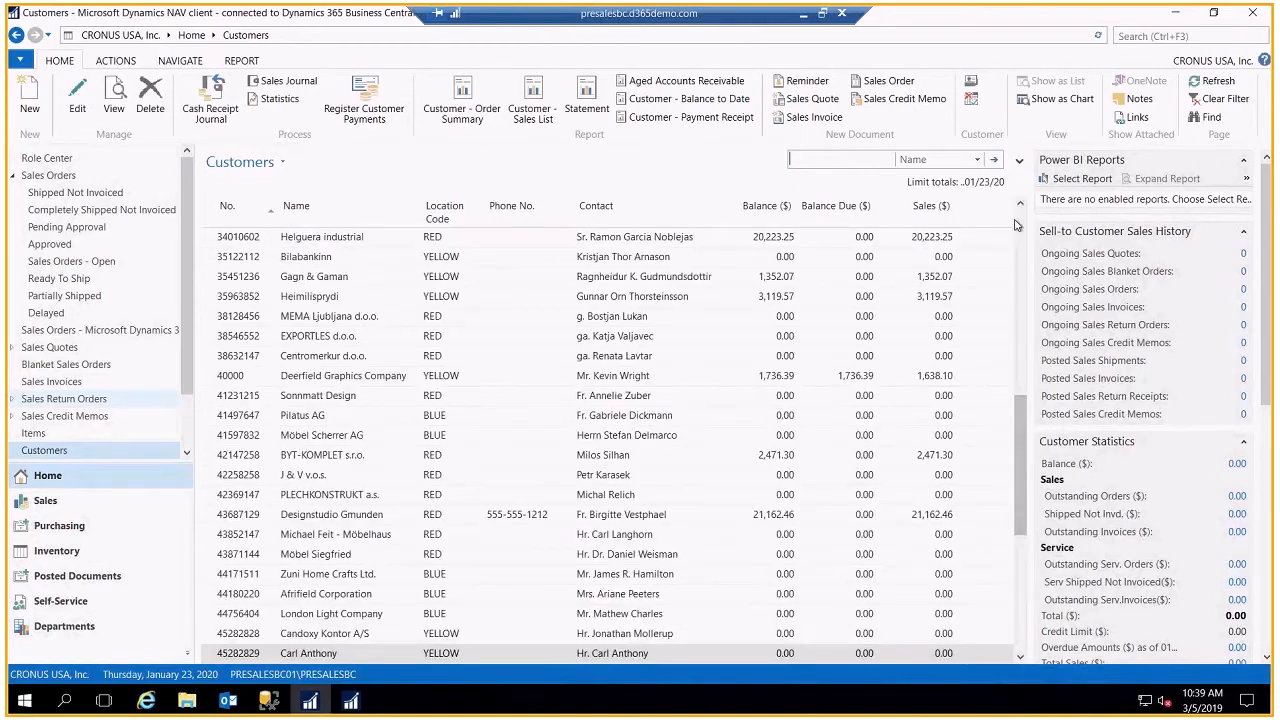
scroll("up", 3)
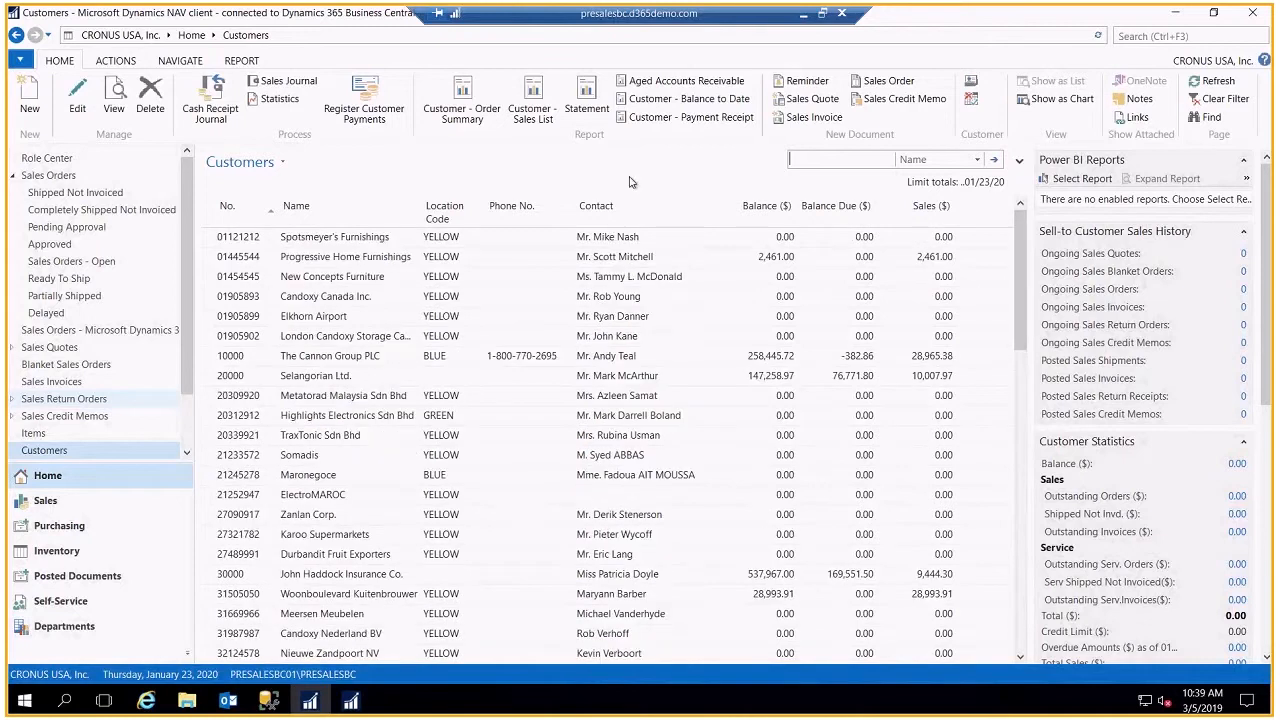
mouse_move(544, 218)
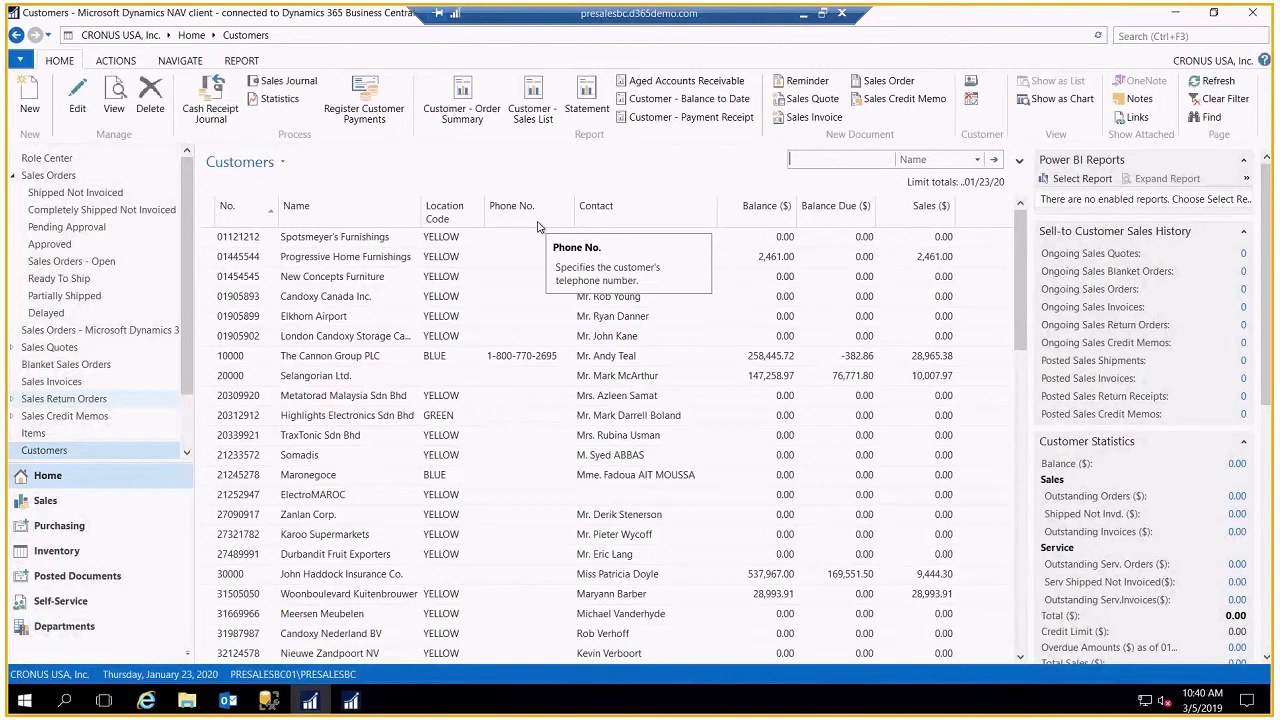
mouse_move(538, 226)
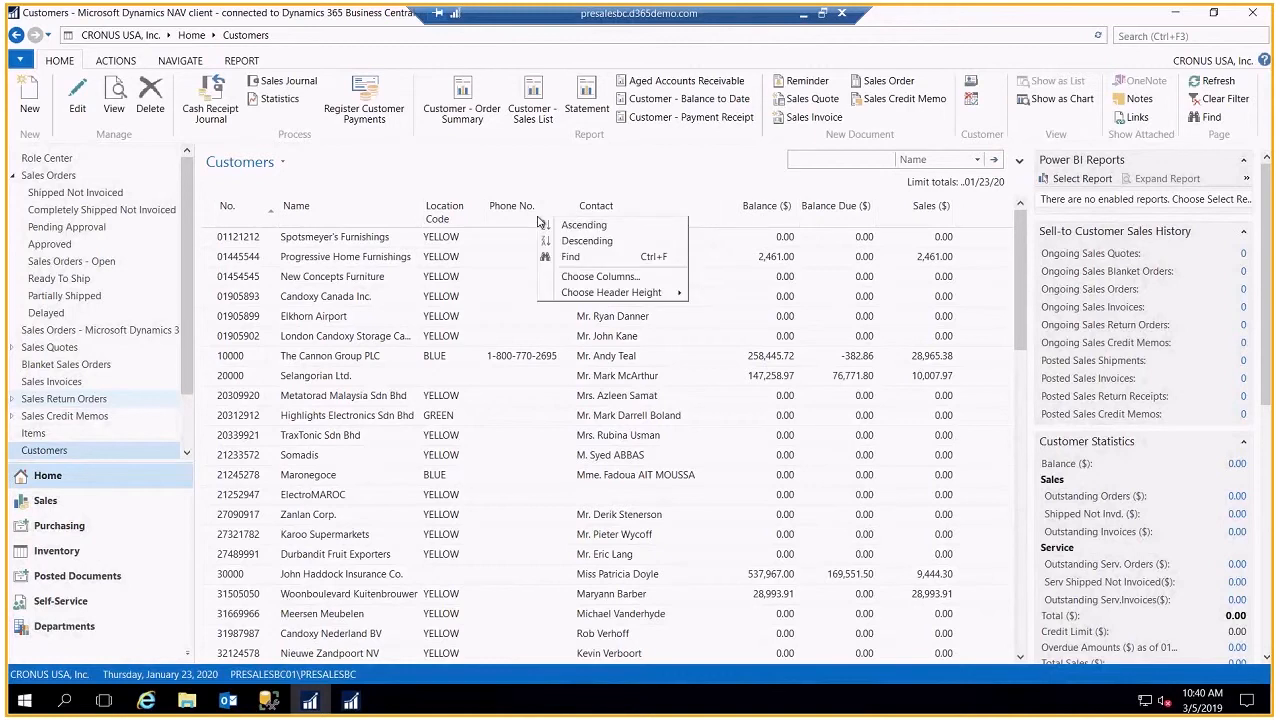
Step: Add Salesperson Code to the shown columns via Choose Columns
left_click(600, 276)
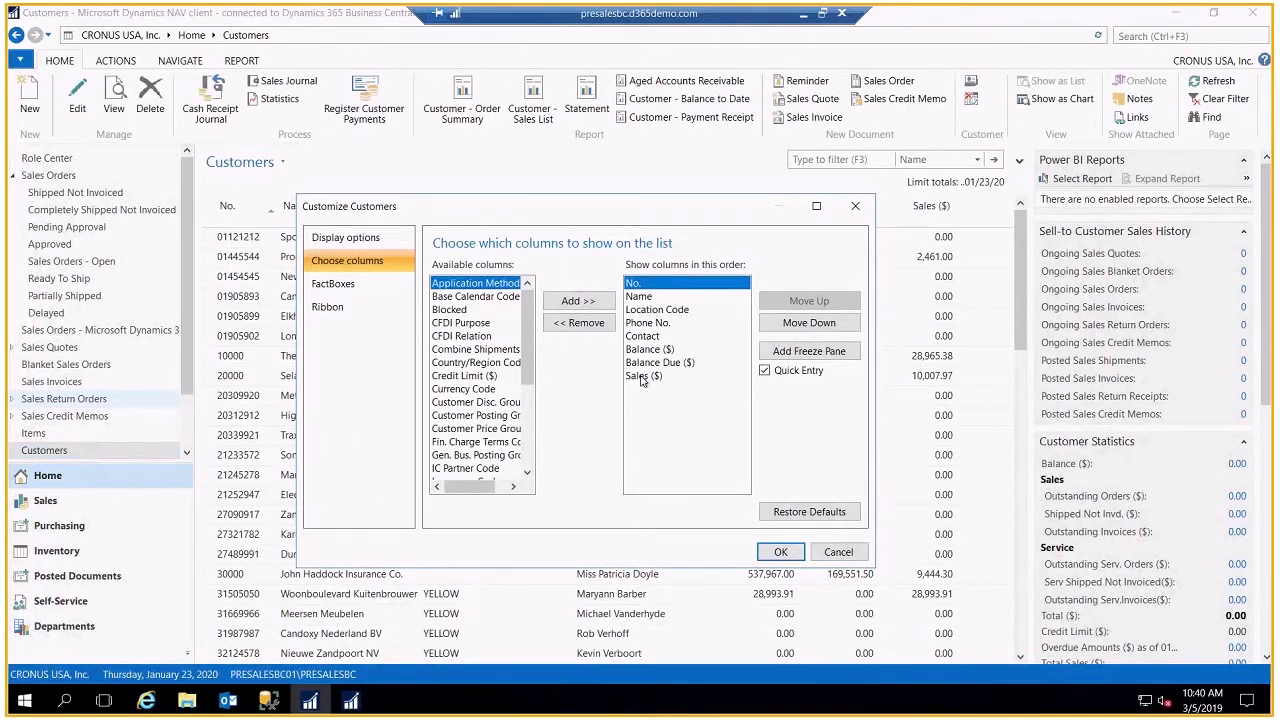
mouse_move(484, 316)
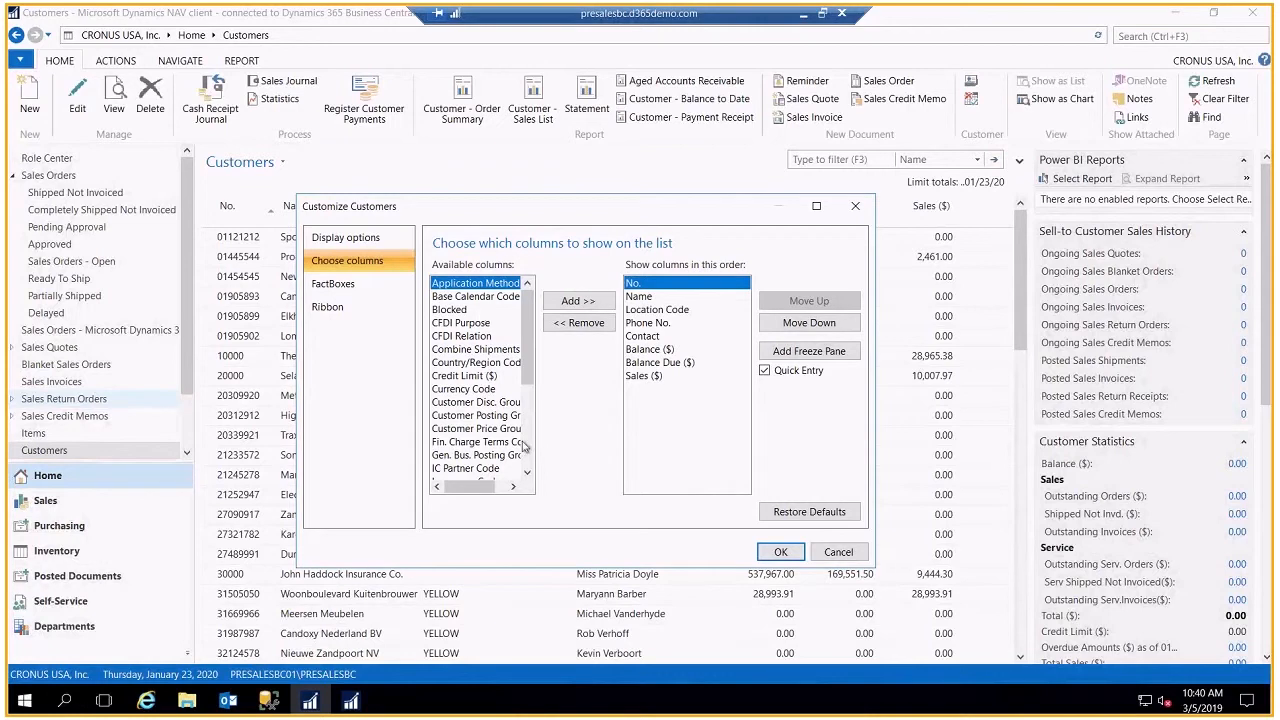
scroll("down", 3)
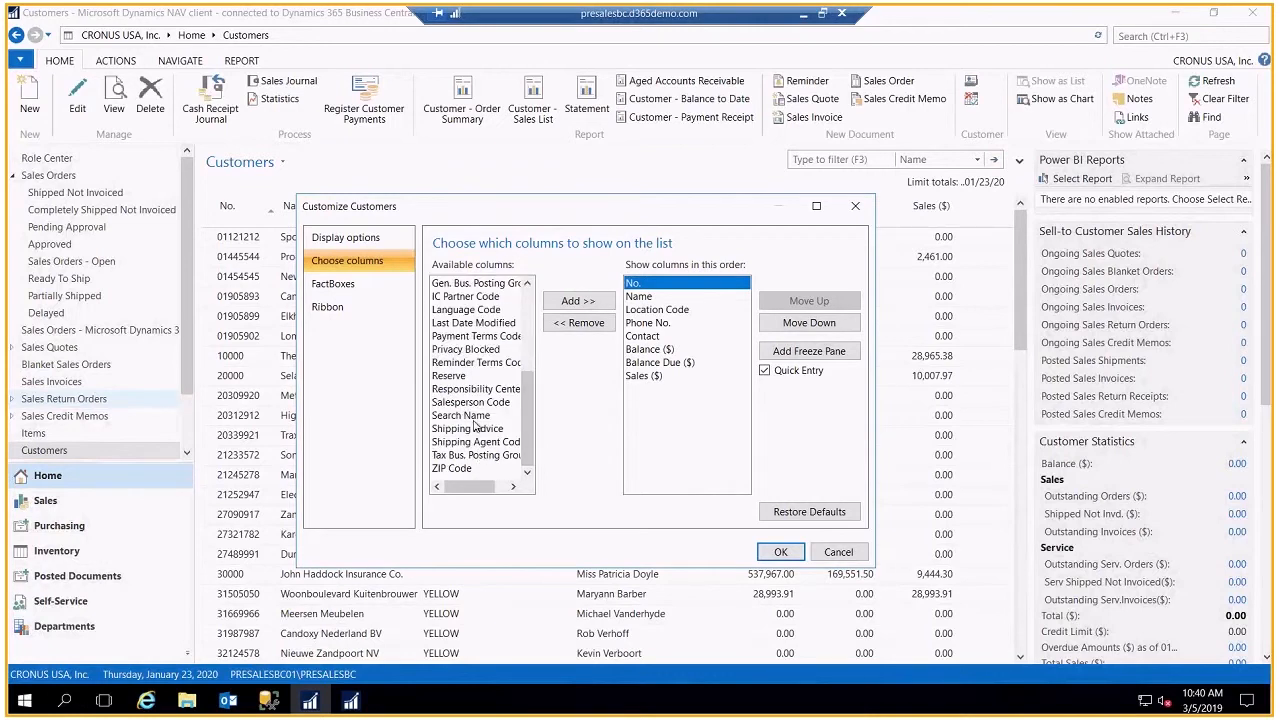
left_click(470, 400)
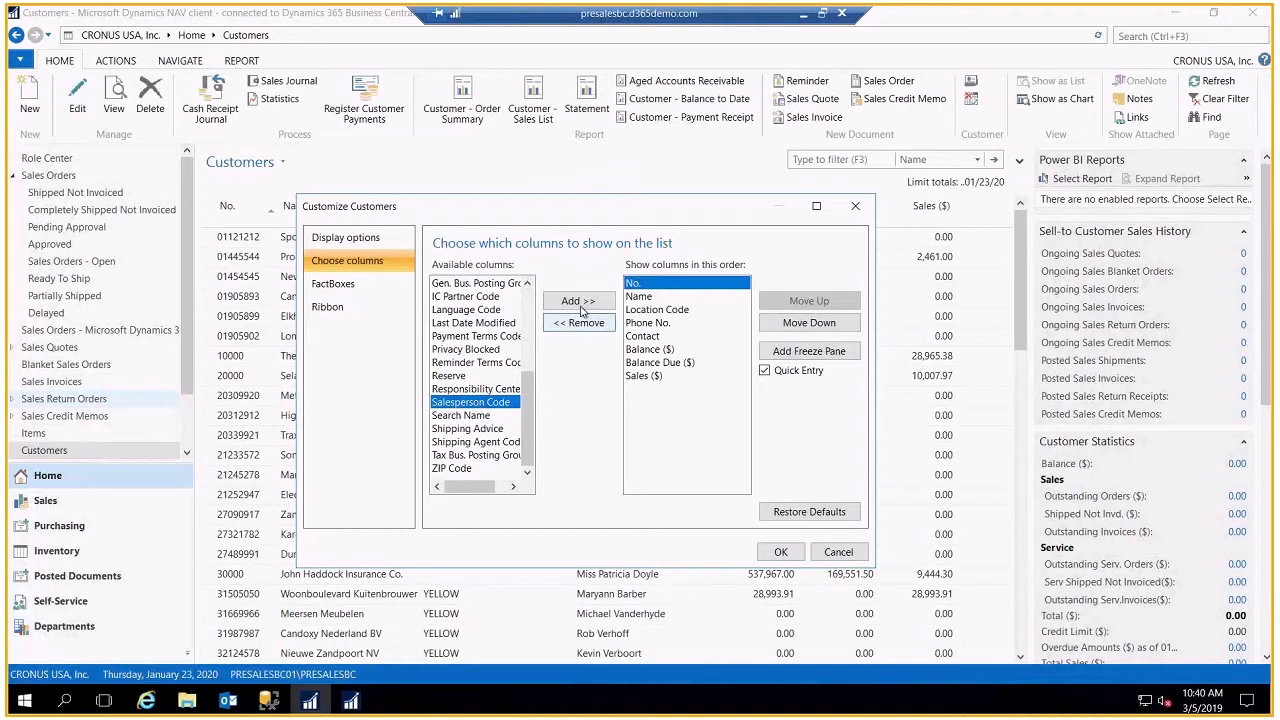
left_click(578, 300)
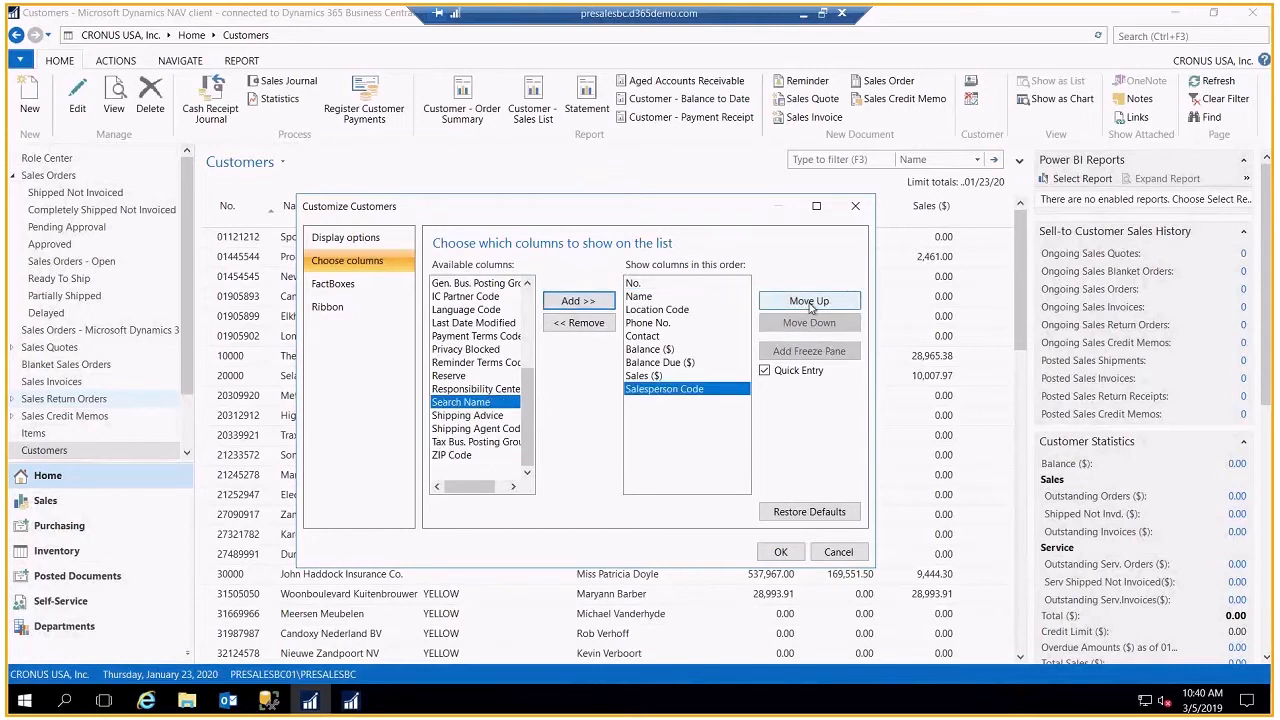
Step: Move Salesperson Code up beside Name, add a freeze pane there, and apply the layout
left_click(808, 300)
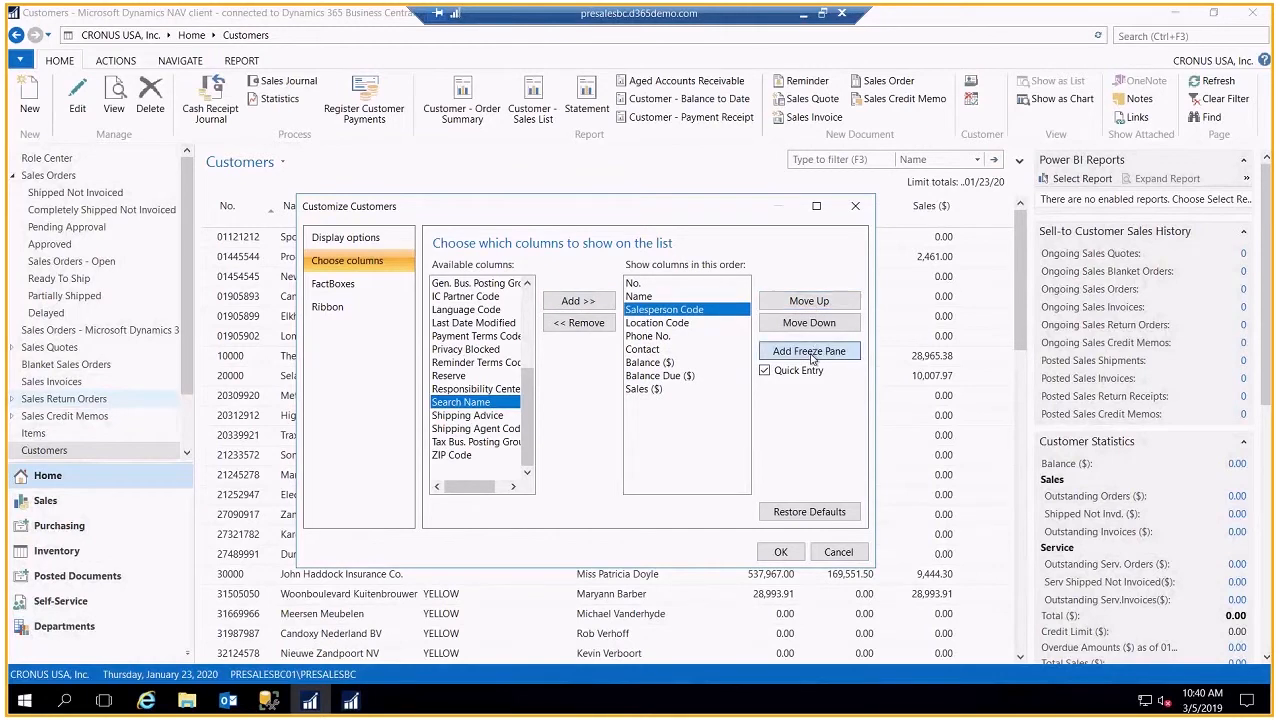
left_click(808, 350)
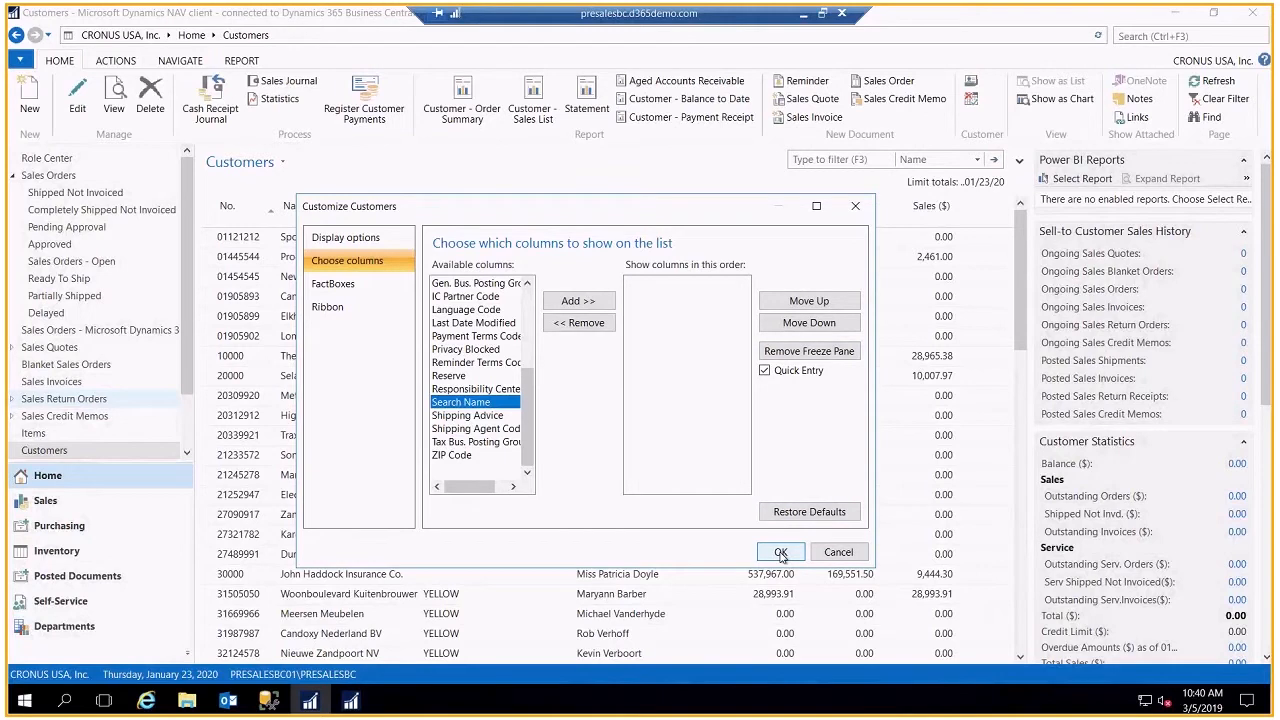
left_click(780, 552)
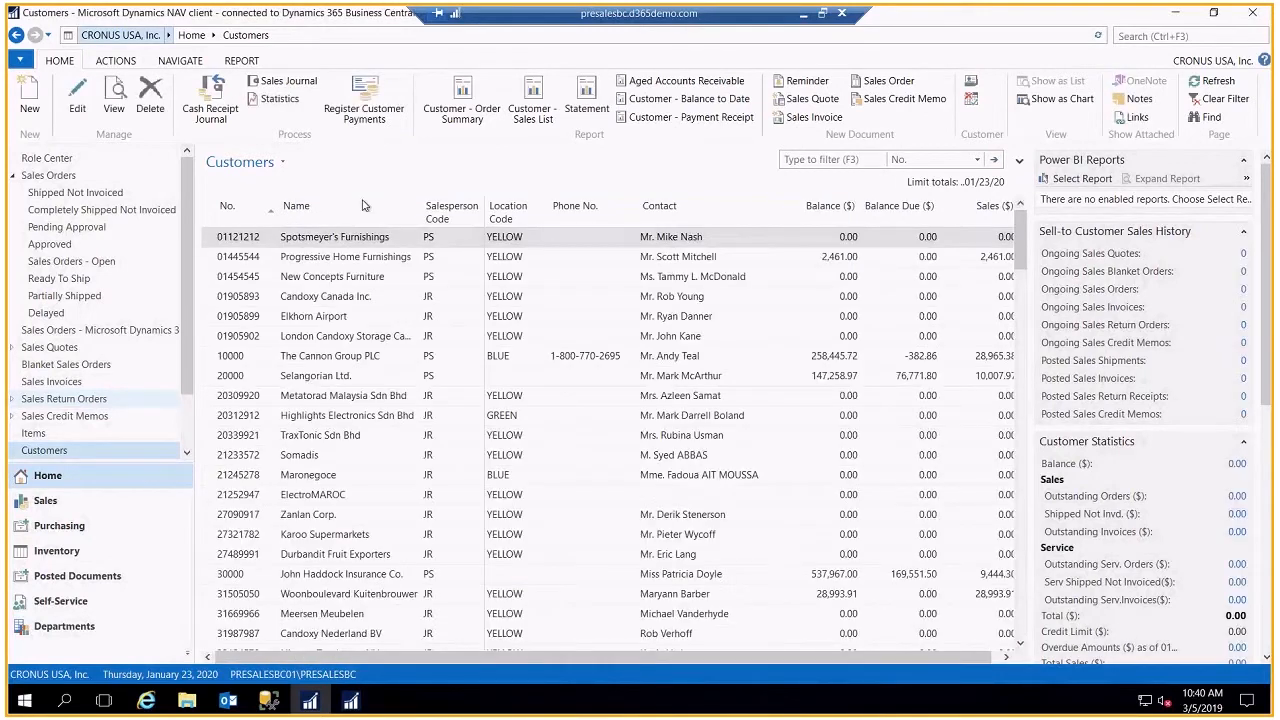
mouse_move(428, 256)
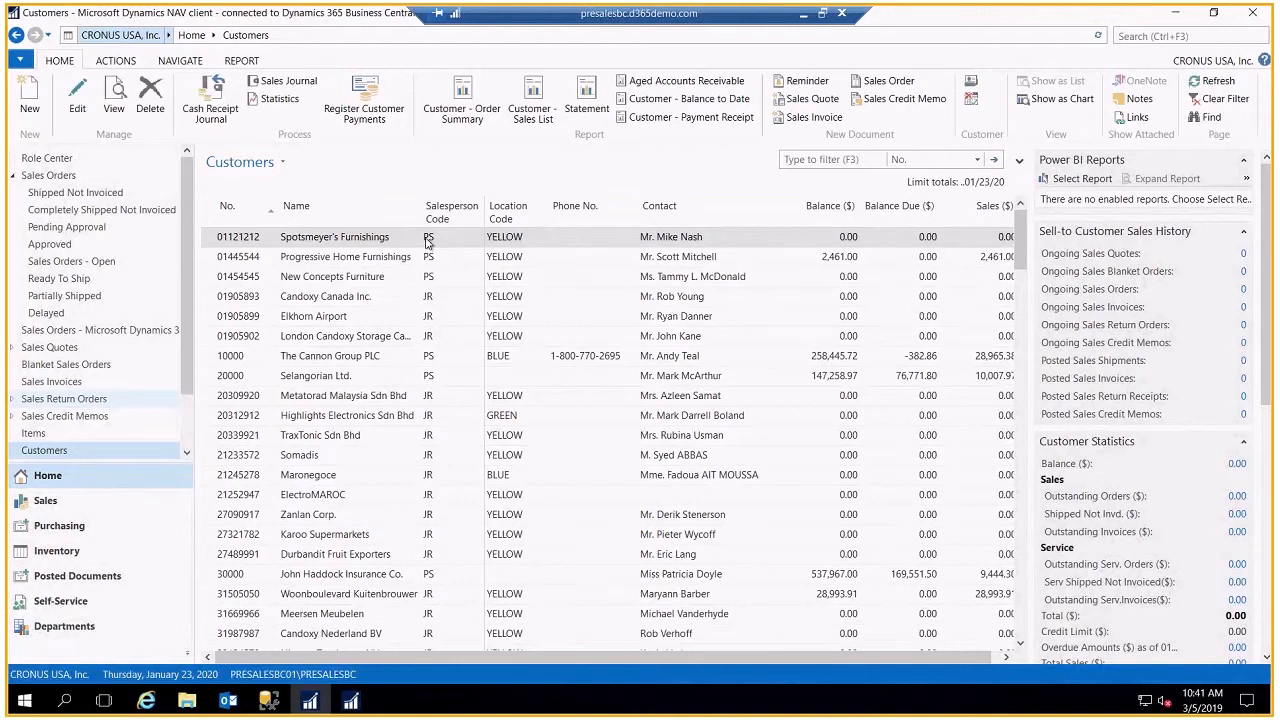
Step: Filter the Customers list to Salesperson Code PS using Filter To This Value
right_click(428, 236)
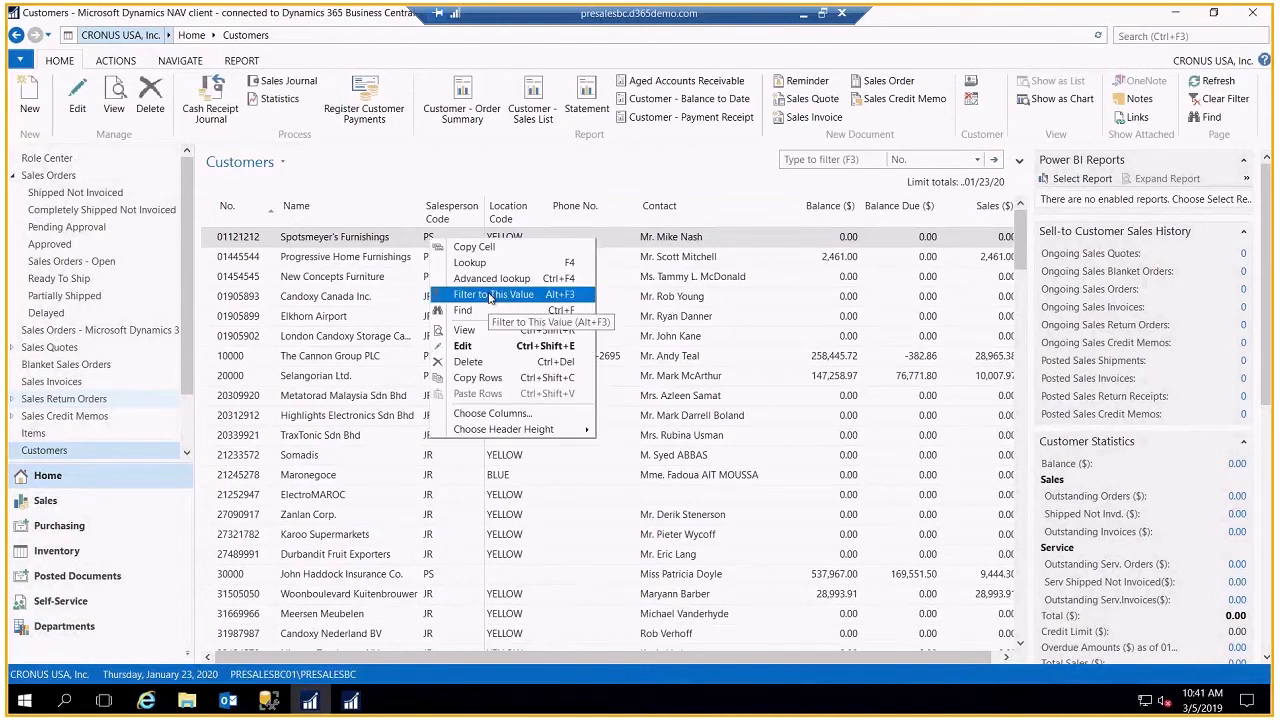
mouse_move(570, 300)
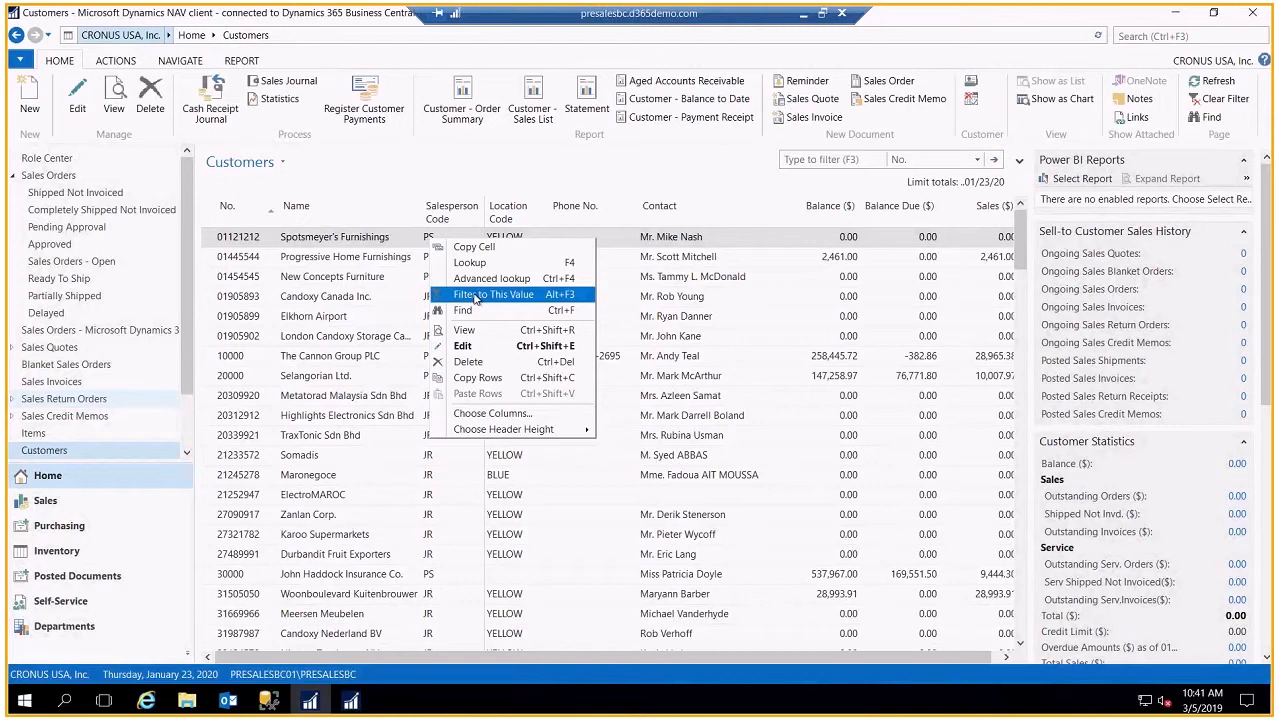
left_click(494, 292)
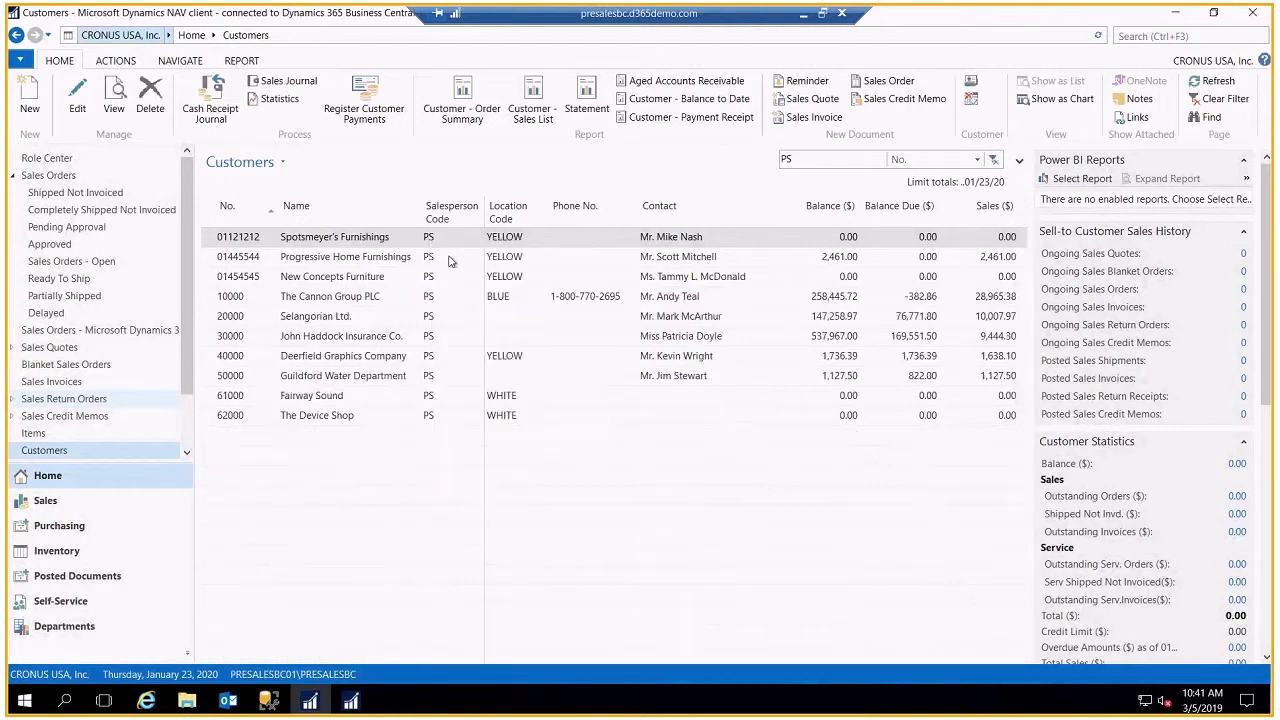
mouse_move(424, 404)
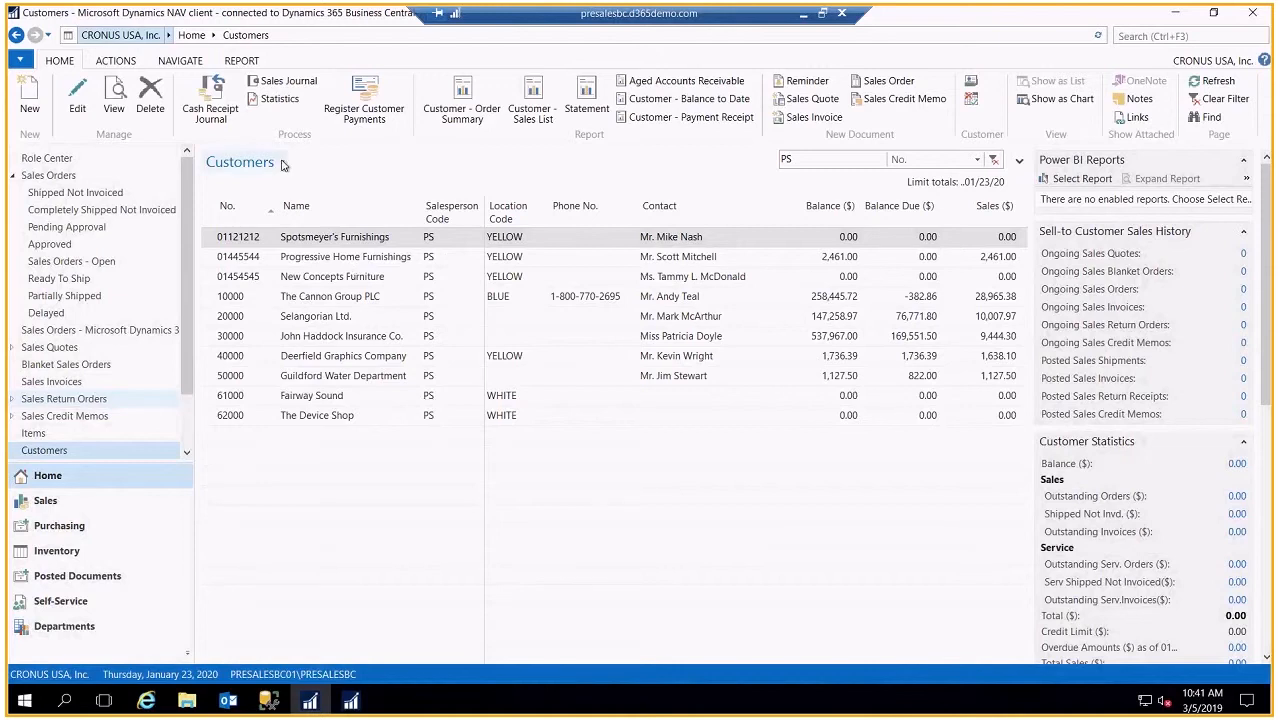
Step: Show the Filters and Views menu from the Customers page title dropdown
left_click(284, 162)
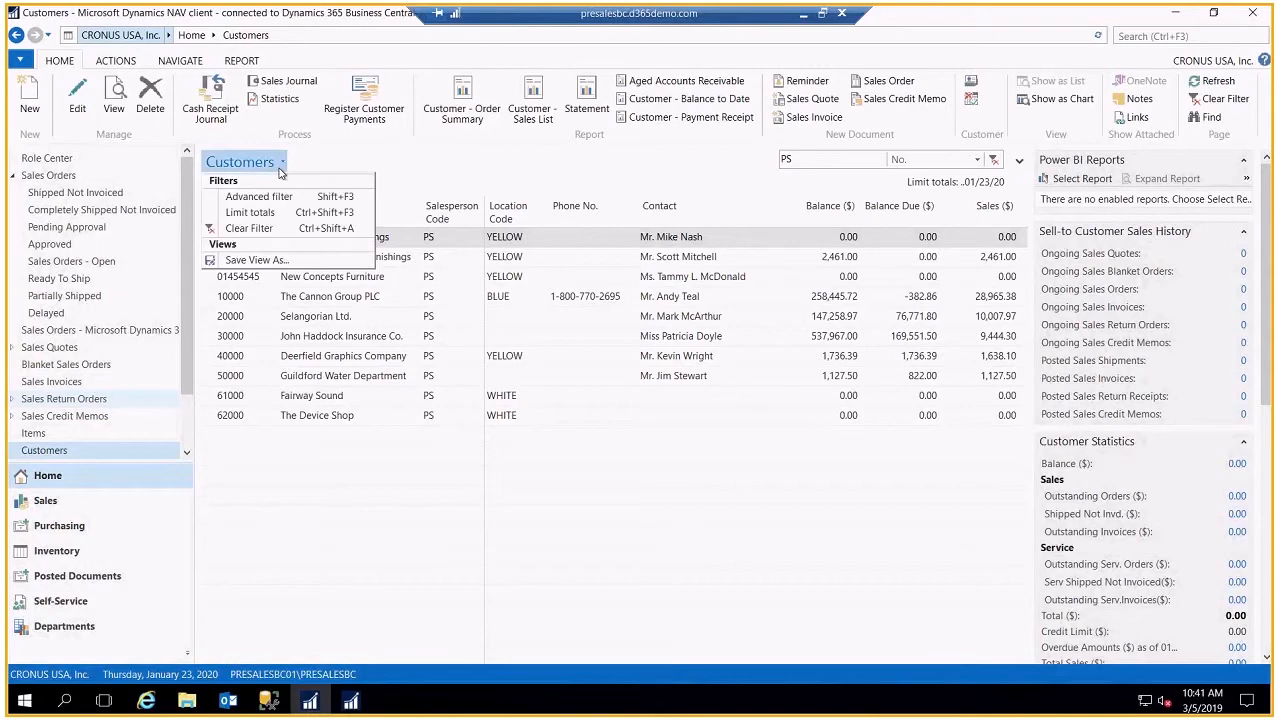
Step: In Advanced Filter, add a second criterion, browse All columns for its field and keep Name
left_click(258, 196)
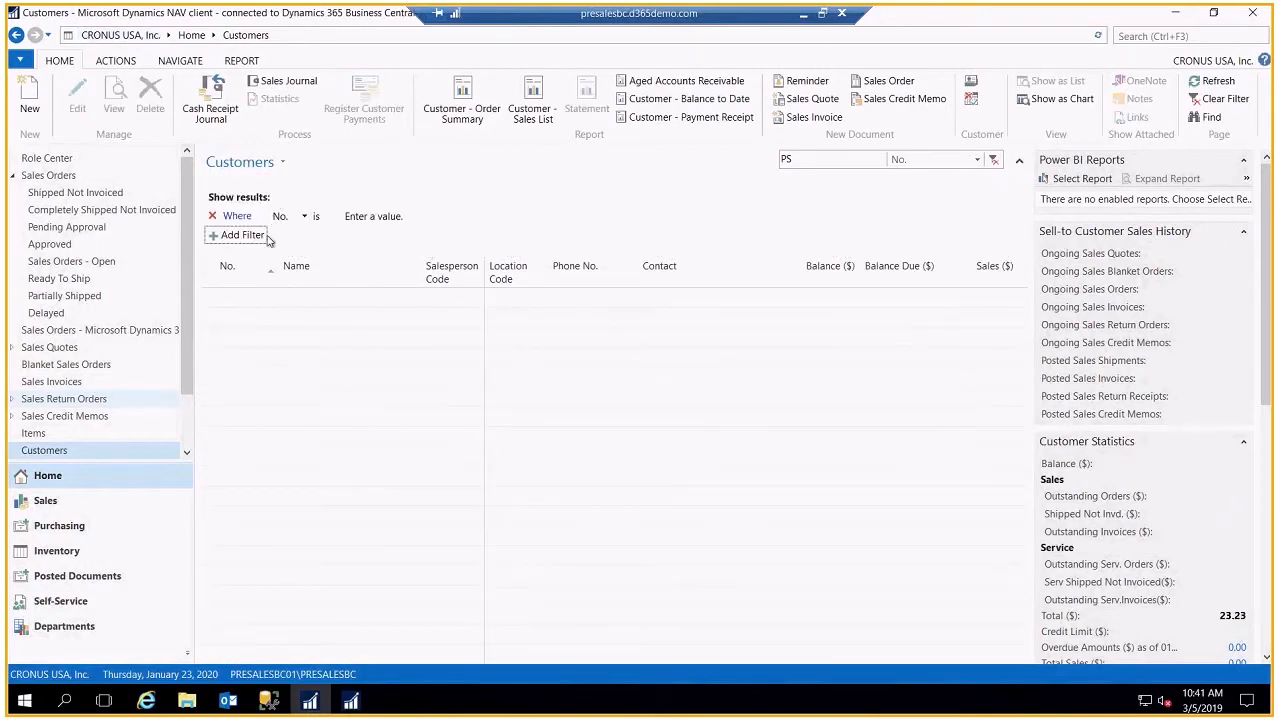
left_click(236, 234)
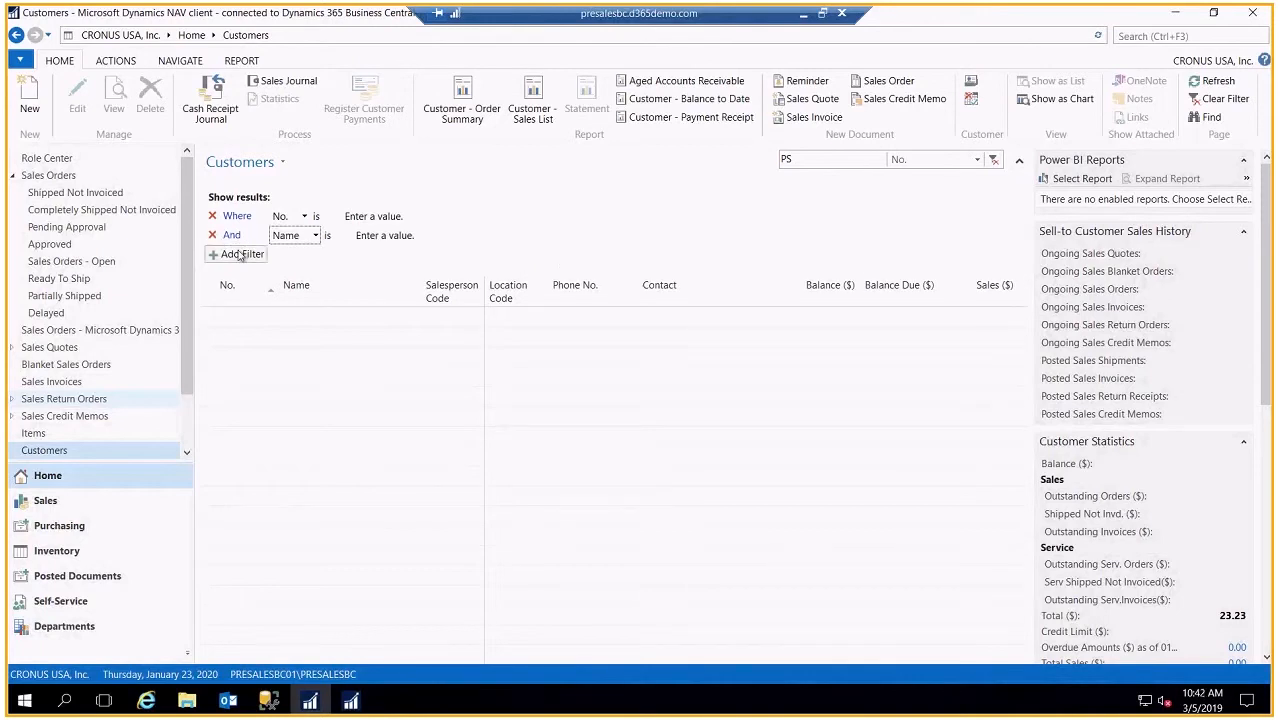
left_click(290, 236)
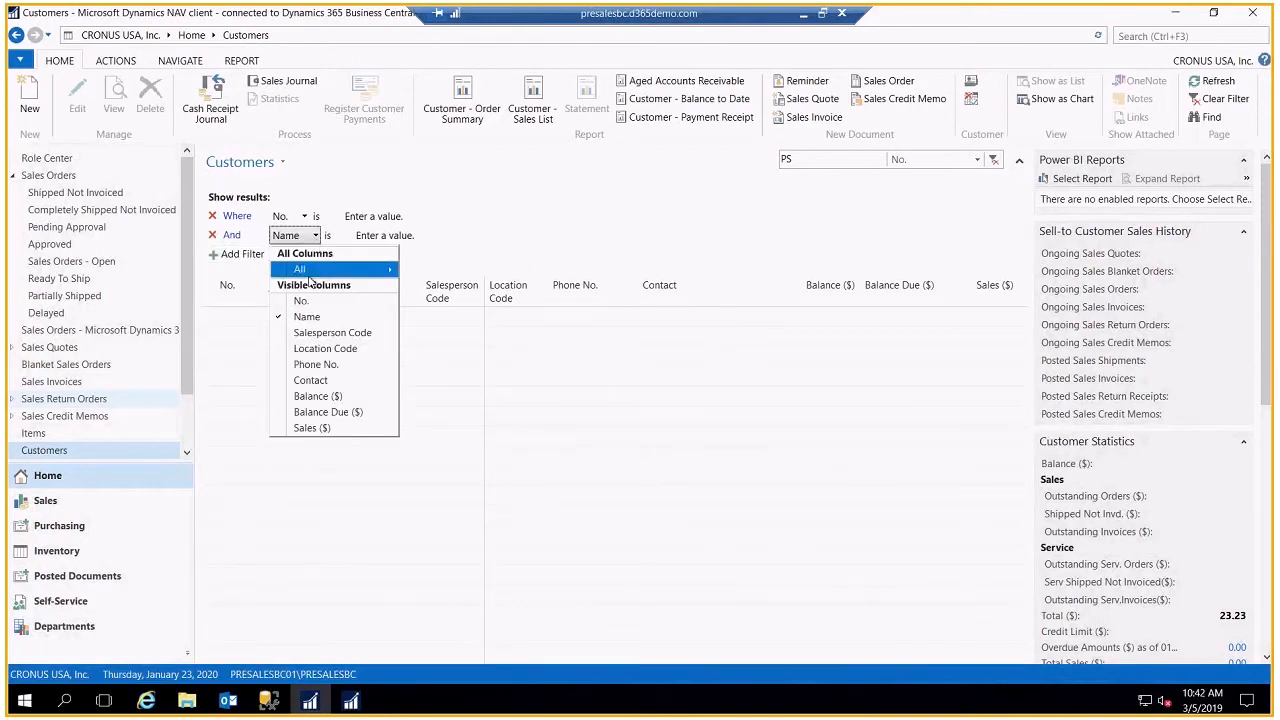
mouse_move(312, 428)
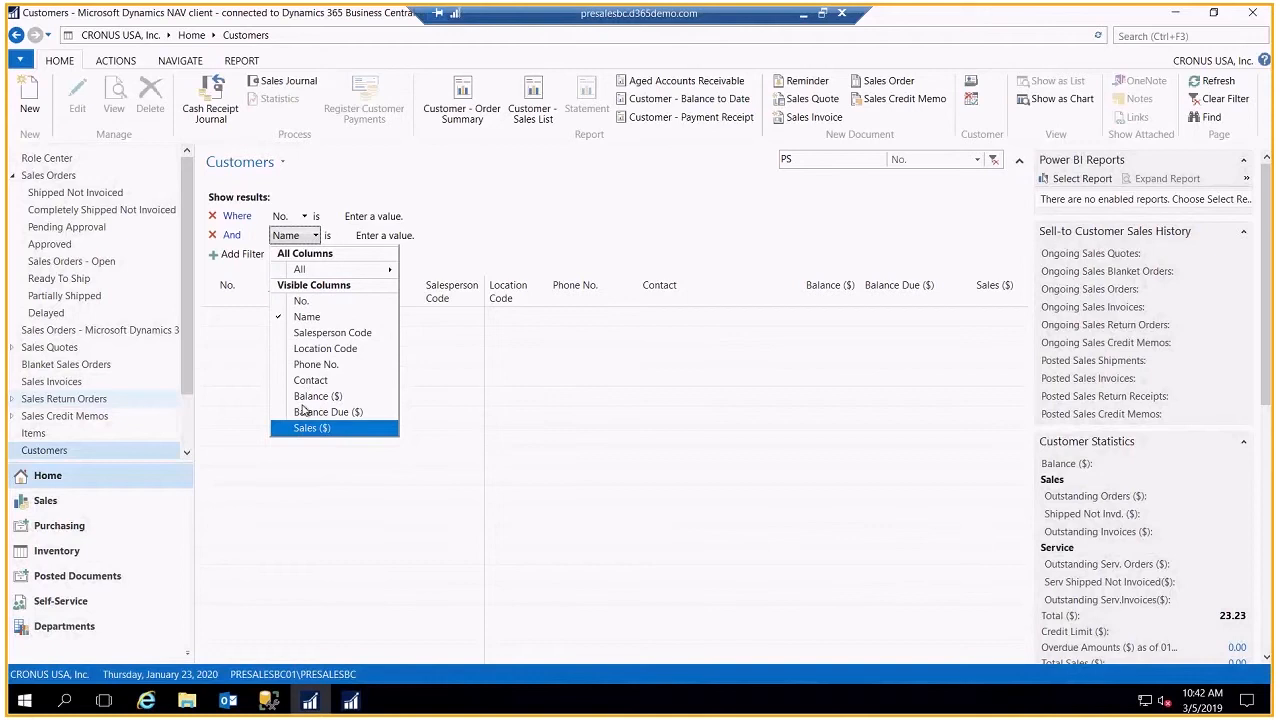
mouse_move(332, 332)
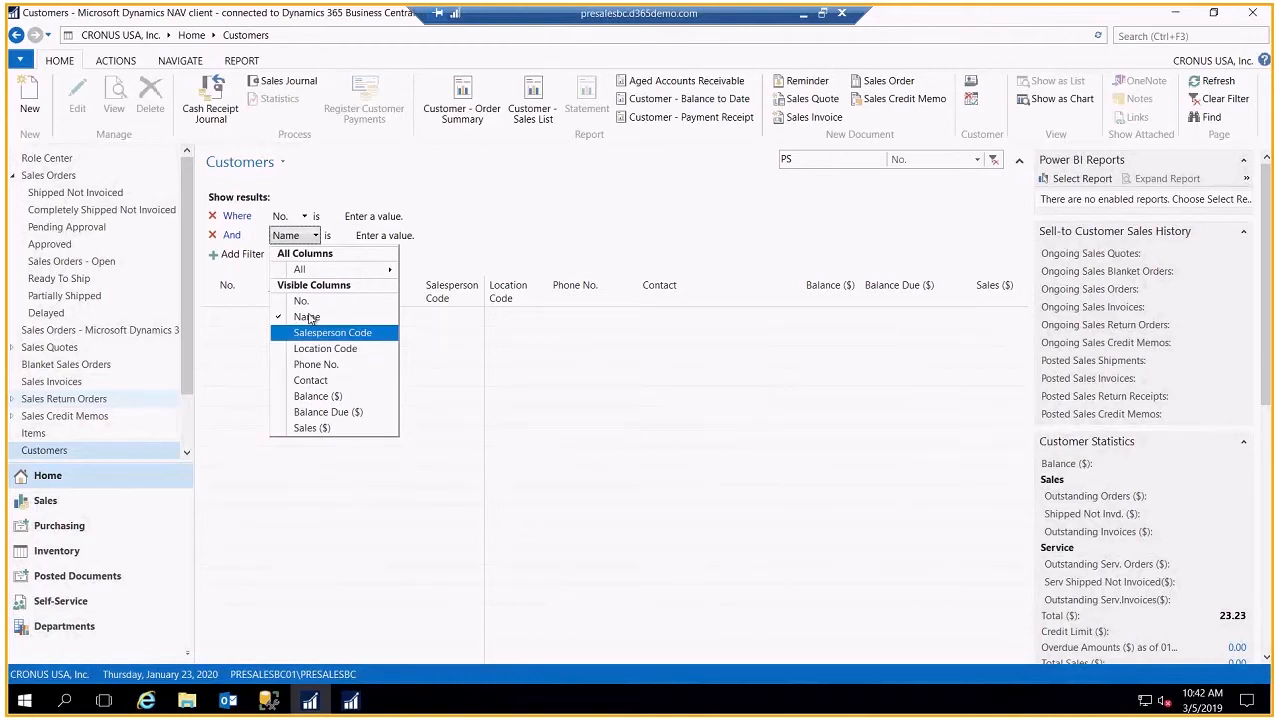
left_click(300, 268)
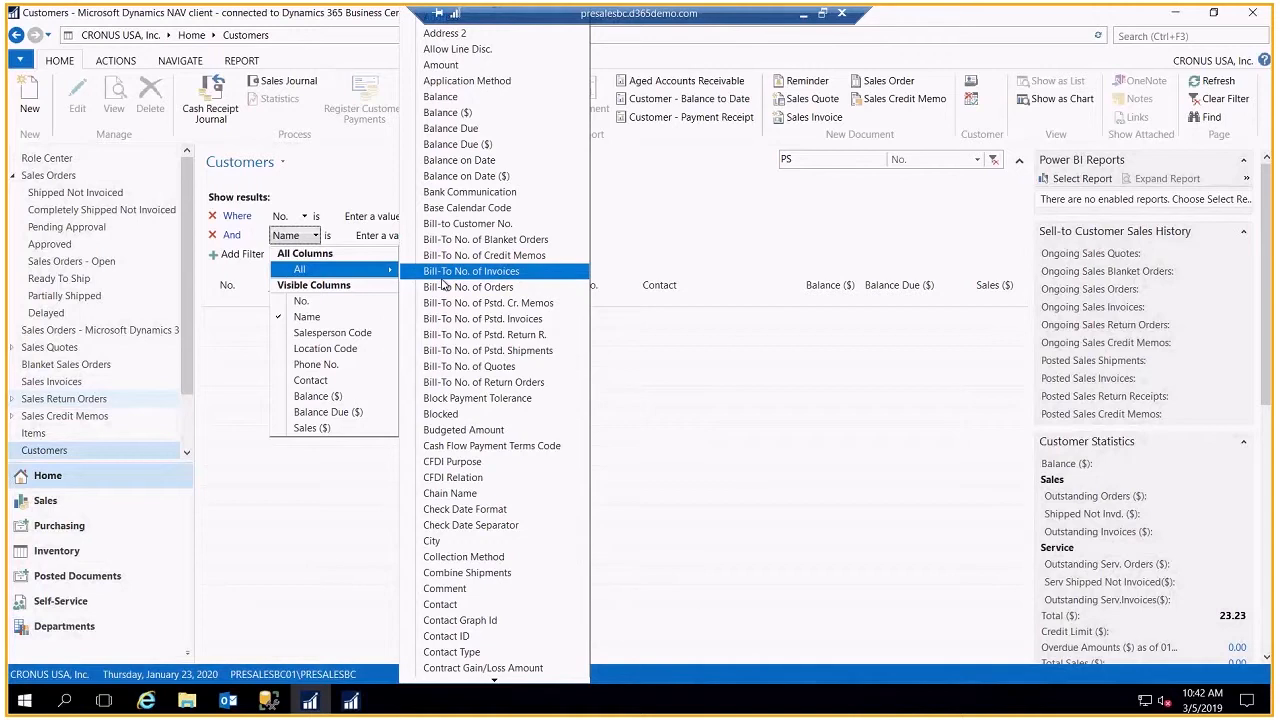
left_click(628, 252)
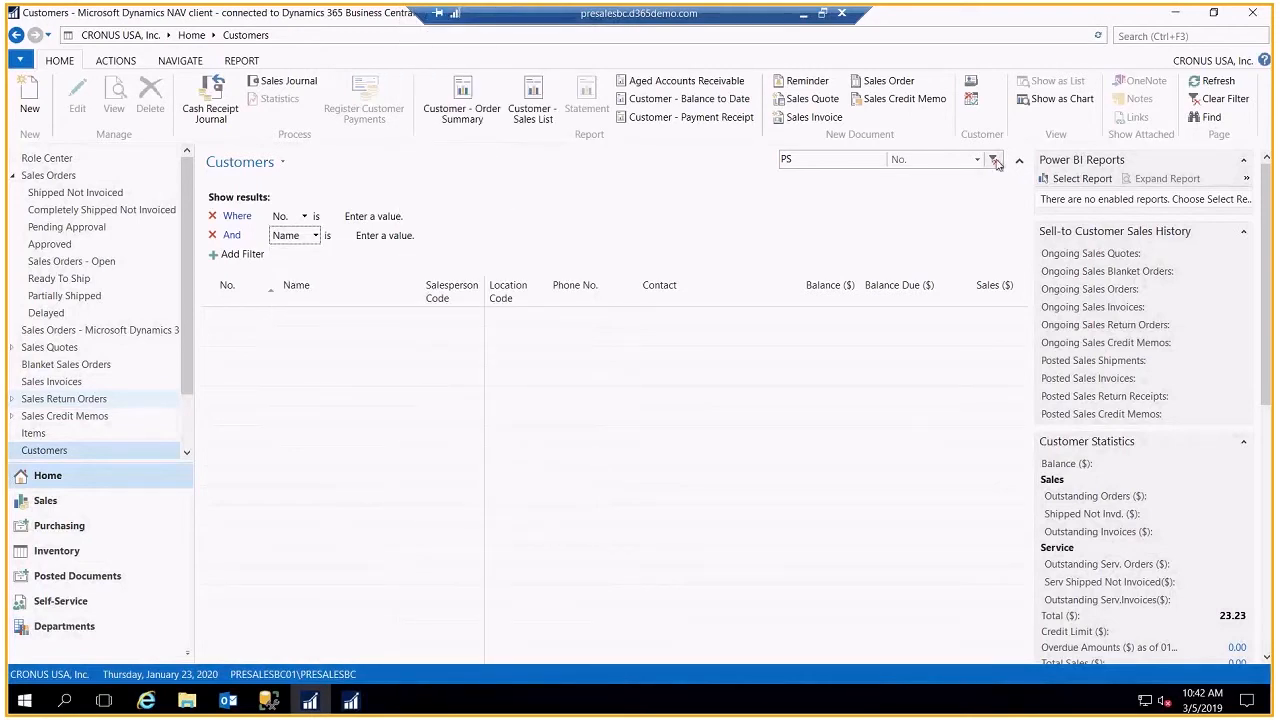
Step: Clear the PS salesperson filter so all customers show again
left_click(244, 160)
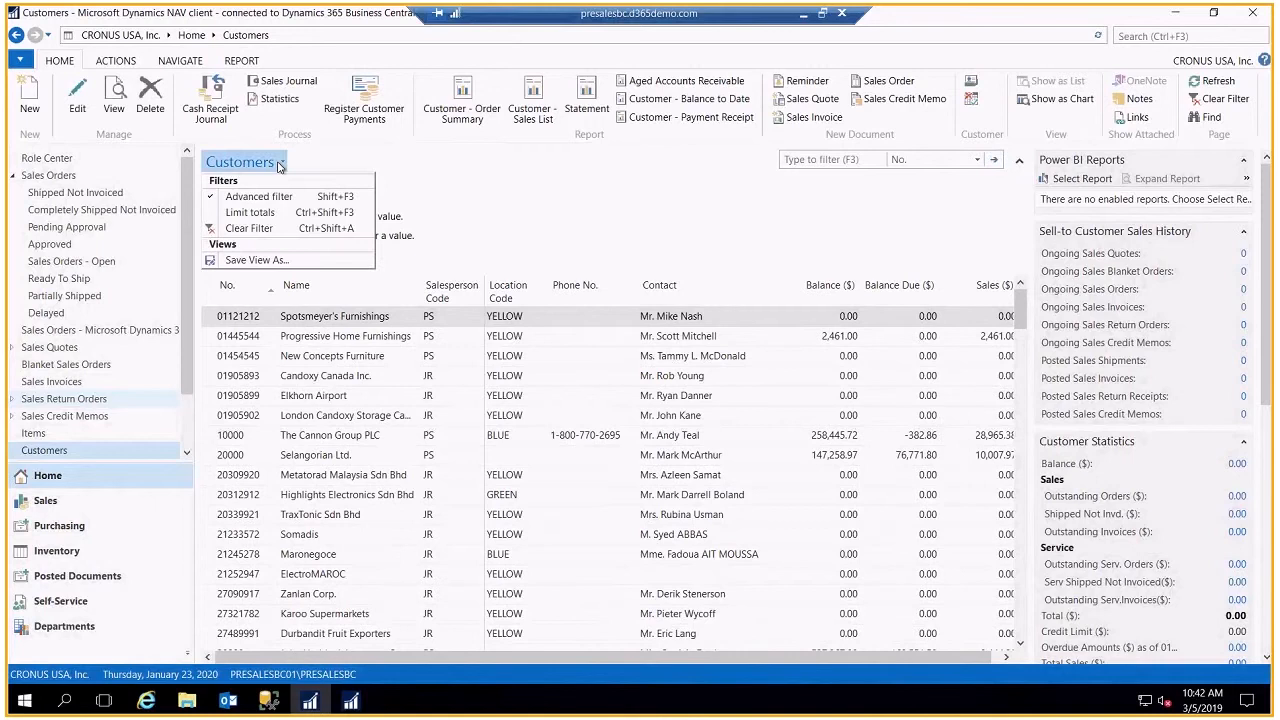
mouse_move(256, 260)
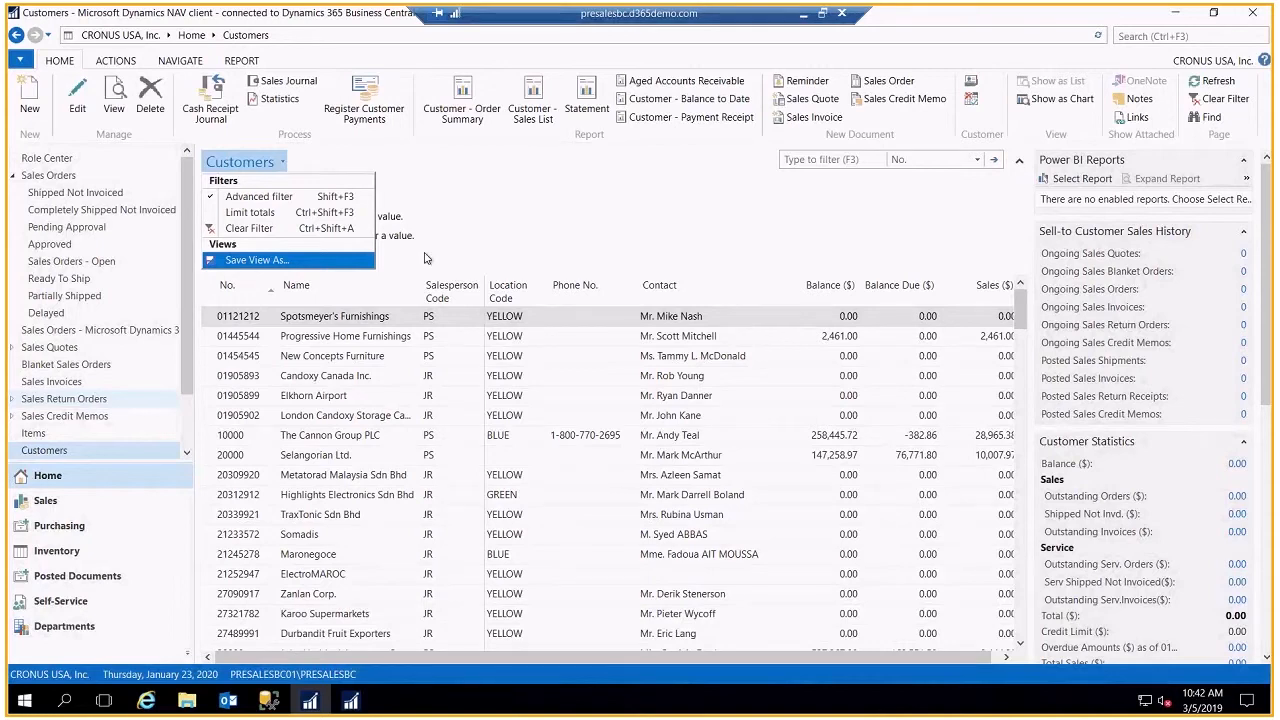
Step: Select The Cannon Group PLC in the Customers list to show its sales history and statistics
left_click(260, 196)
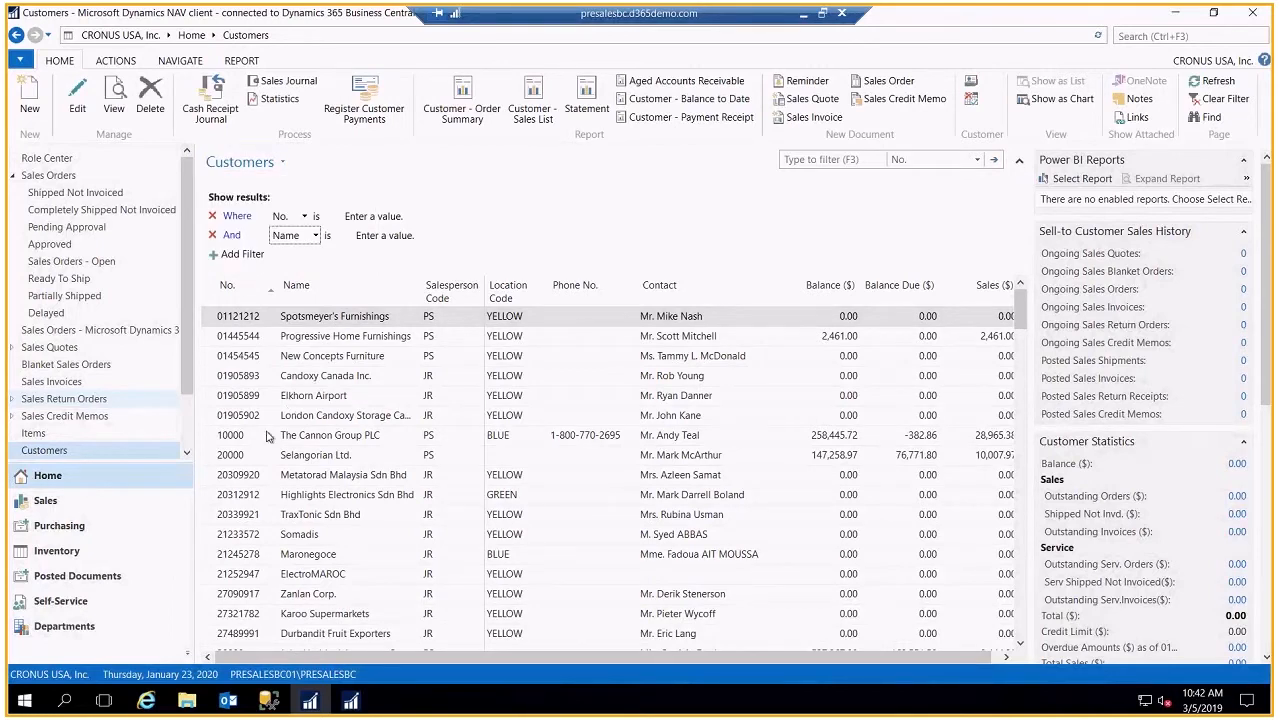
left_click(330, 436)
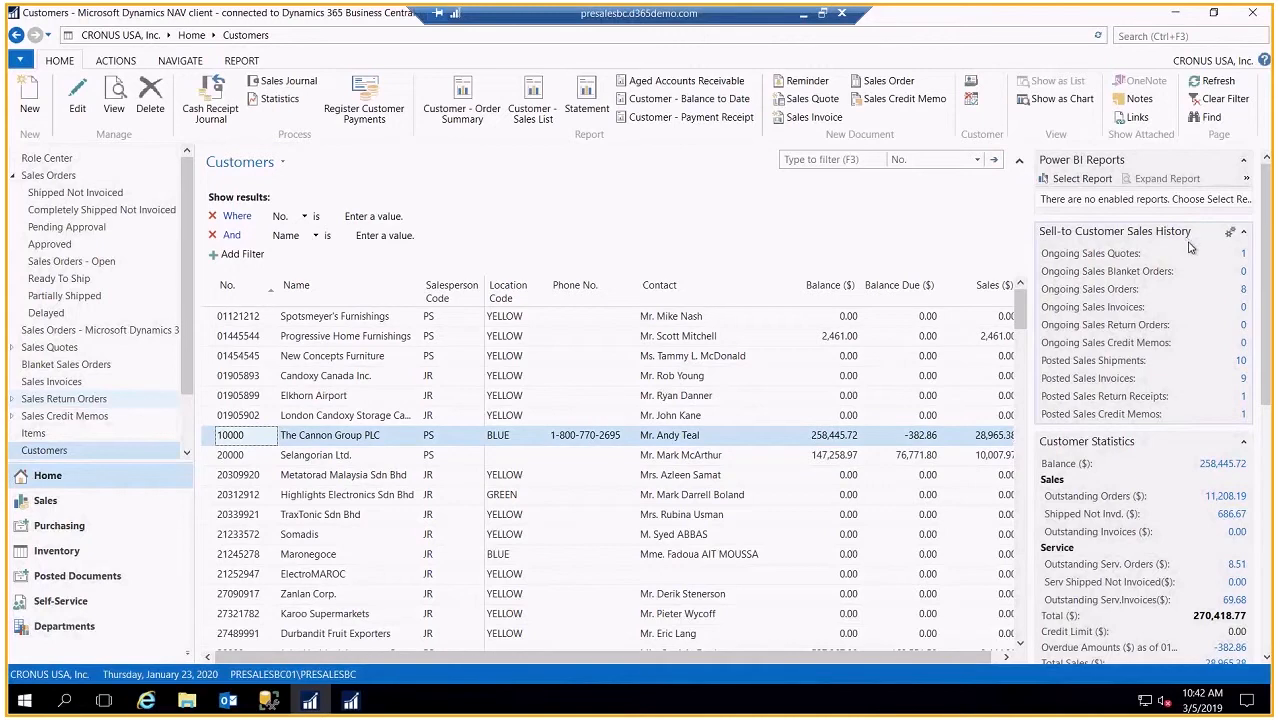
mouse_move(1192, 258)
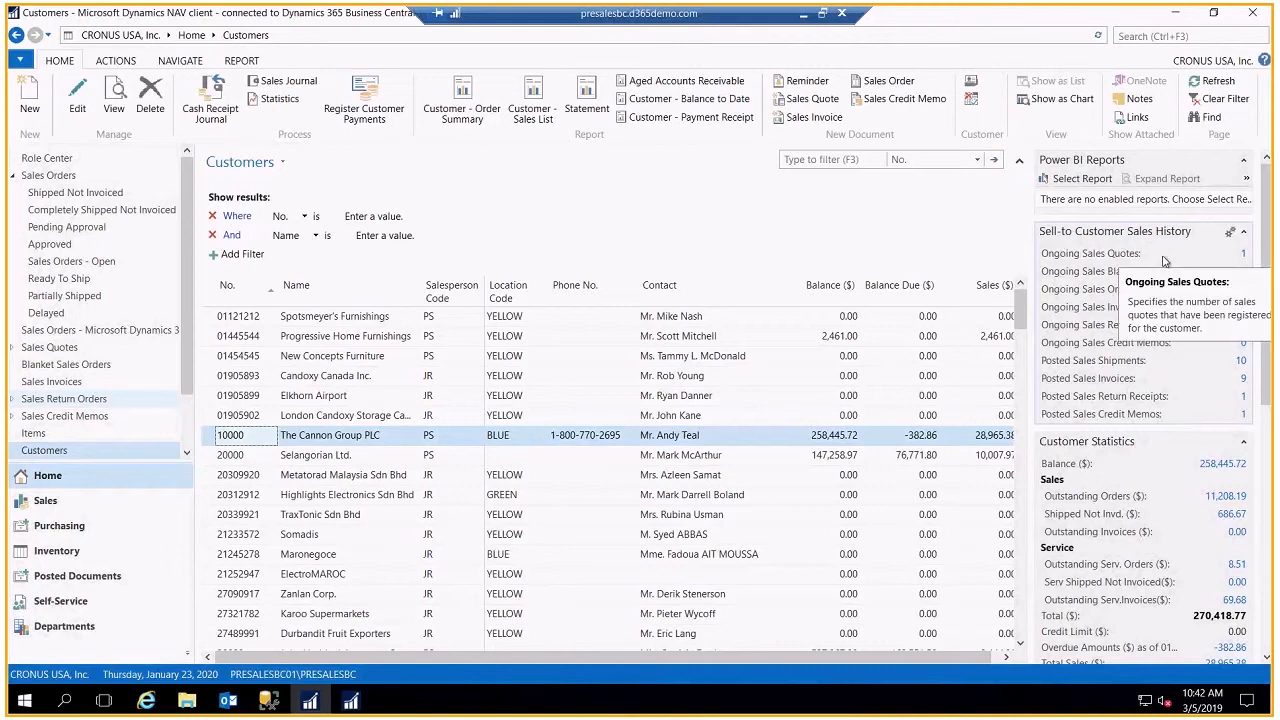
mouse_move(1136, 344)
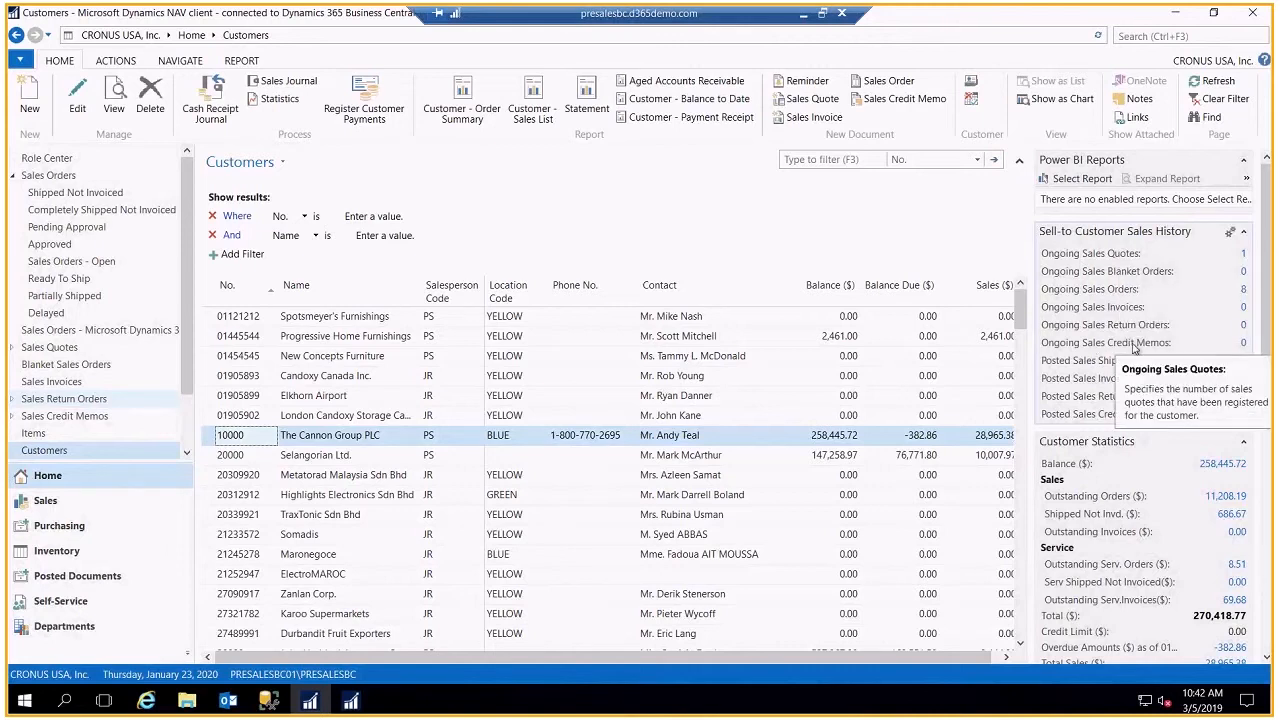
mouse_move(1092, 360)
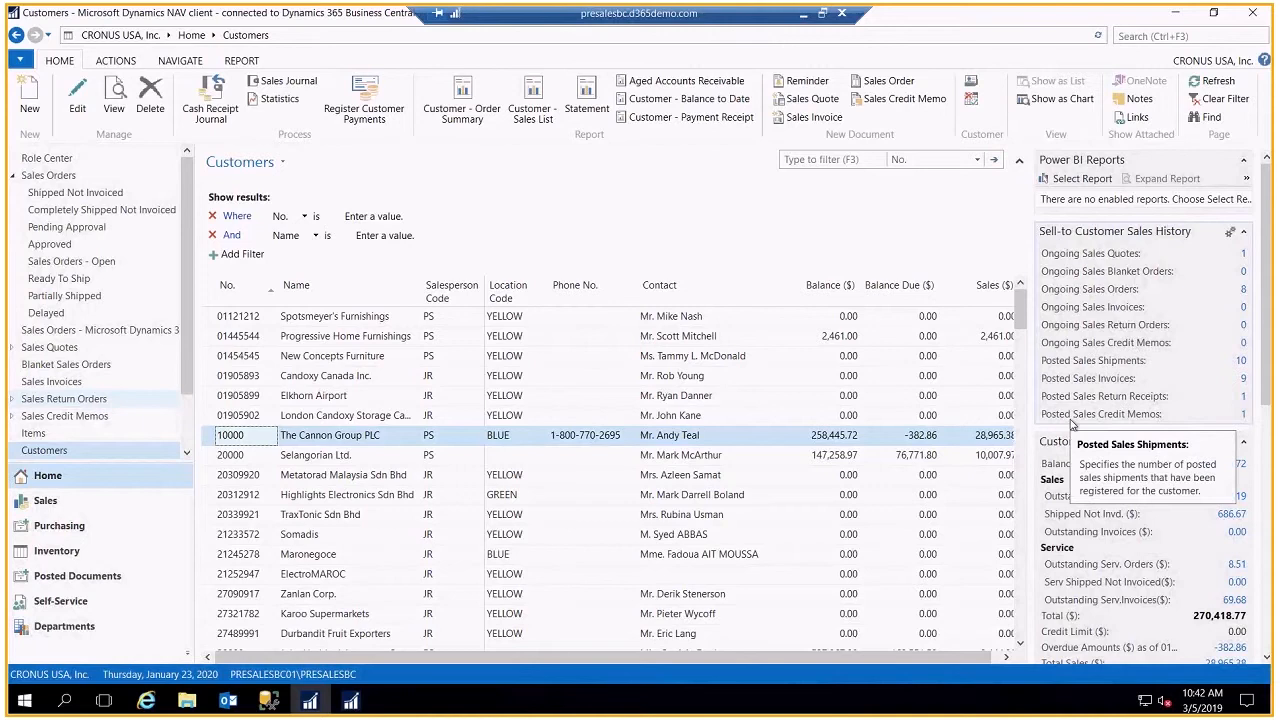
mouse_move(1156, 414)
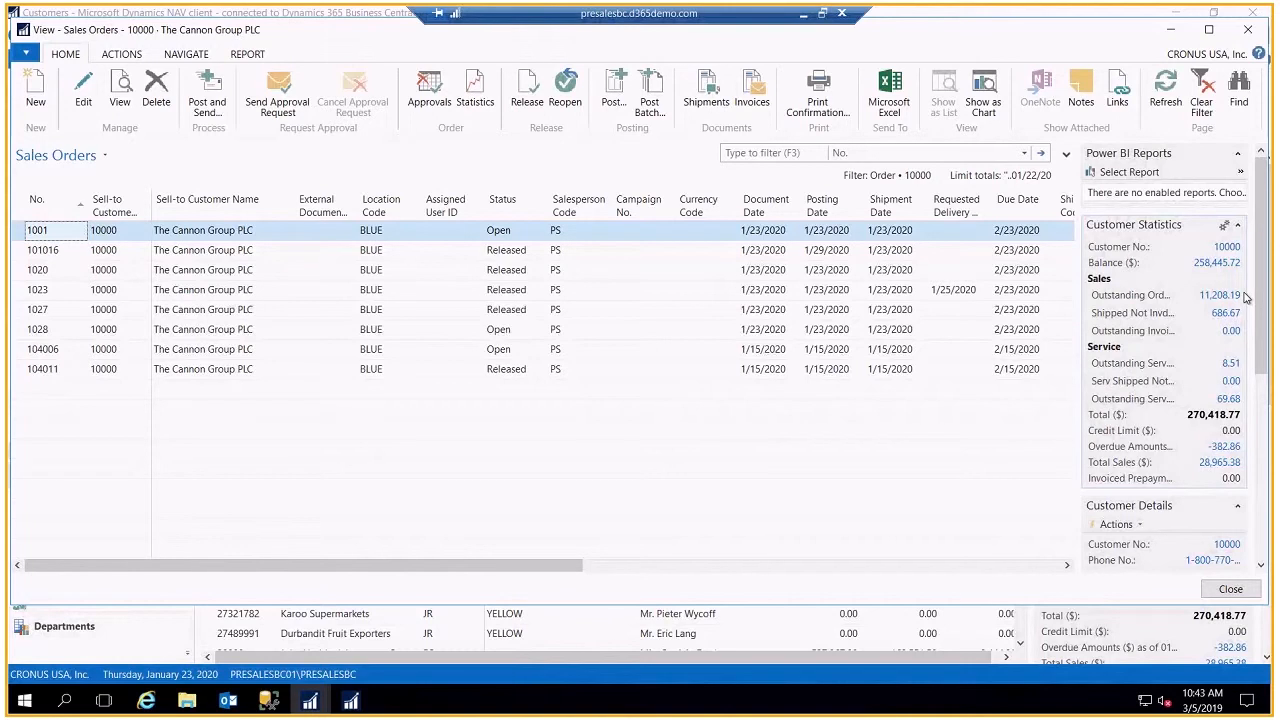
Step: Bring up sales order 1020 for The Cannon Group PLC with its header, lines and totals
left_click(36, 268)
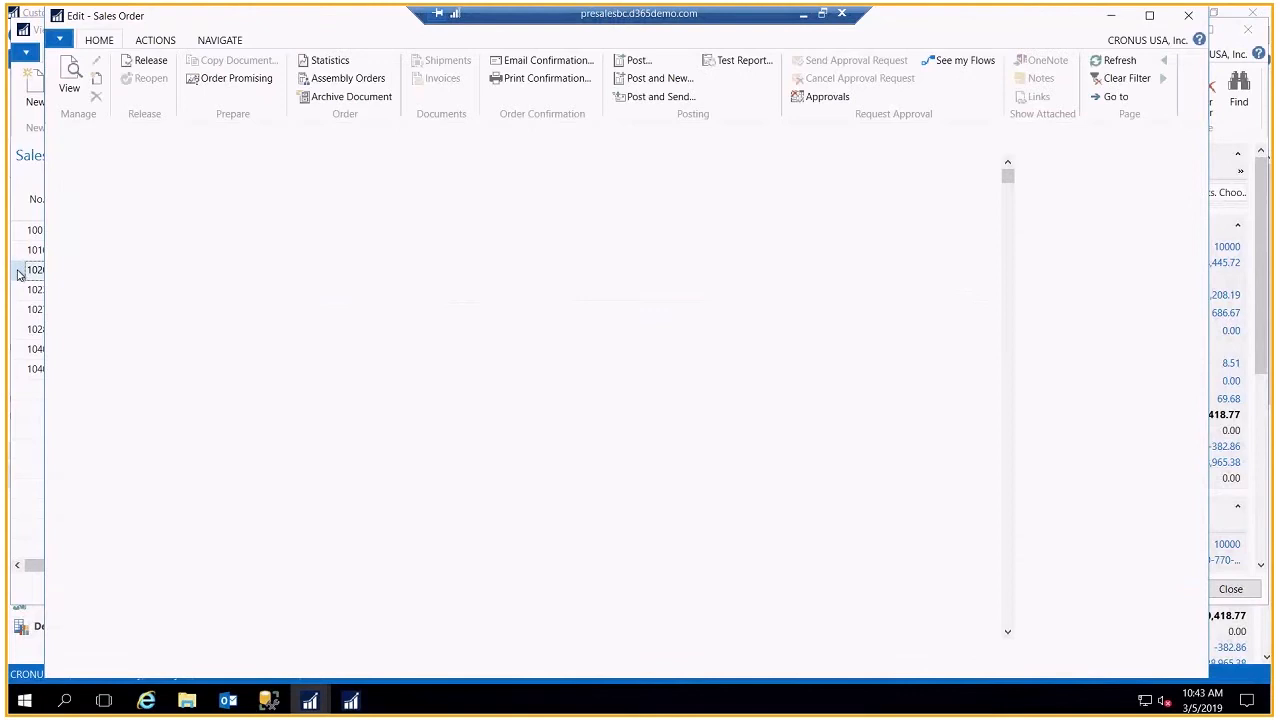
left_click(18, 270)
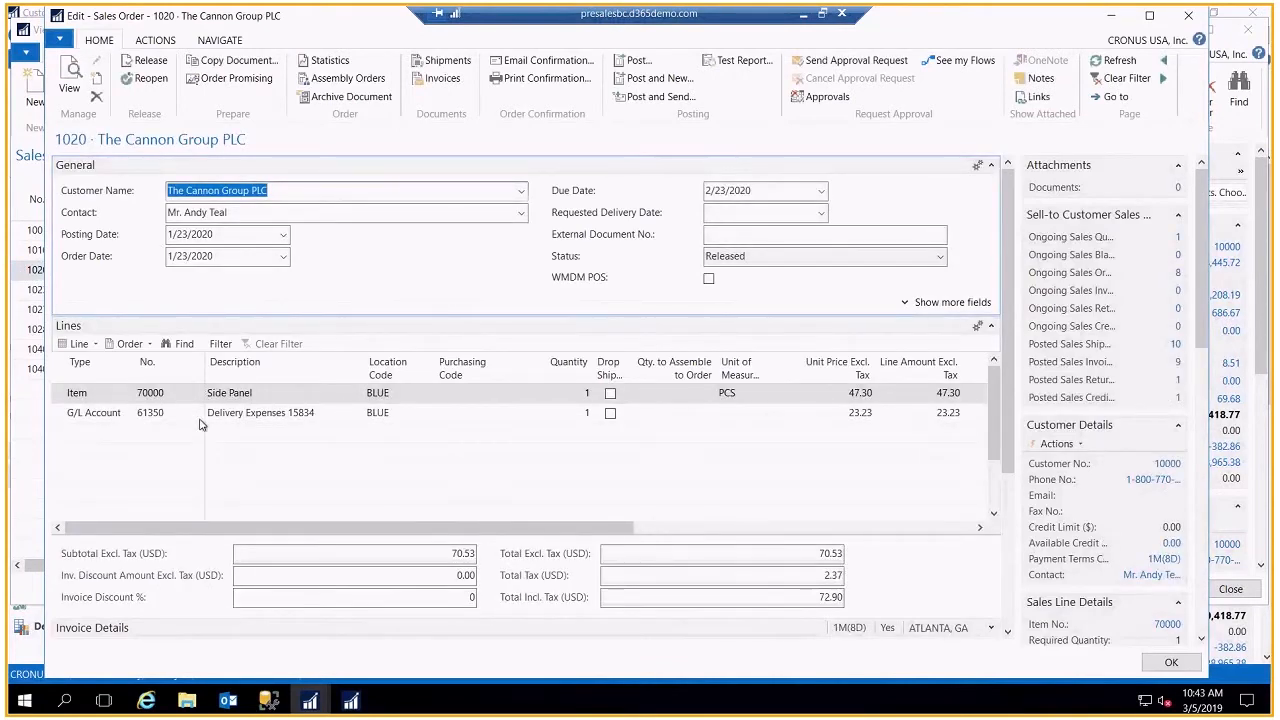
mouse_move(436, 408)
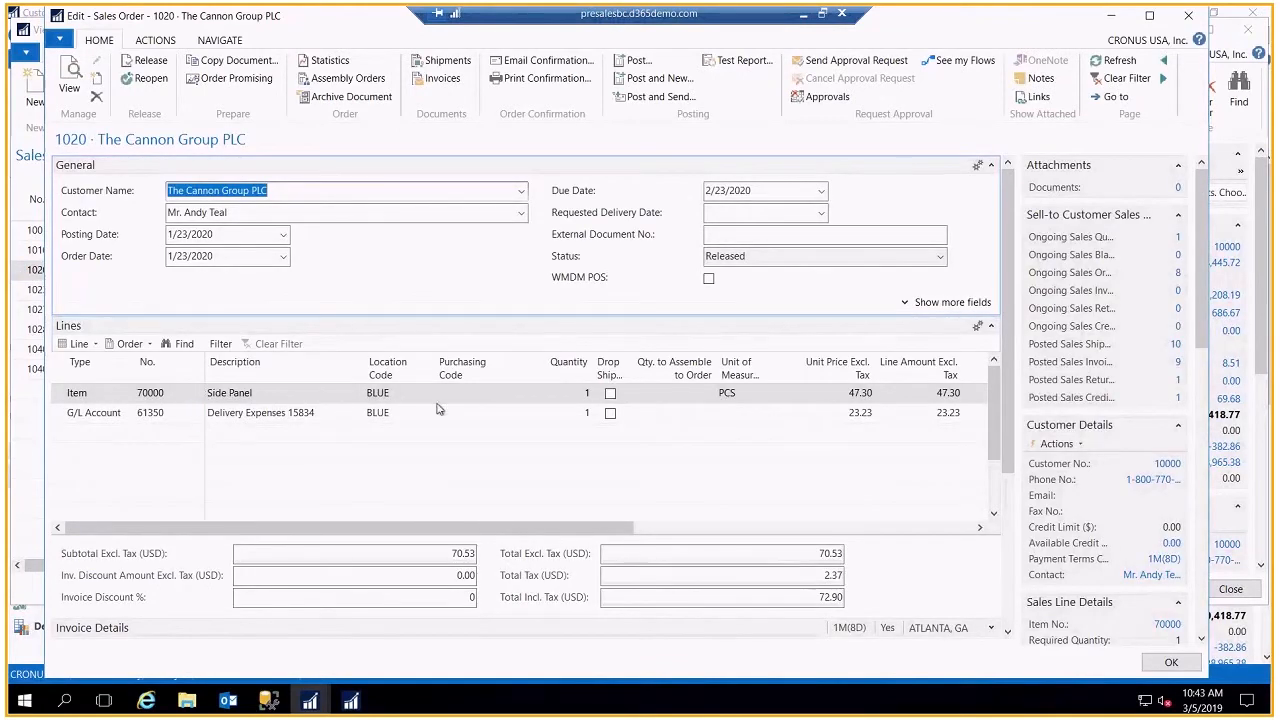
mouse_move(480, 418)
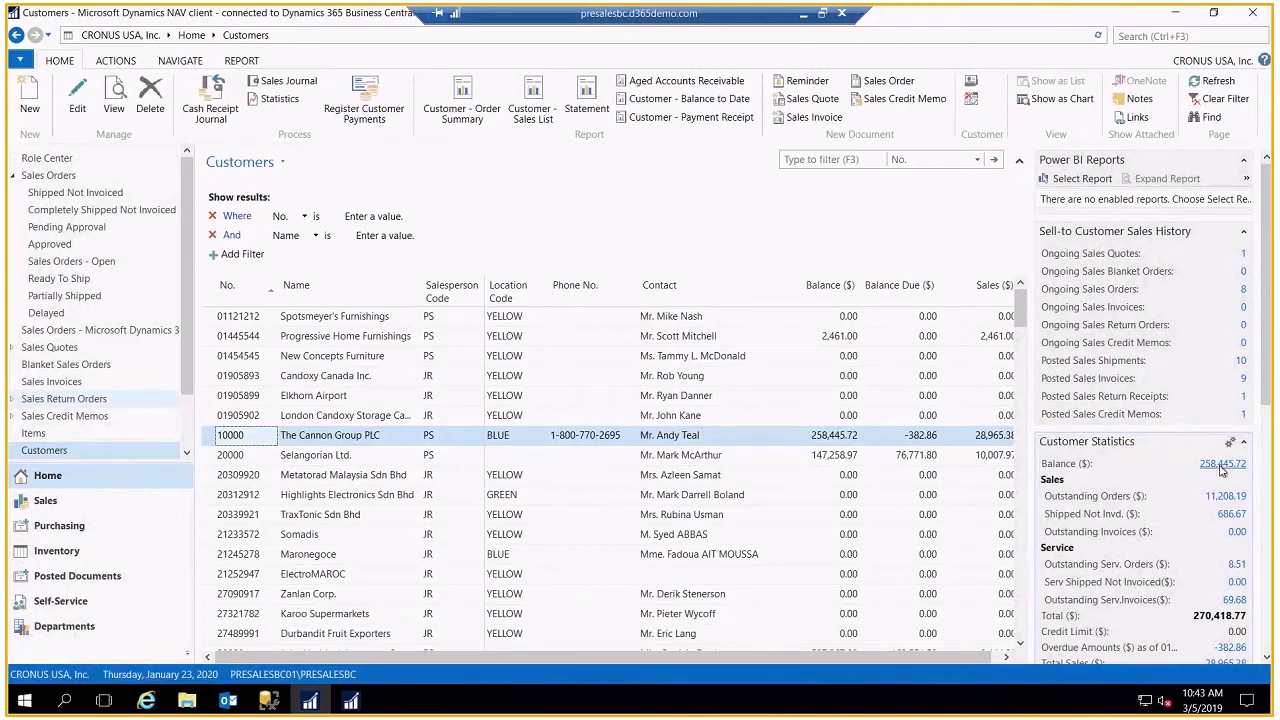
mouse_move(1150, 528)
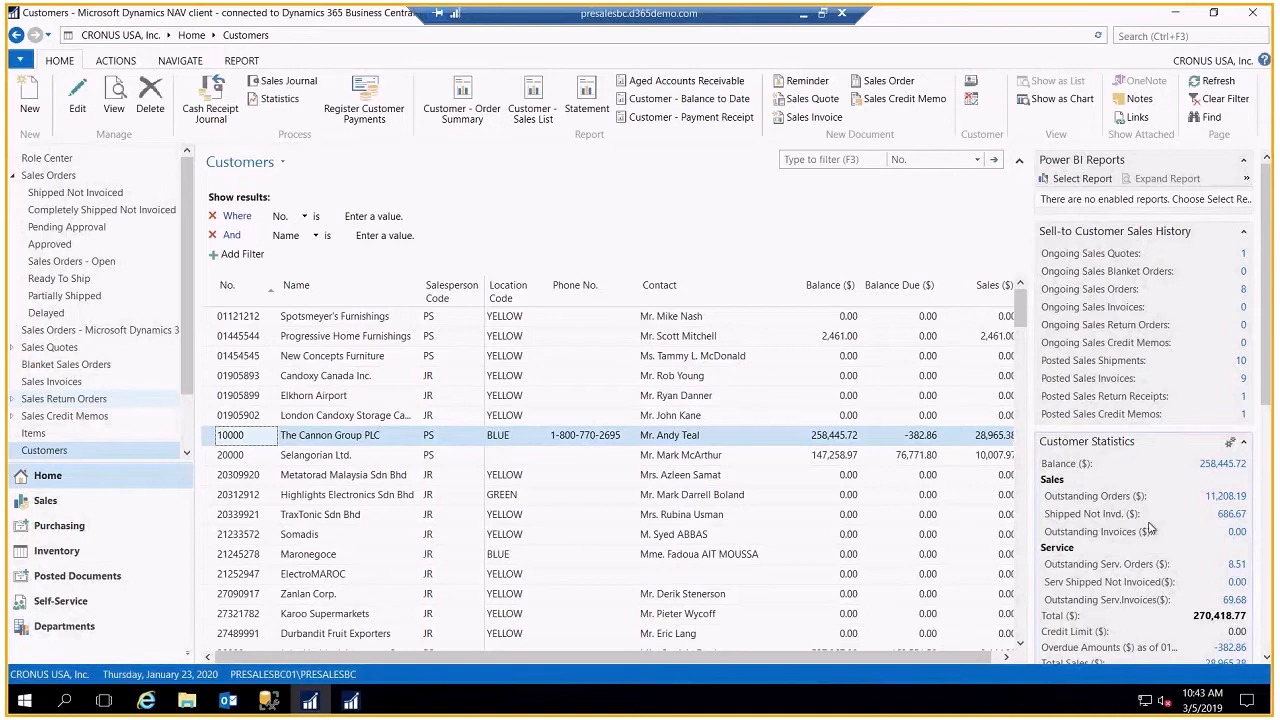
mouse_move(1064, 580)
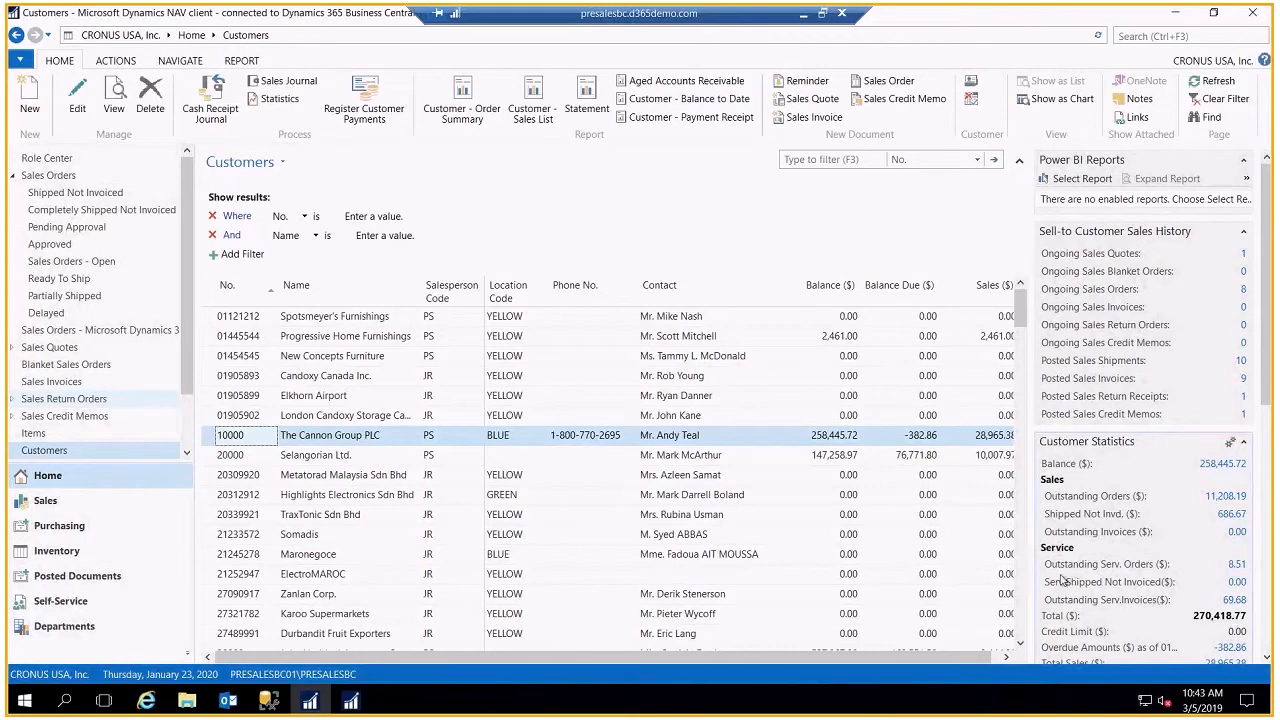
mouse_move(1108, 580)
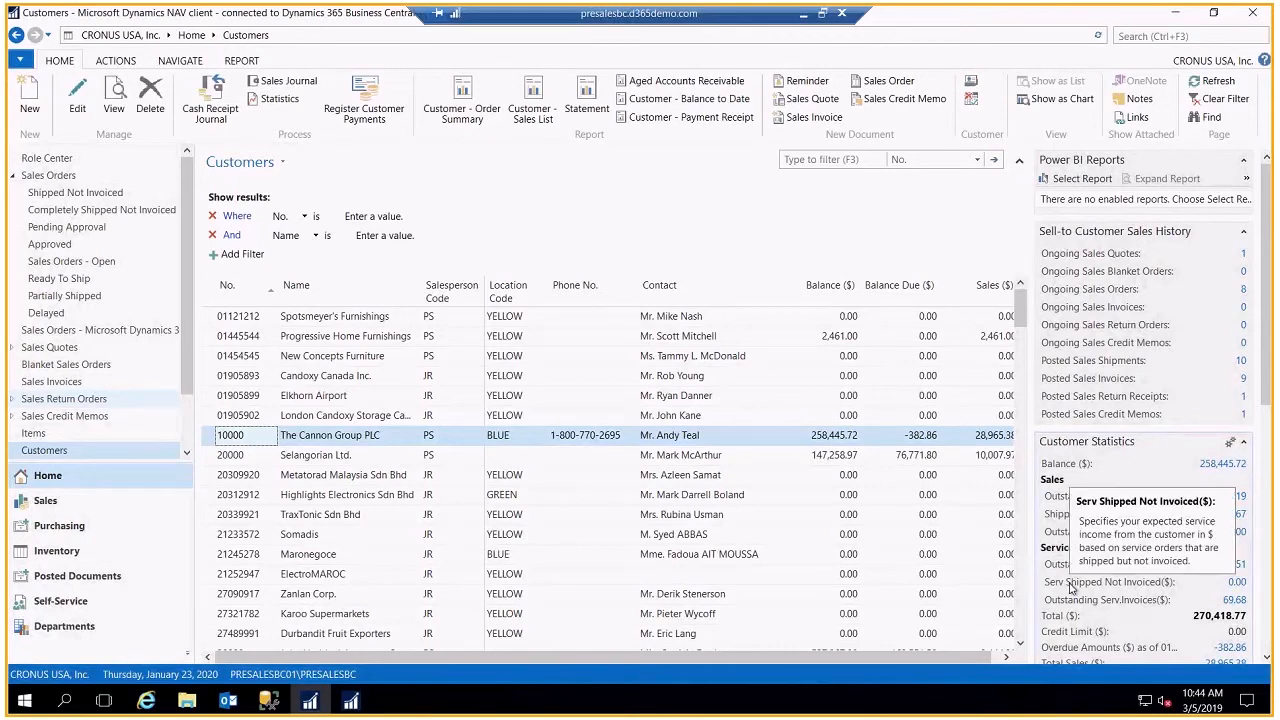
Step: Scroll through the Customer Statistics FactBox for 10000 The Cannon Group PLC
scroll("down", 3)
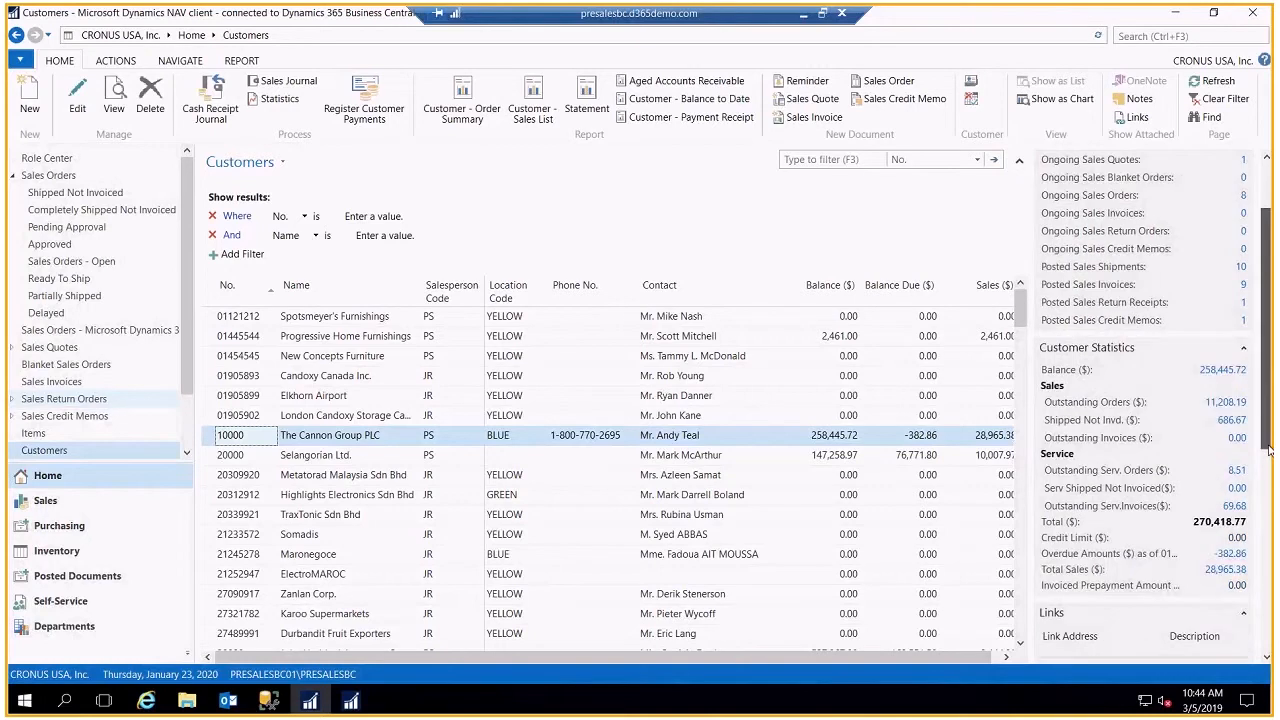
scroll("down", 3)
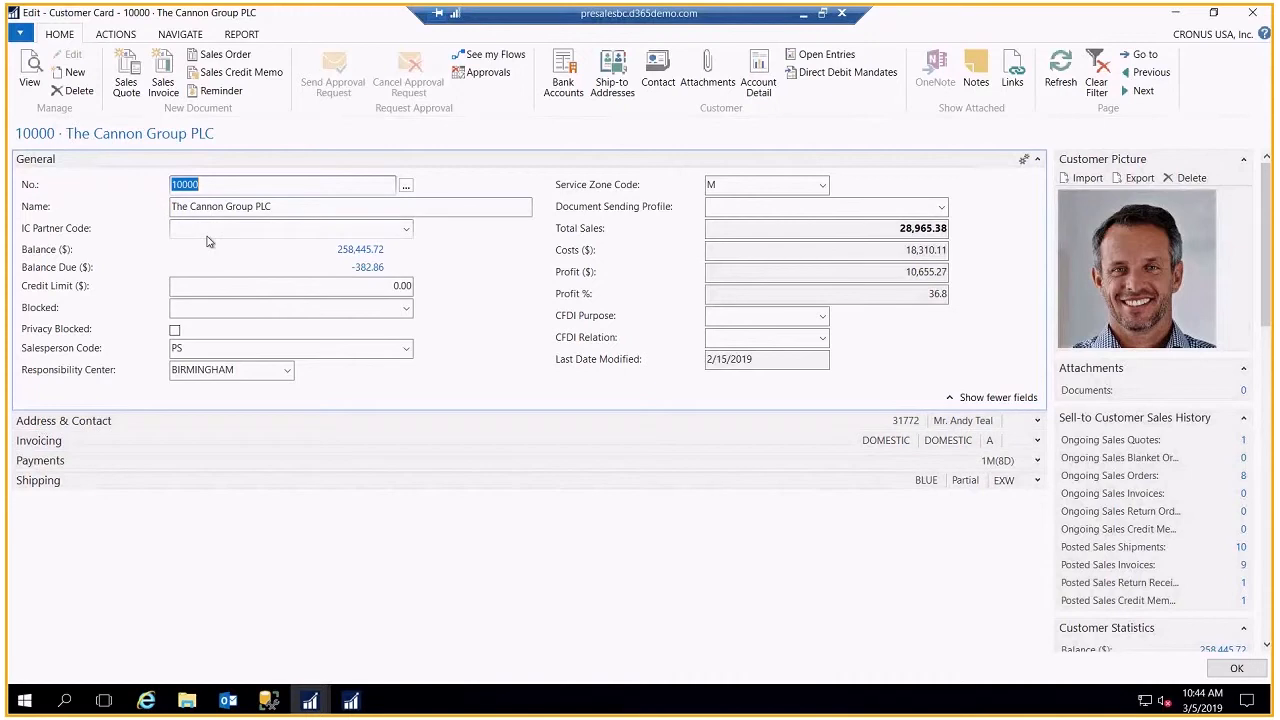
mouse_move(252, 354)
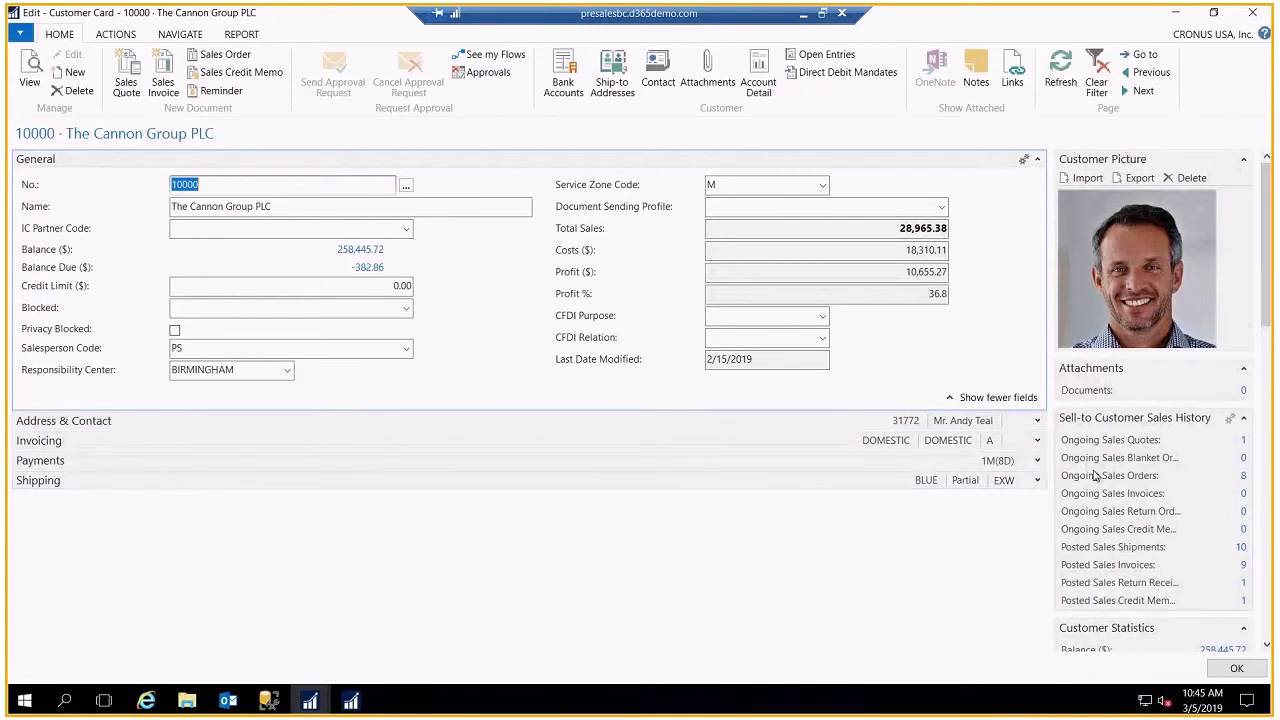
mouse_move(1038, 420)
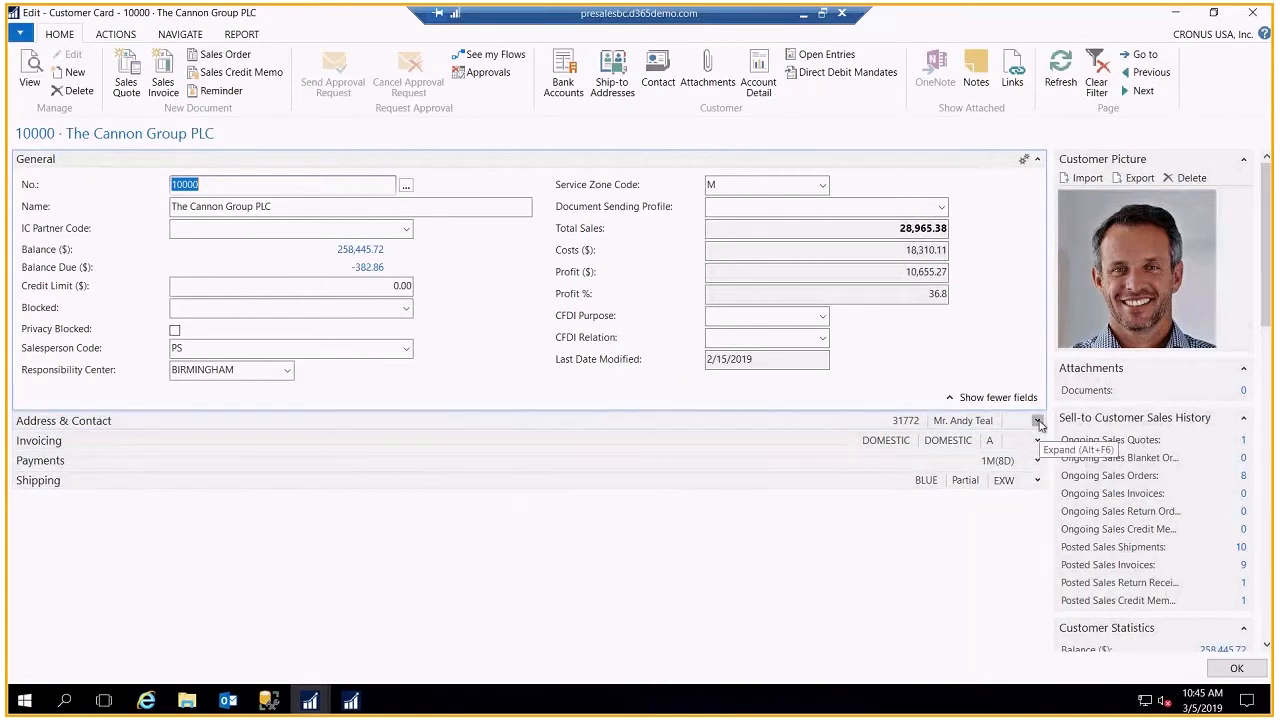
Step: Expand Address & Contact, select the Phone No. field and reach the page Customize options
left_click(1038, 420)
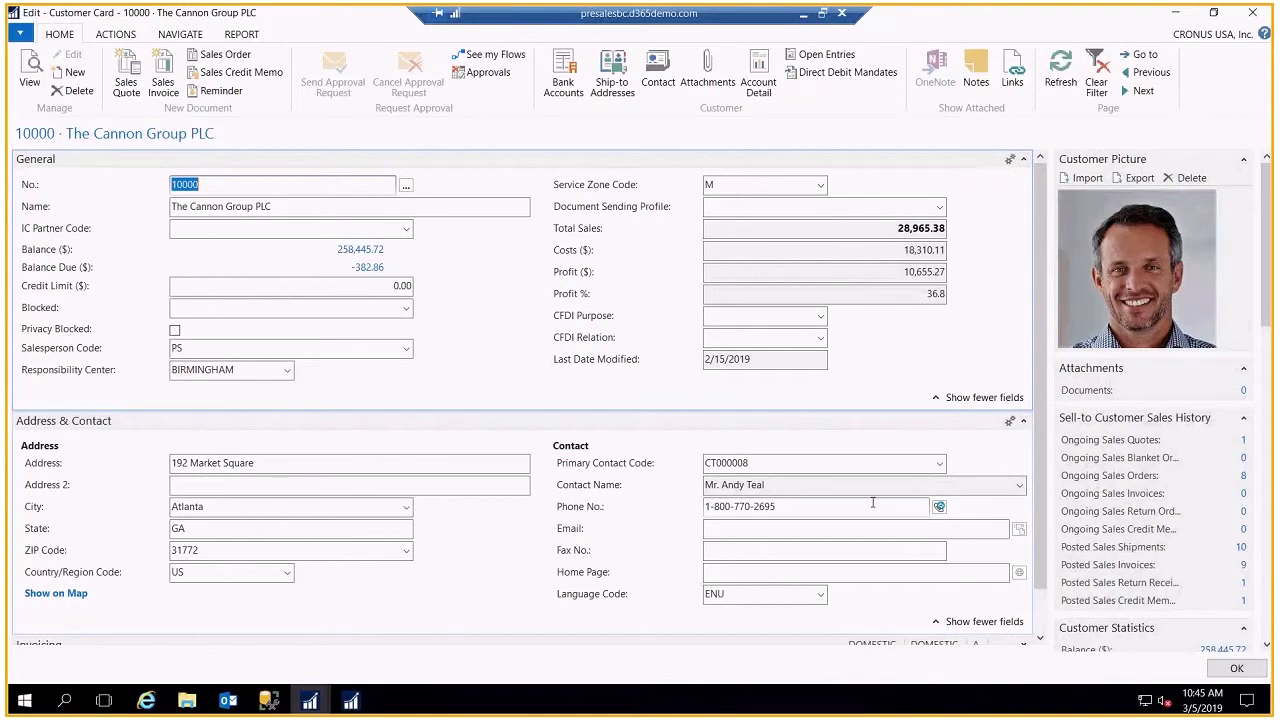
left_click(816, 506)
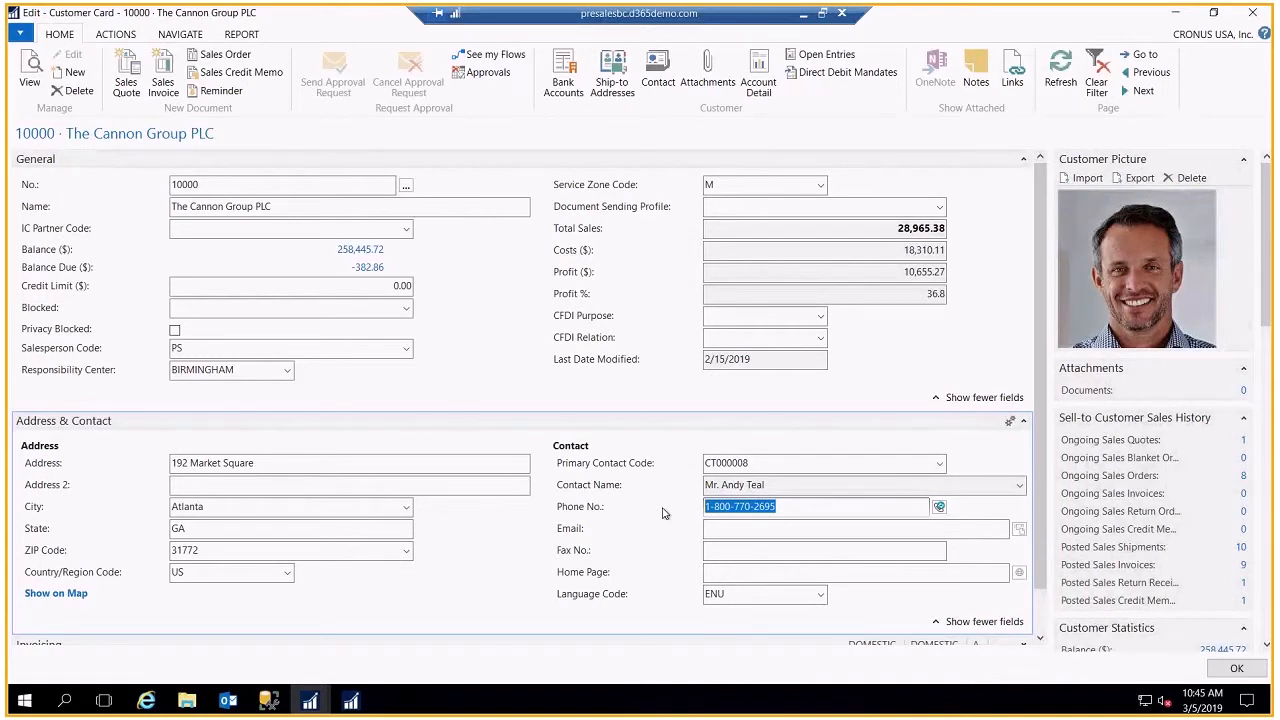
left_click(20, 32)
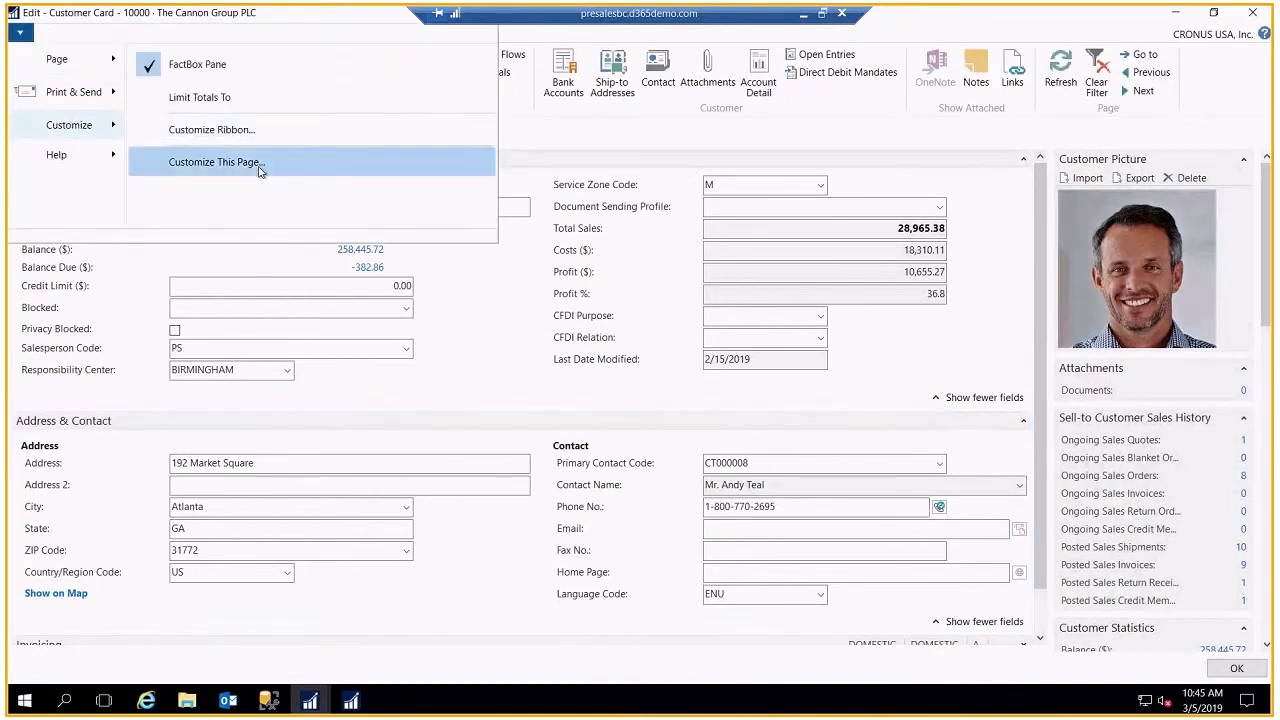
left_click(216, 160)
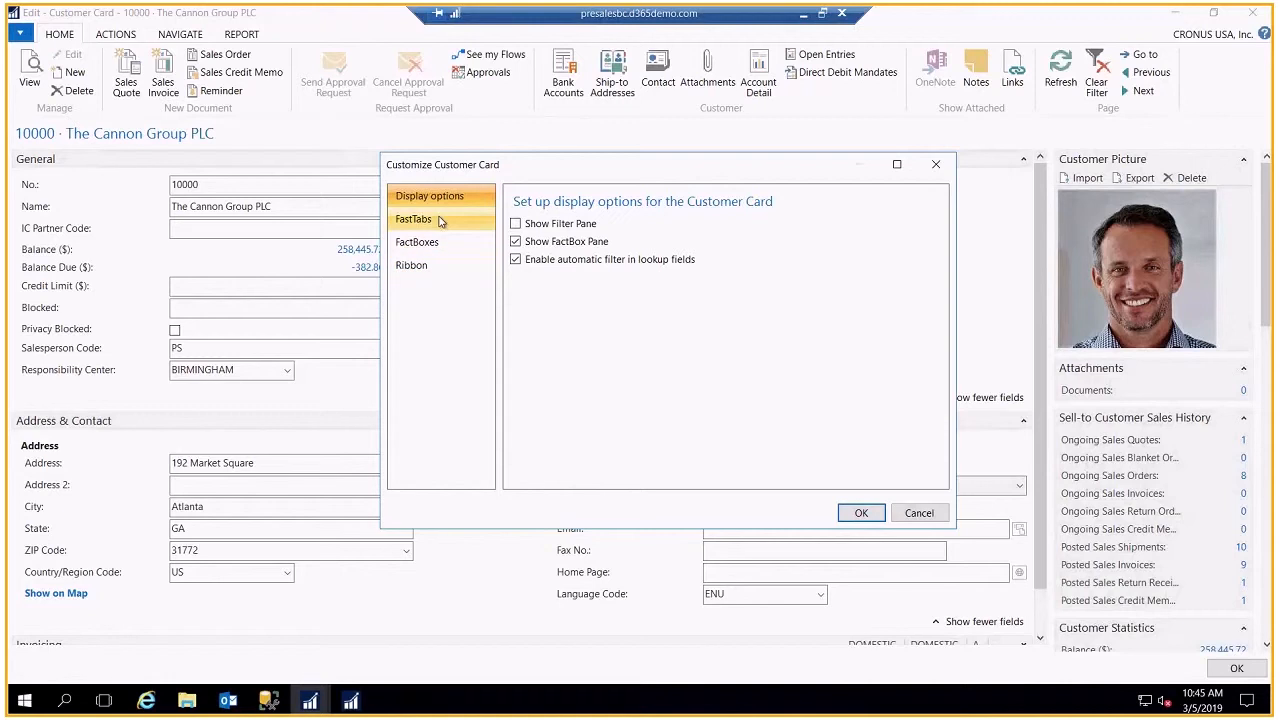
left_click(414, 218)
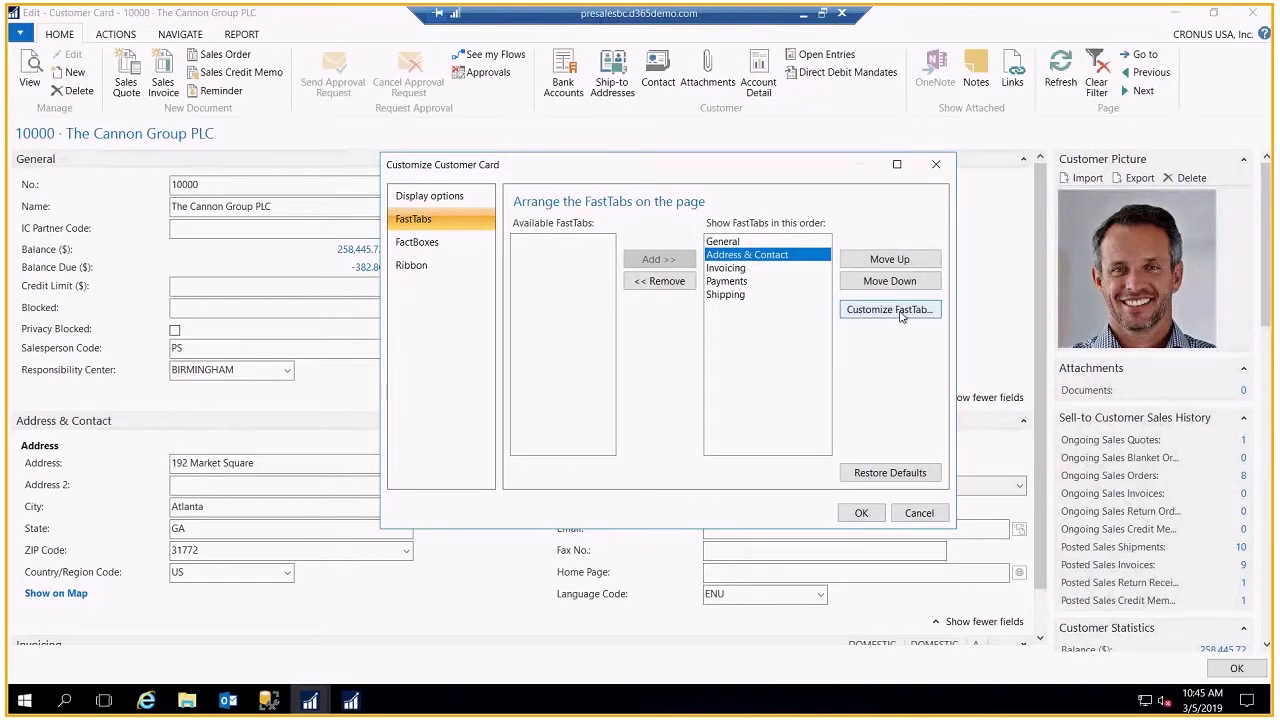
left_click(888, 308)
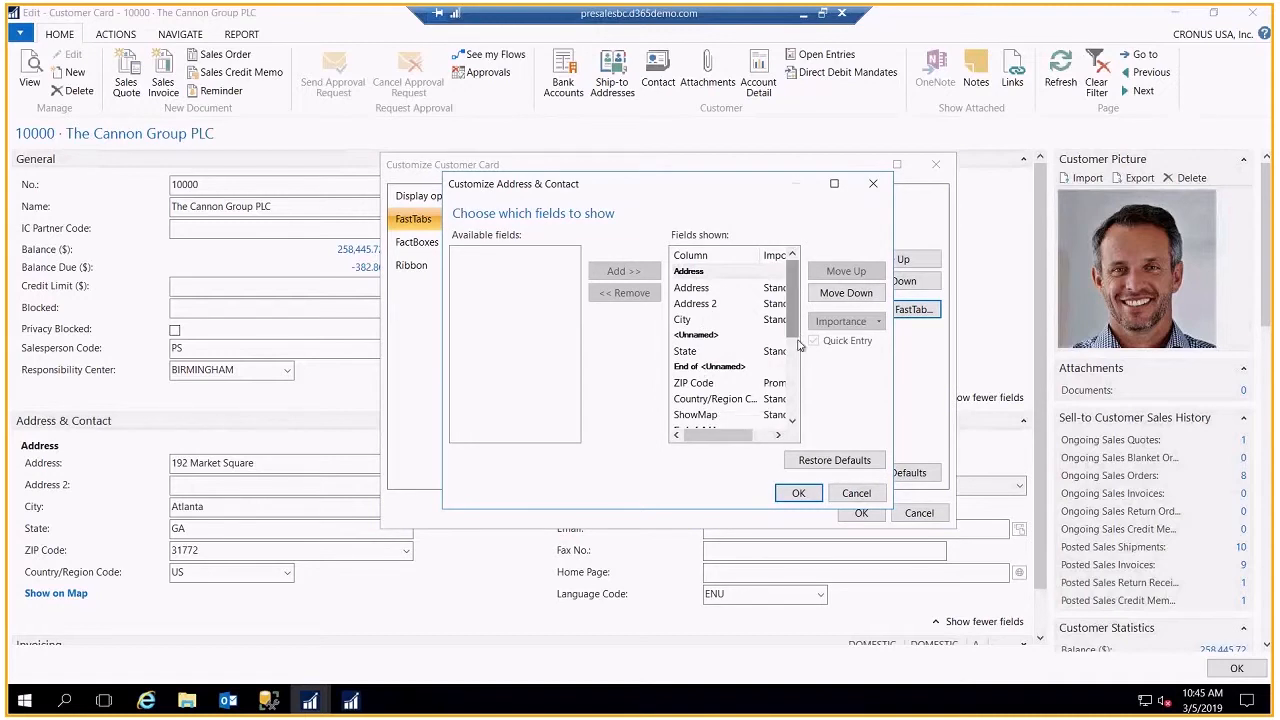
scroll("down", 3)
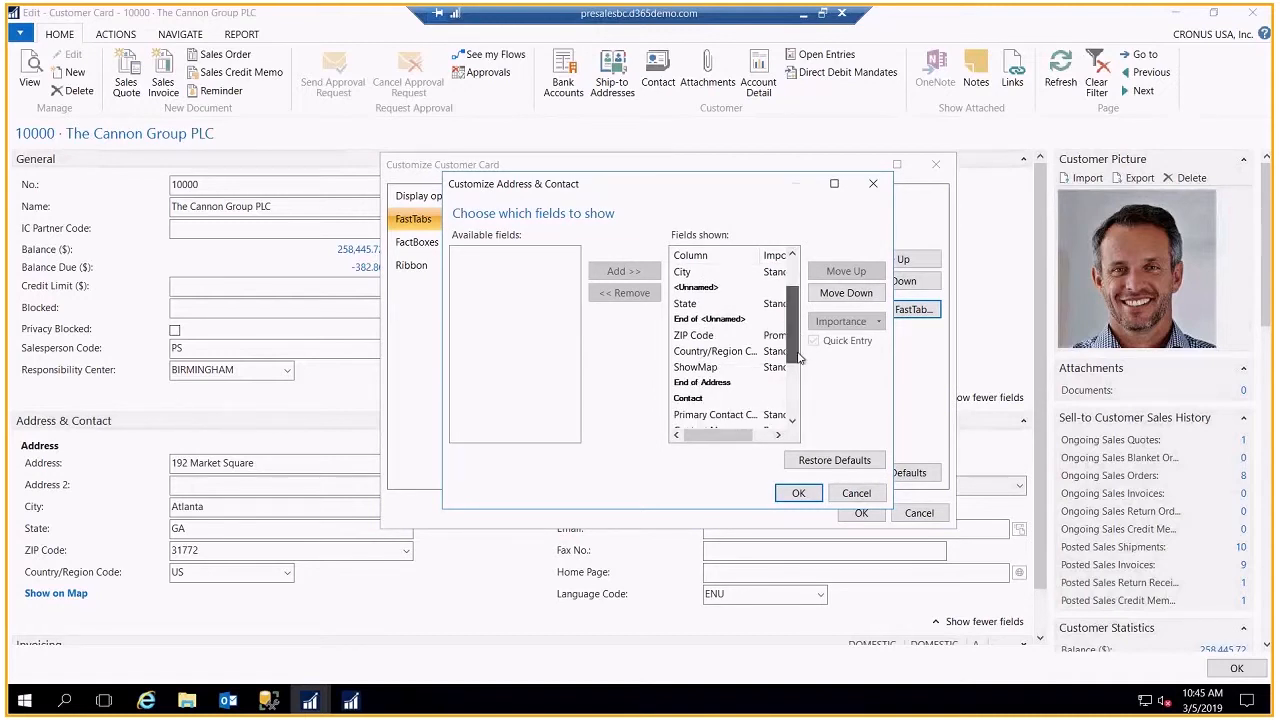
scroll("down", 3)
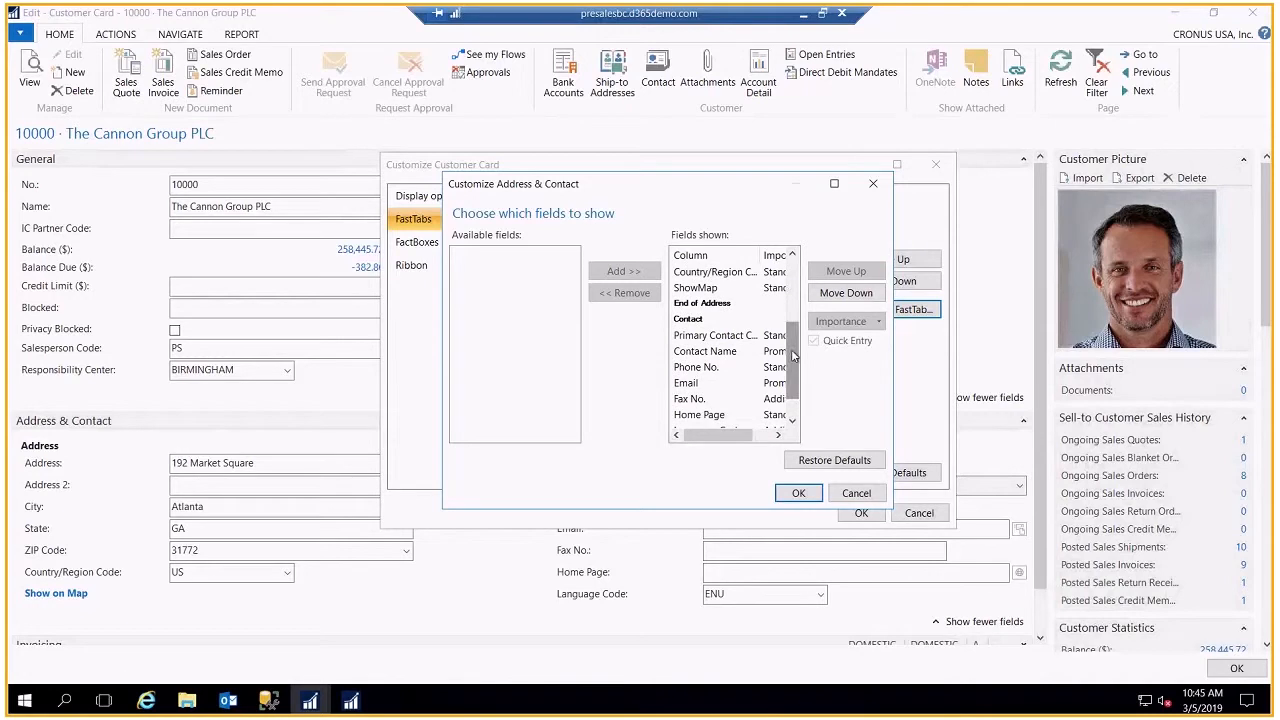
mouse_move(784, 338)
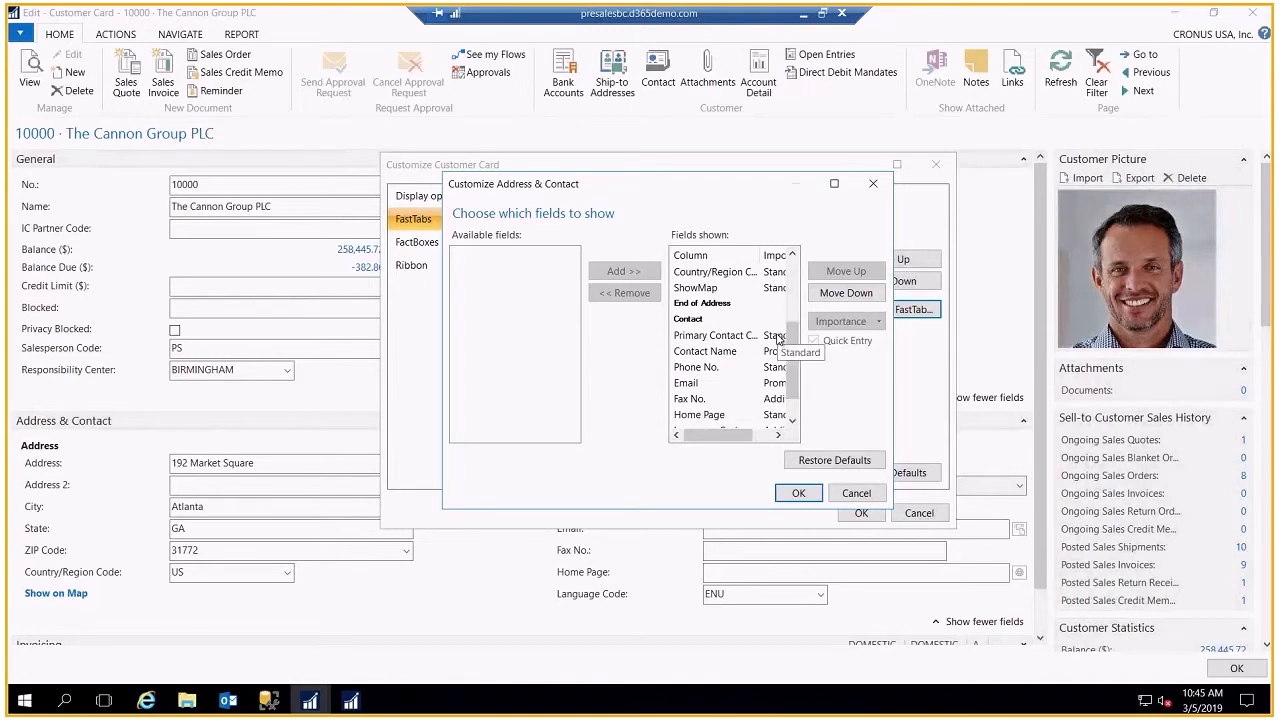
left_click(814, 340)
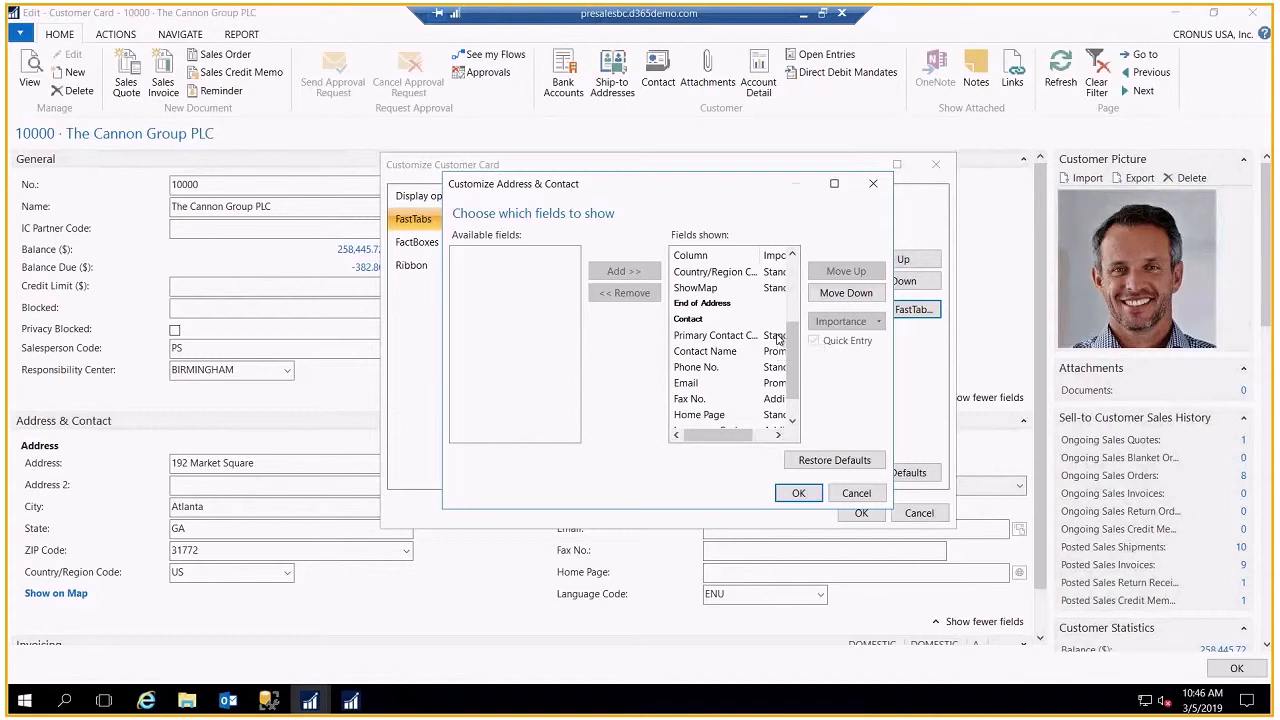
mouse_move(784, 362)
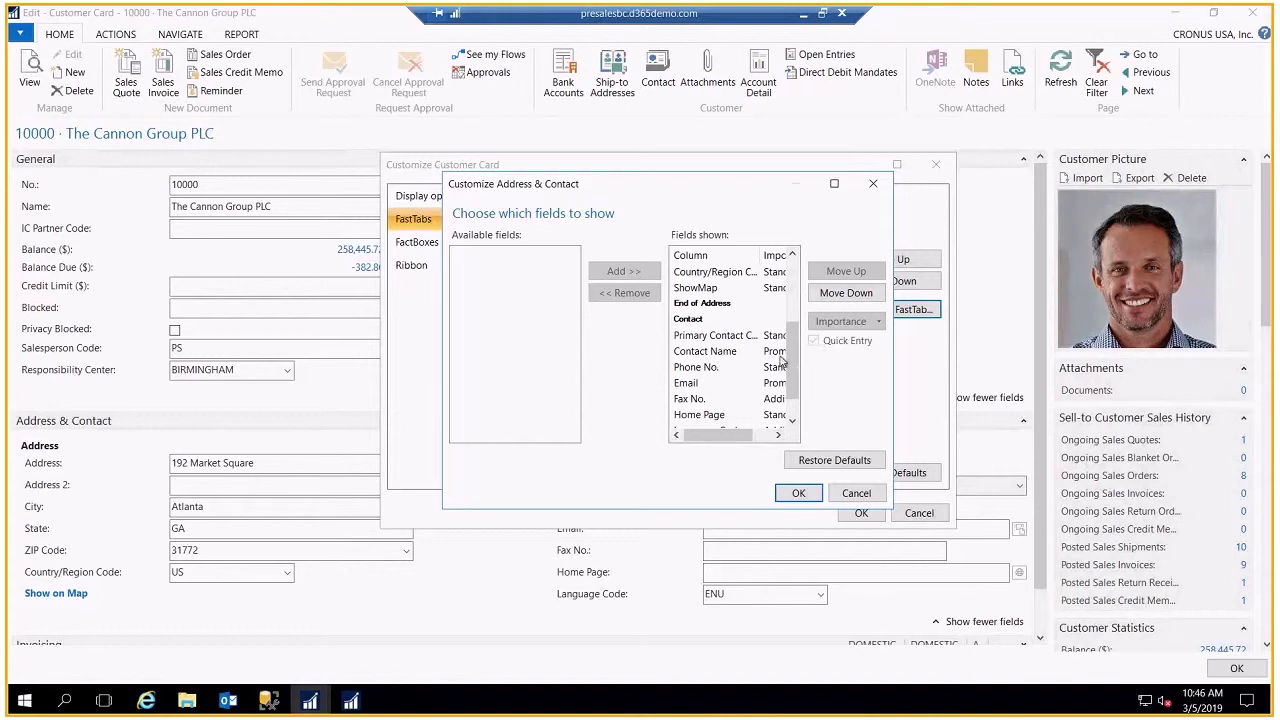
mouse_move(784, 360)
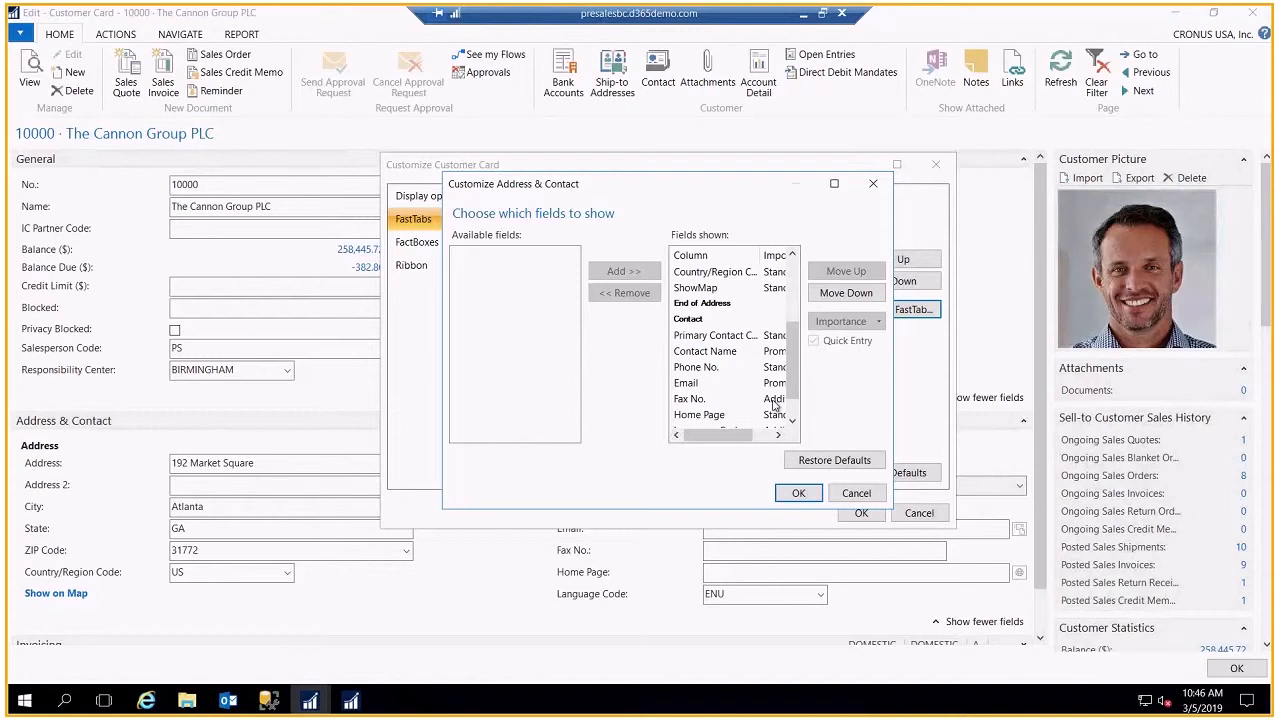
mouse_move(776, 400)
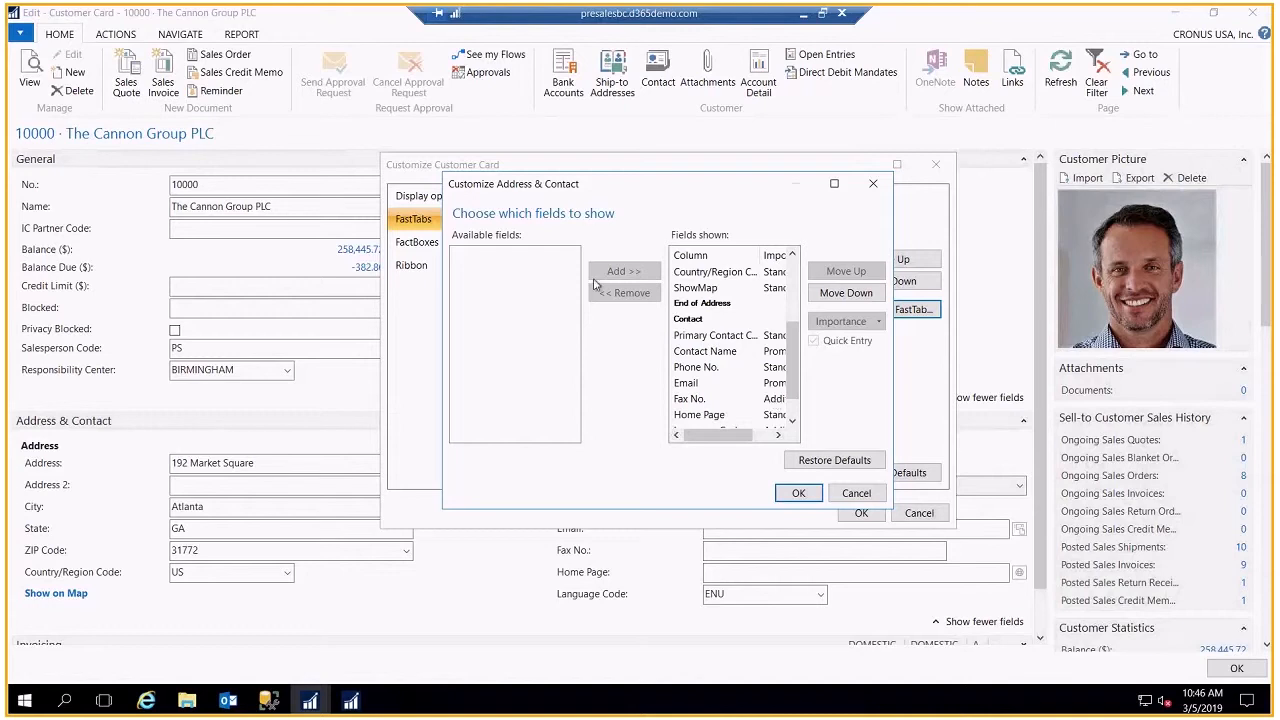
mouse_move(600, 292)
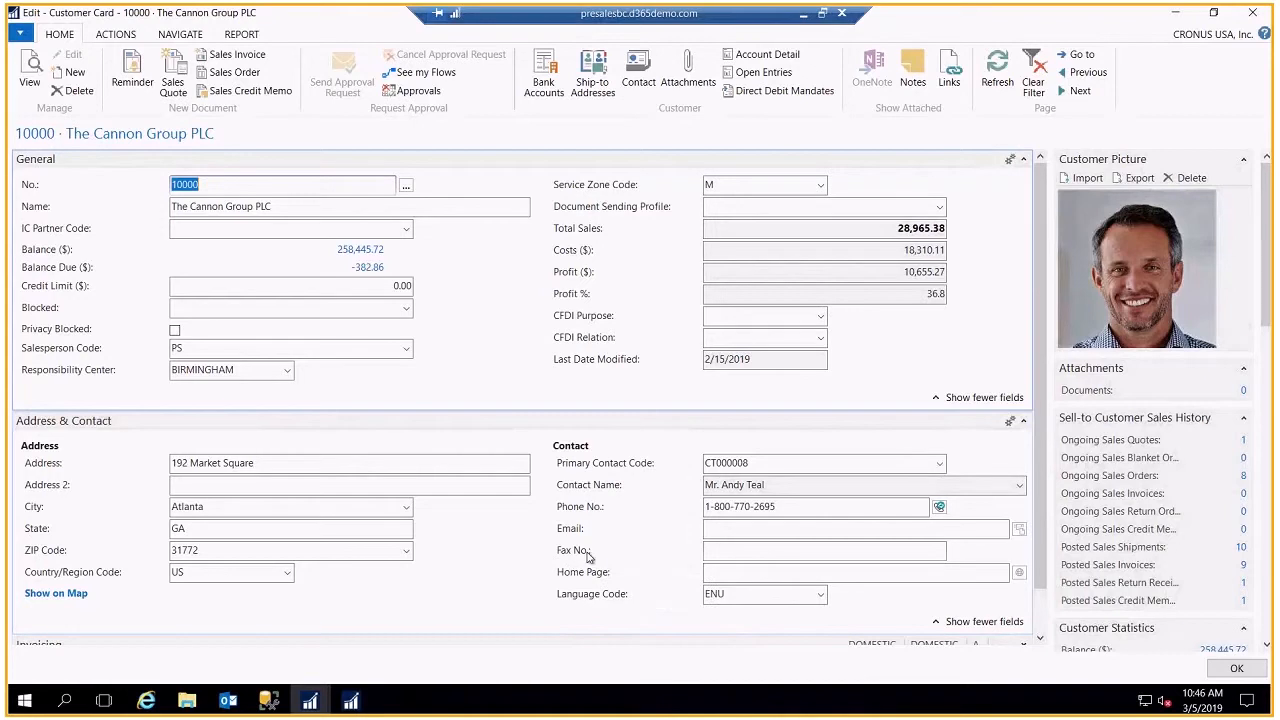
mouse_move(922, 620)
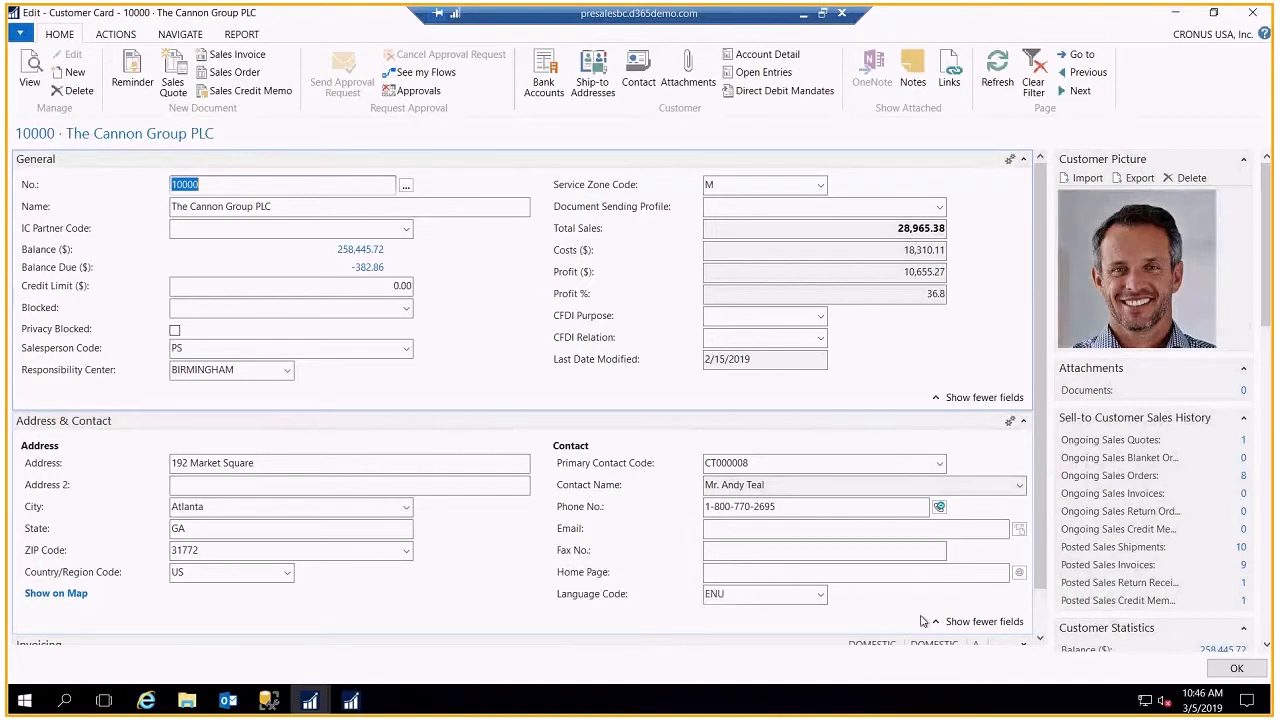
Step: Show more Address & Contact fields so Fax No. and Language Code appear
left_click(984, 620)
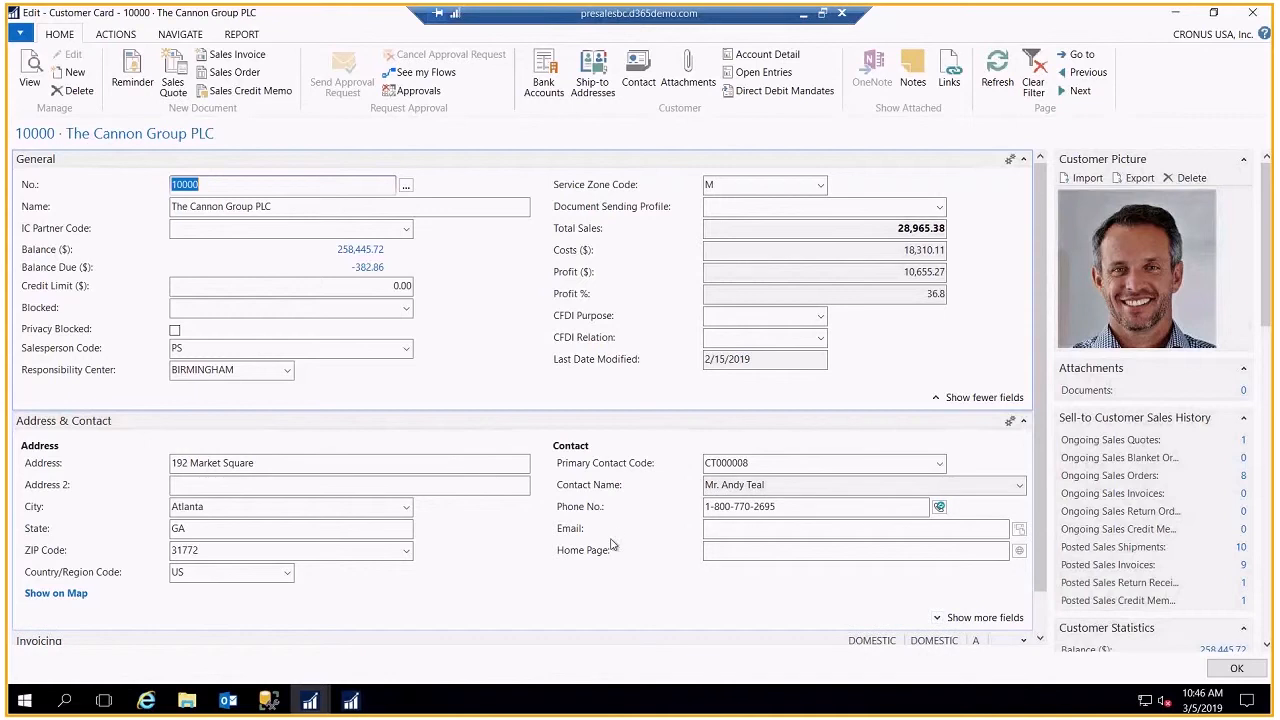
mouse_move(856, 580)
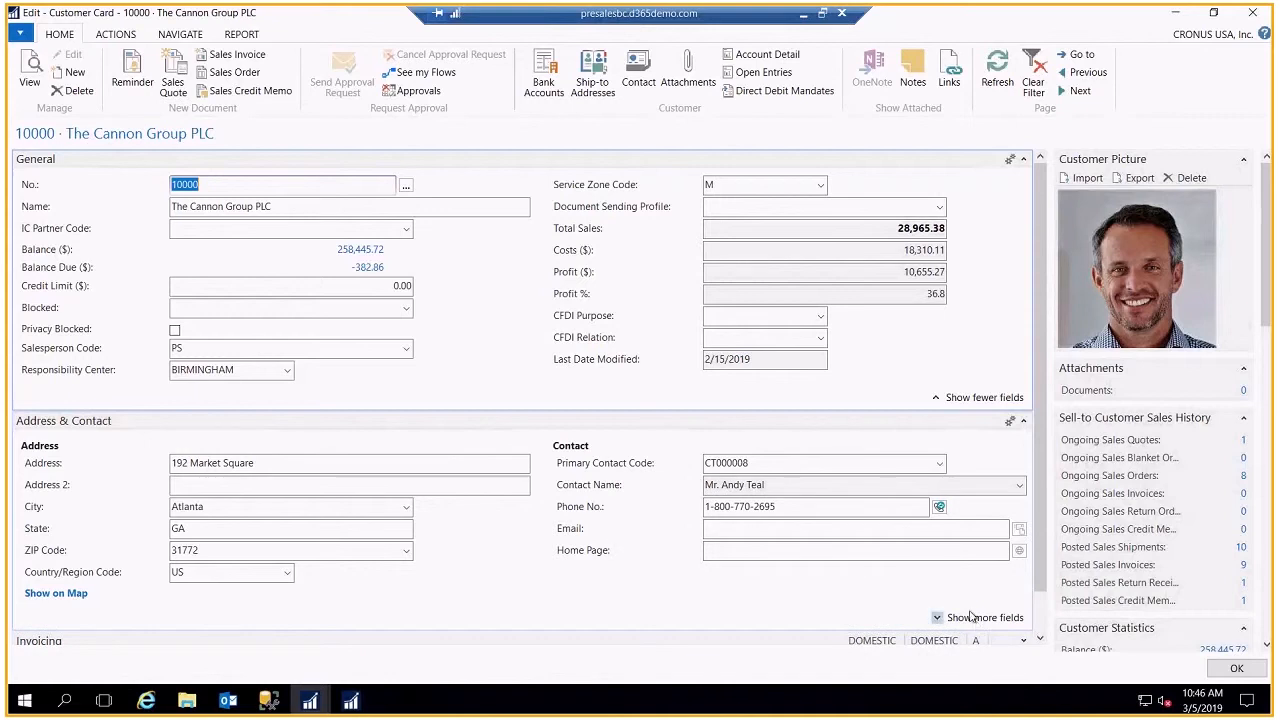
left_click(984, 616)
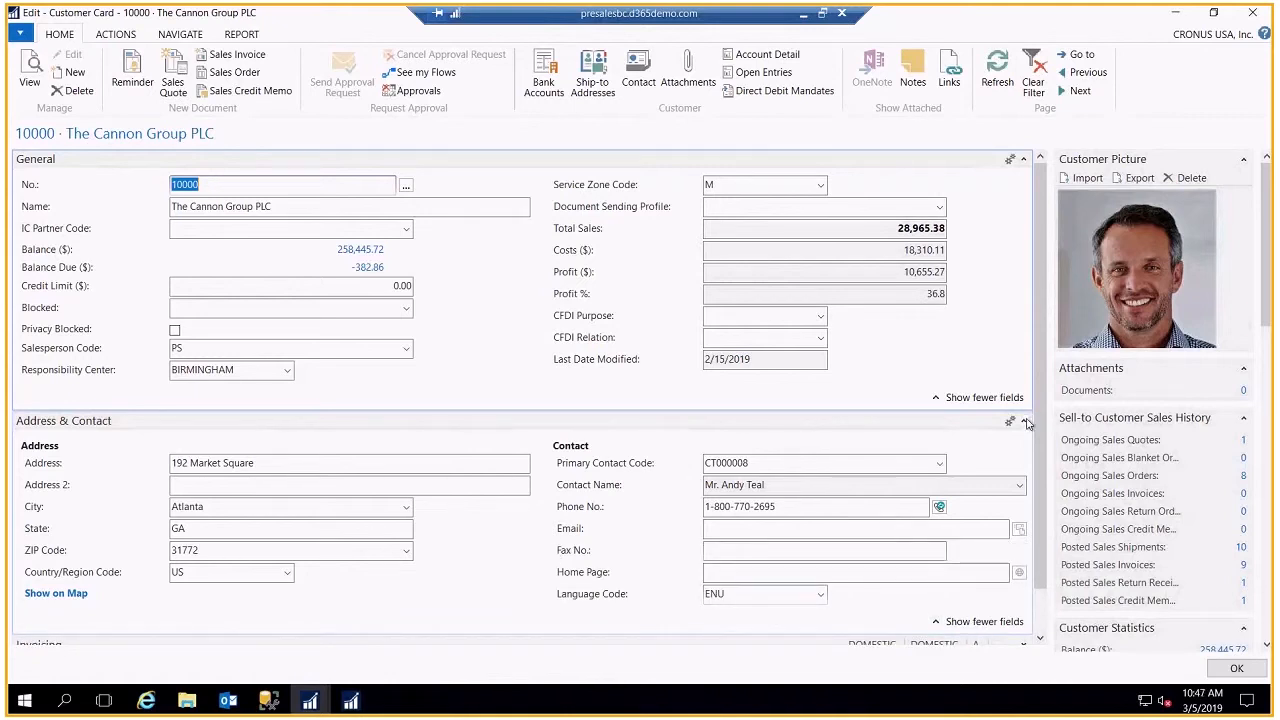
mouse_move(1024, 420)
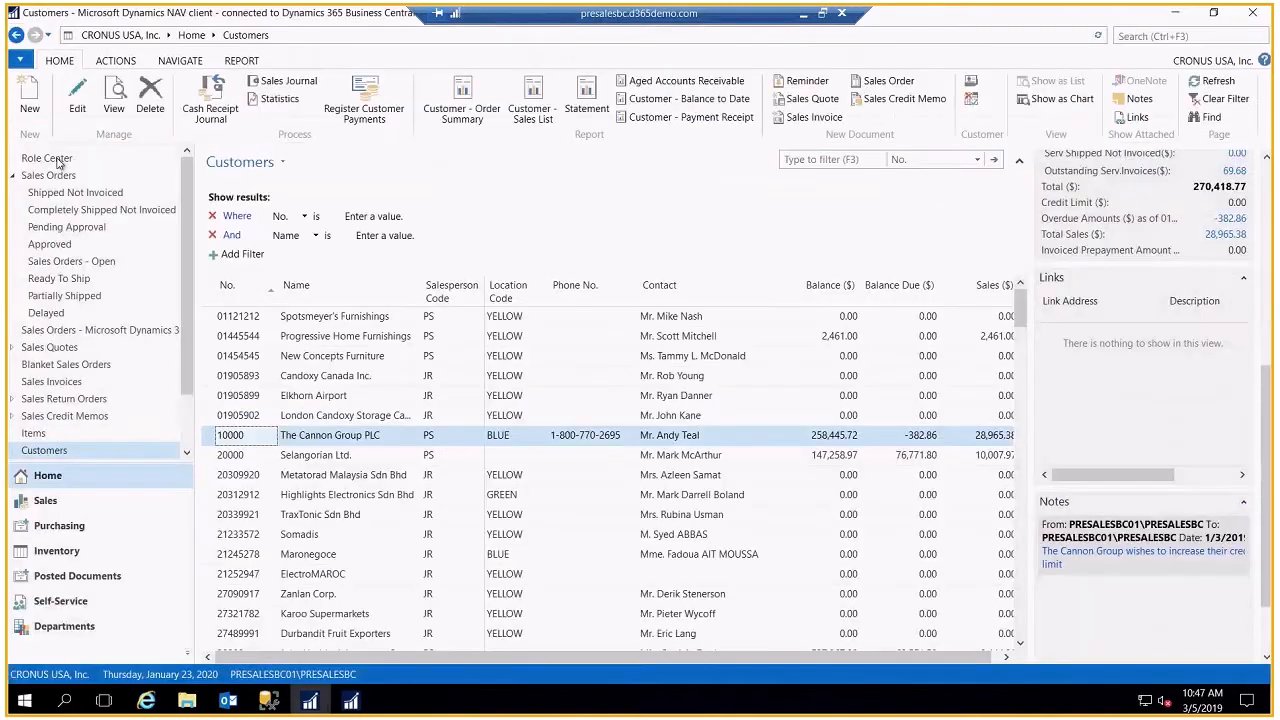
Step: Return from the customer card to the Sales Order Processor Role Center home page
left_click(46, 158)
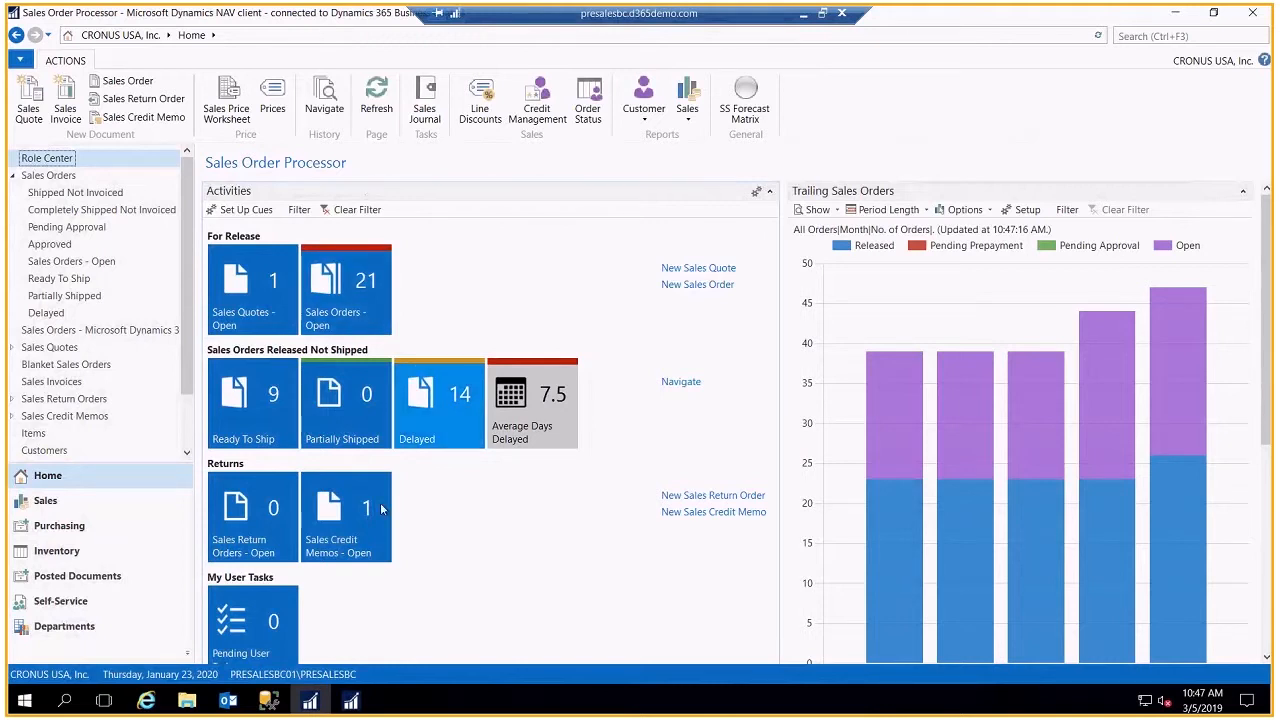
mouse_move(352, 700)
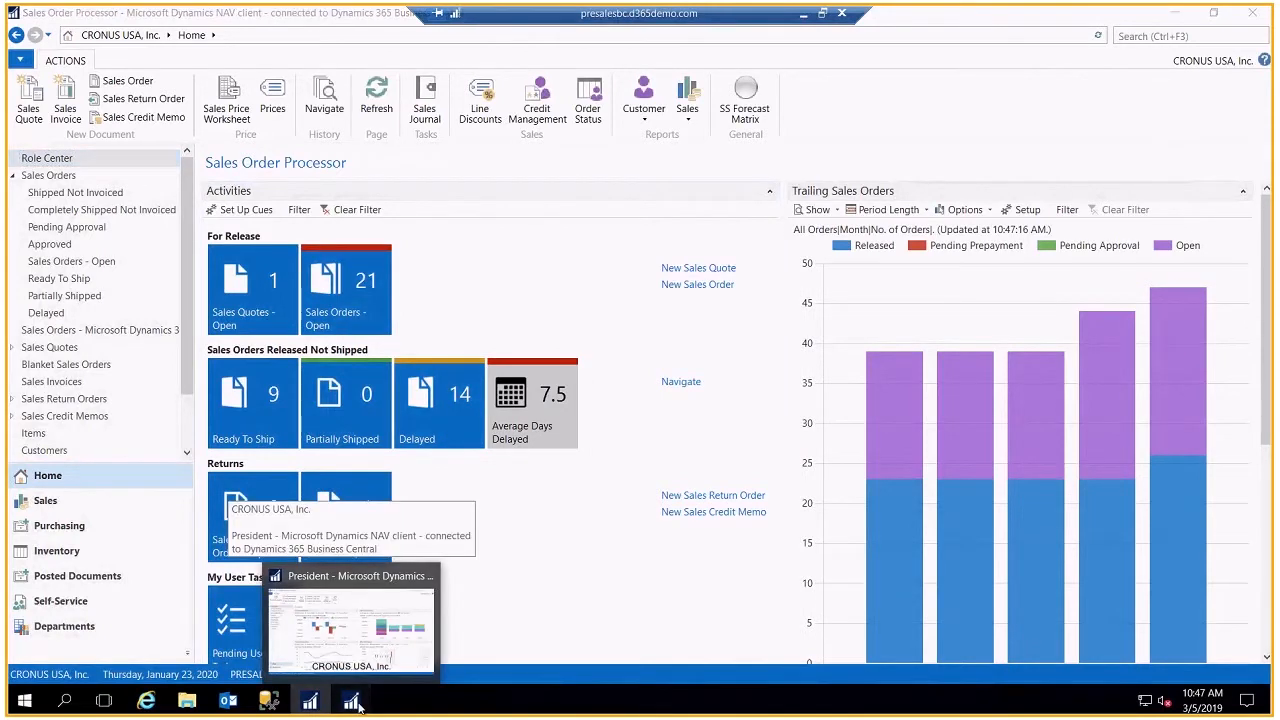
Step: Switch to the President client and view the Finance Performance chart's Period Length choices unchanged
left_click(350, 620)
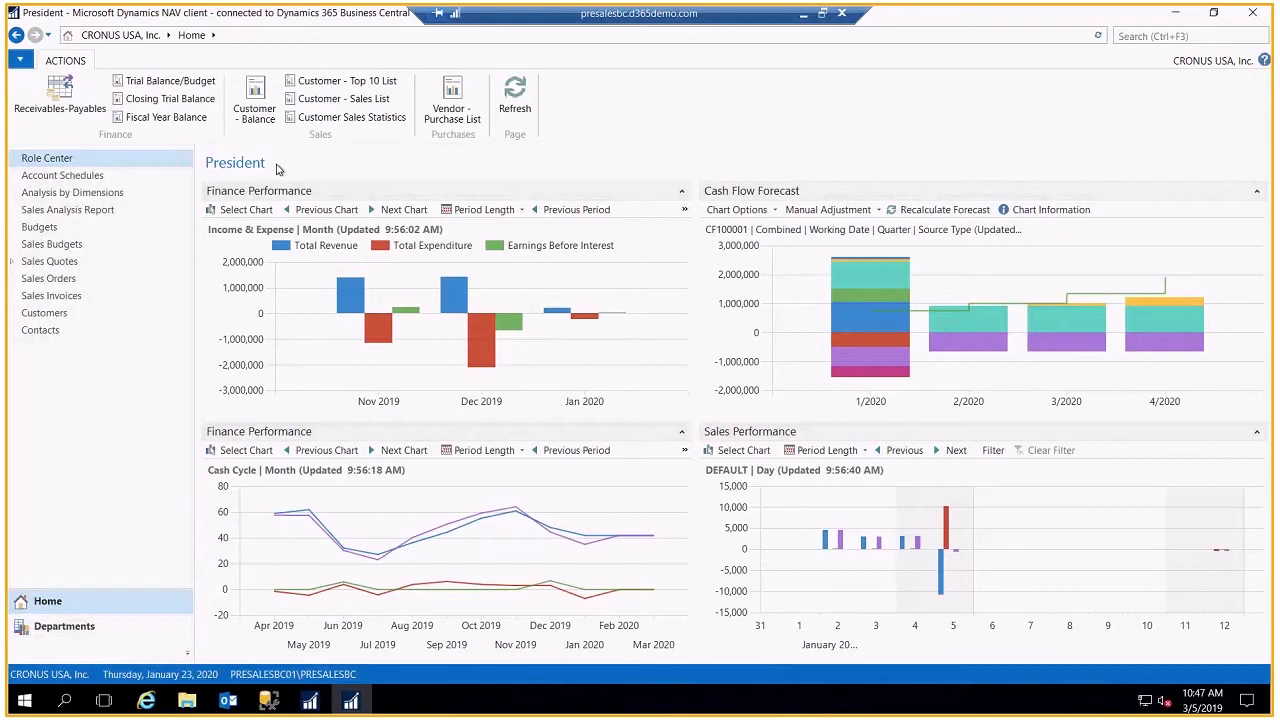
mouse_move(276, 224)
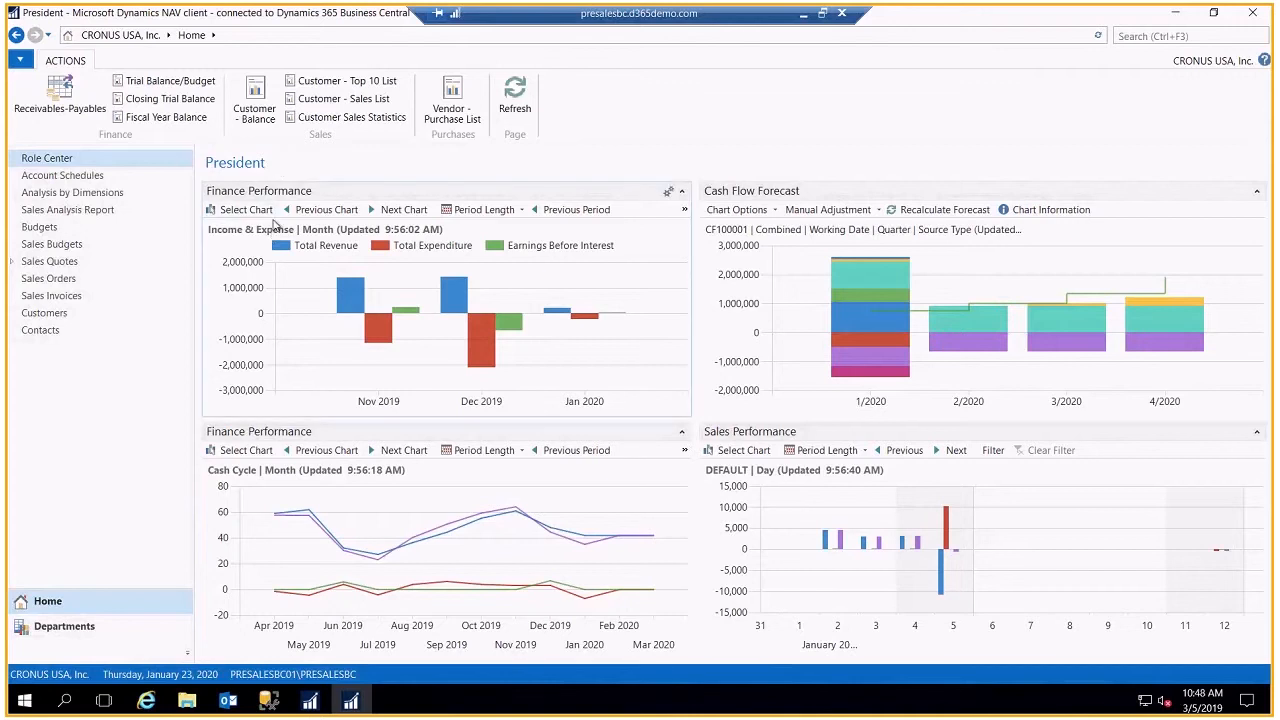
mouse_move(284, 284)
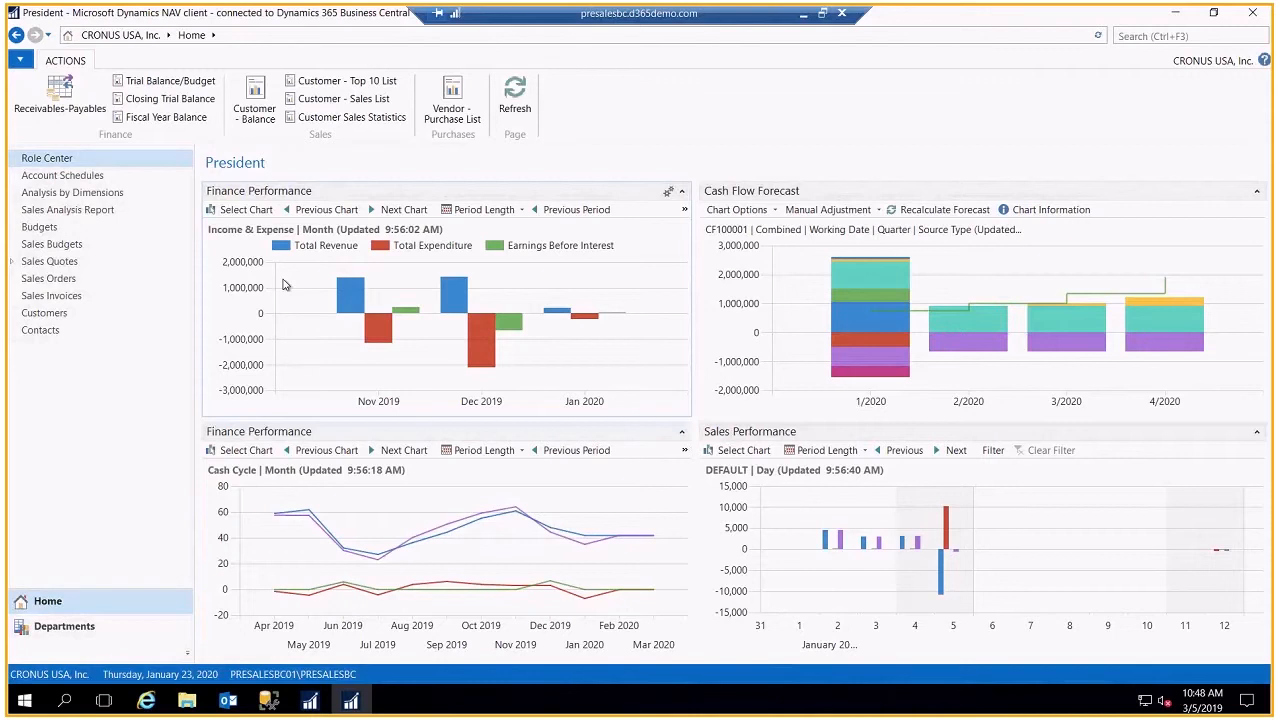
mouse_move(500, 210)
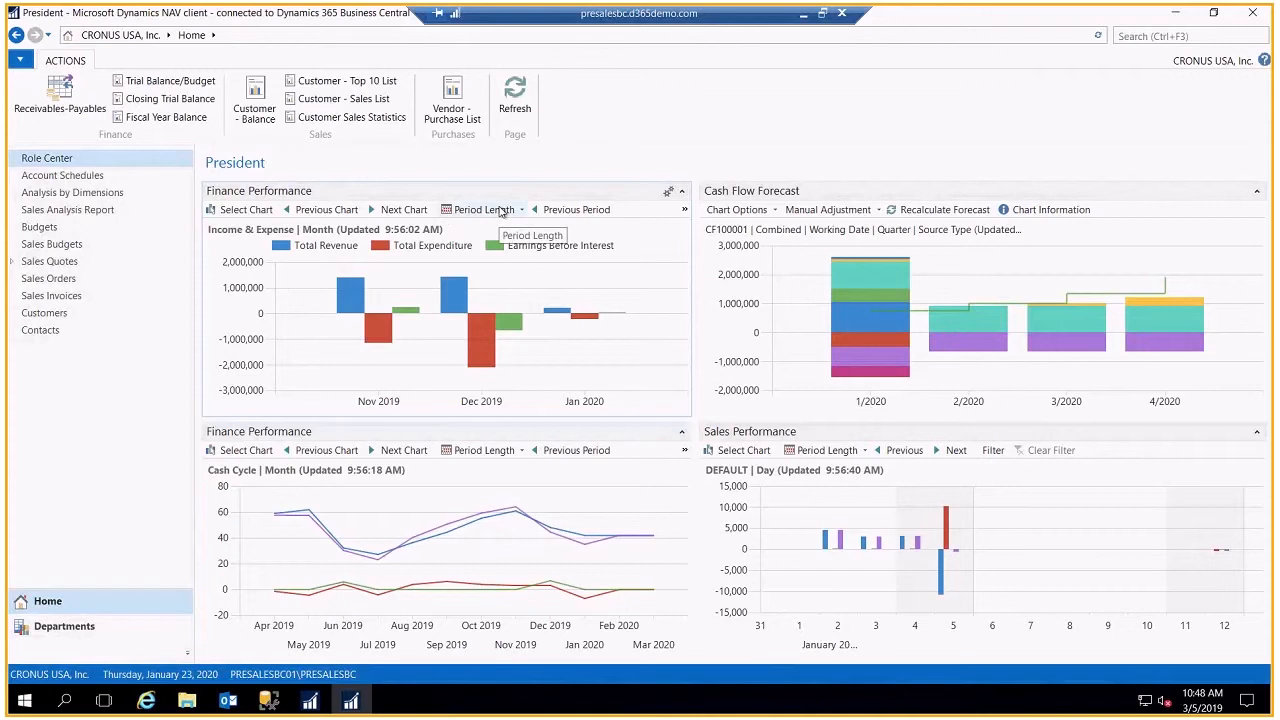
left_click(484, 210)
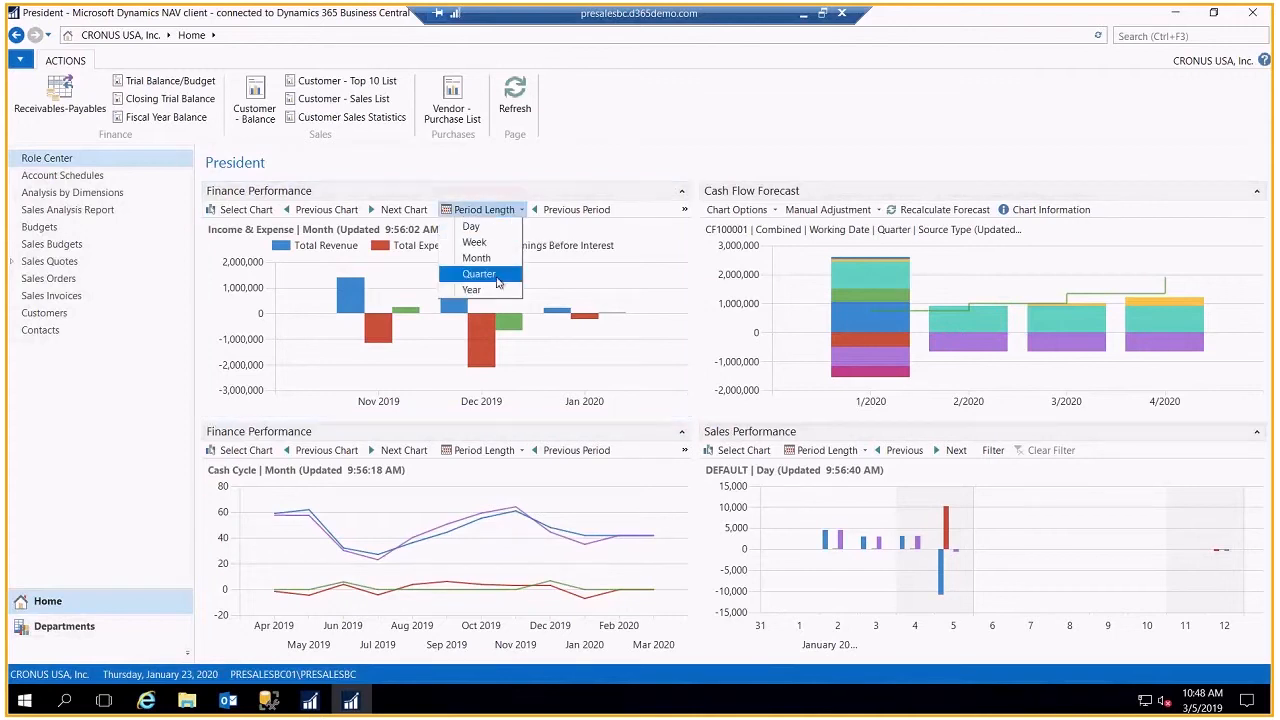
left_click(478, 272)
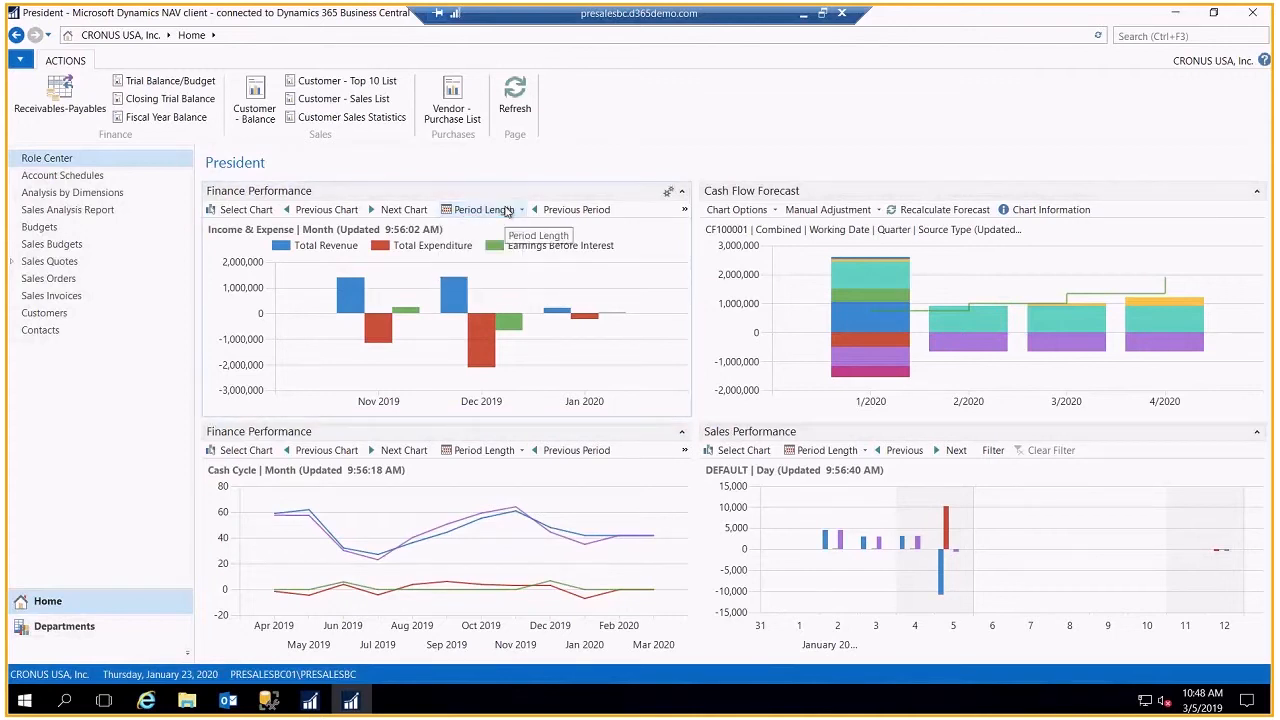
mouse_move(576, 210)
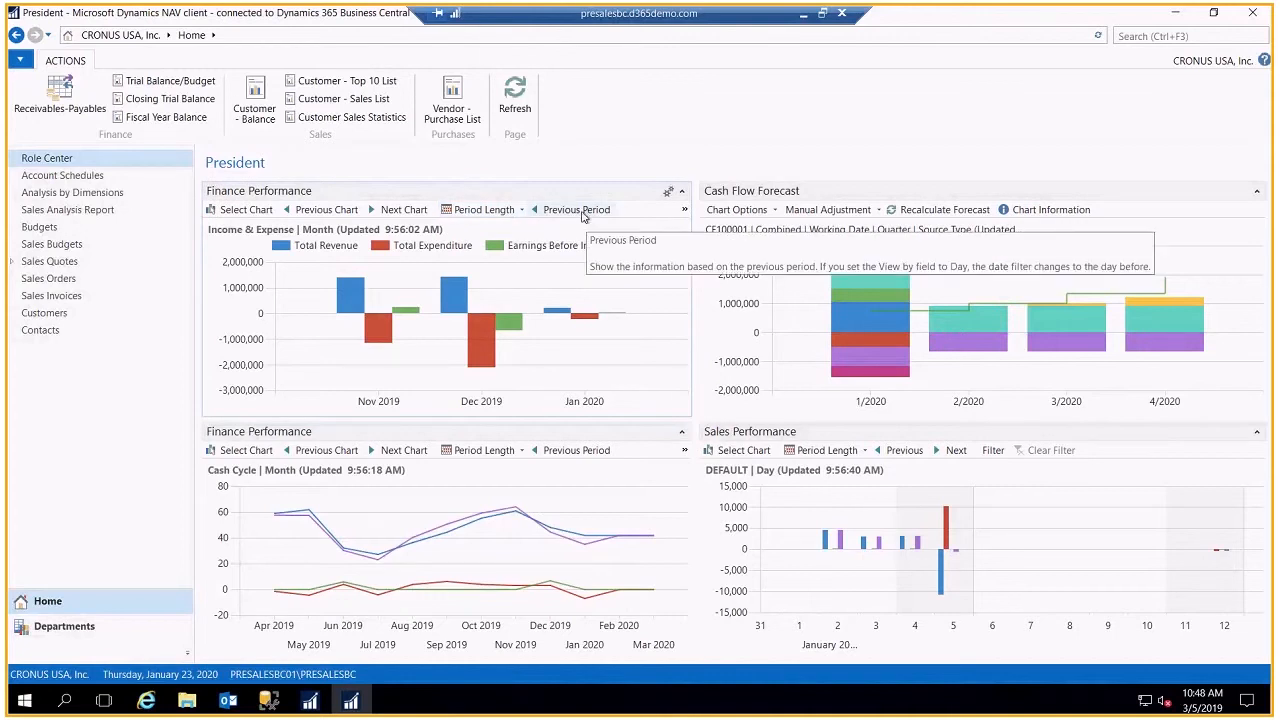
mouse_move(404, 210)
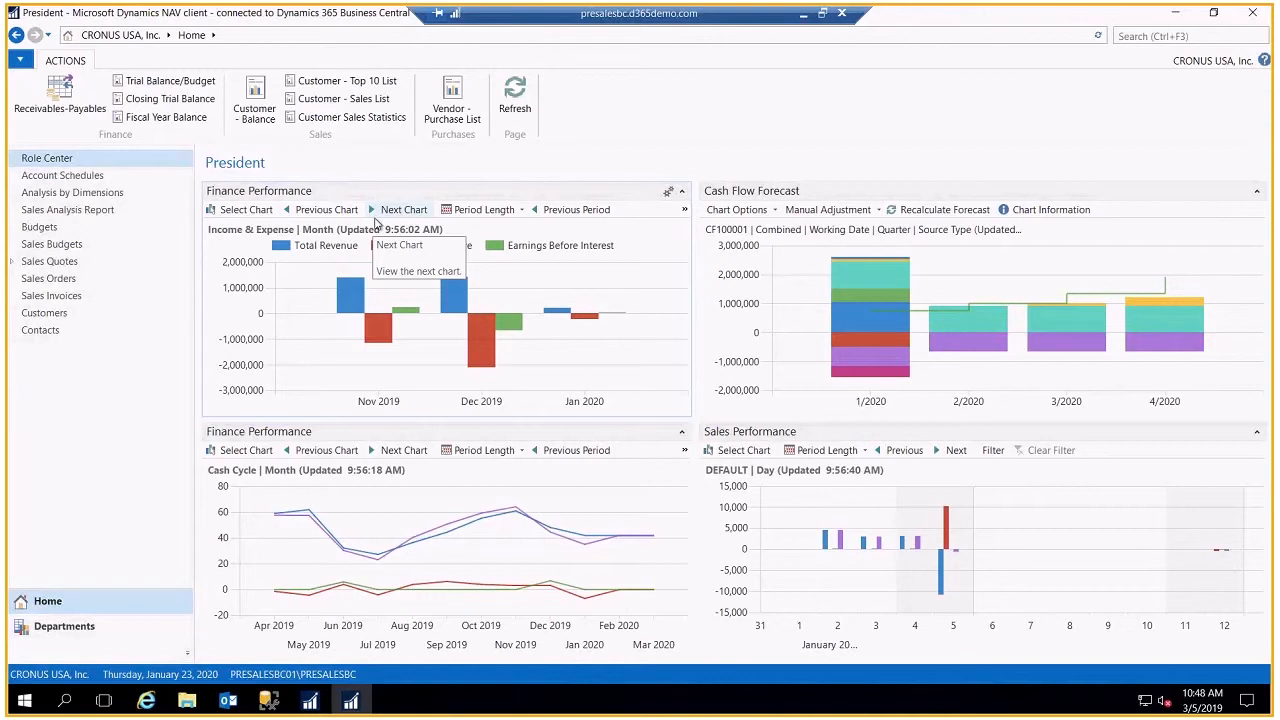
mouse_move(352, 498)
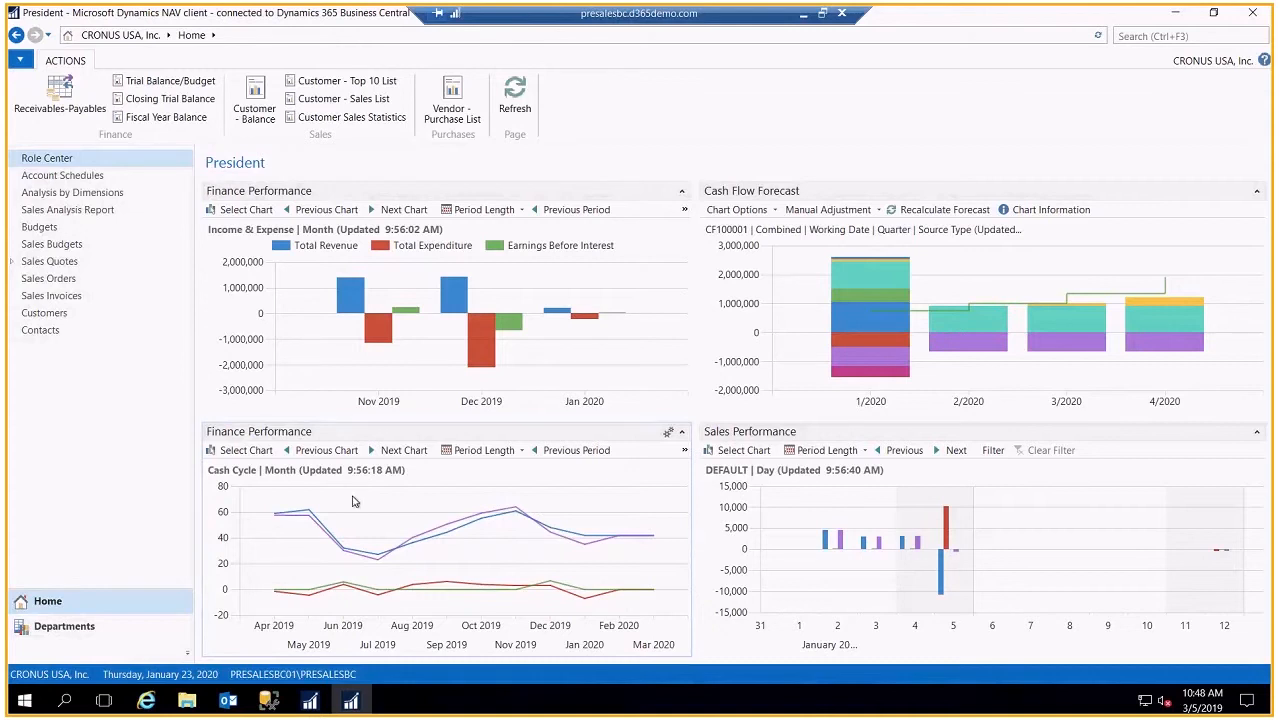
mouse_move(480, 550)
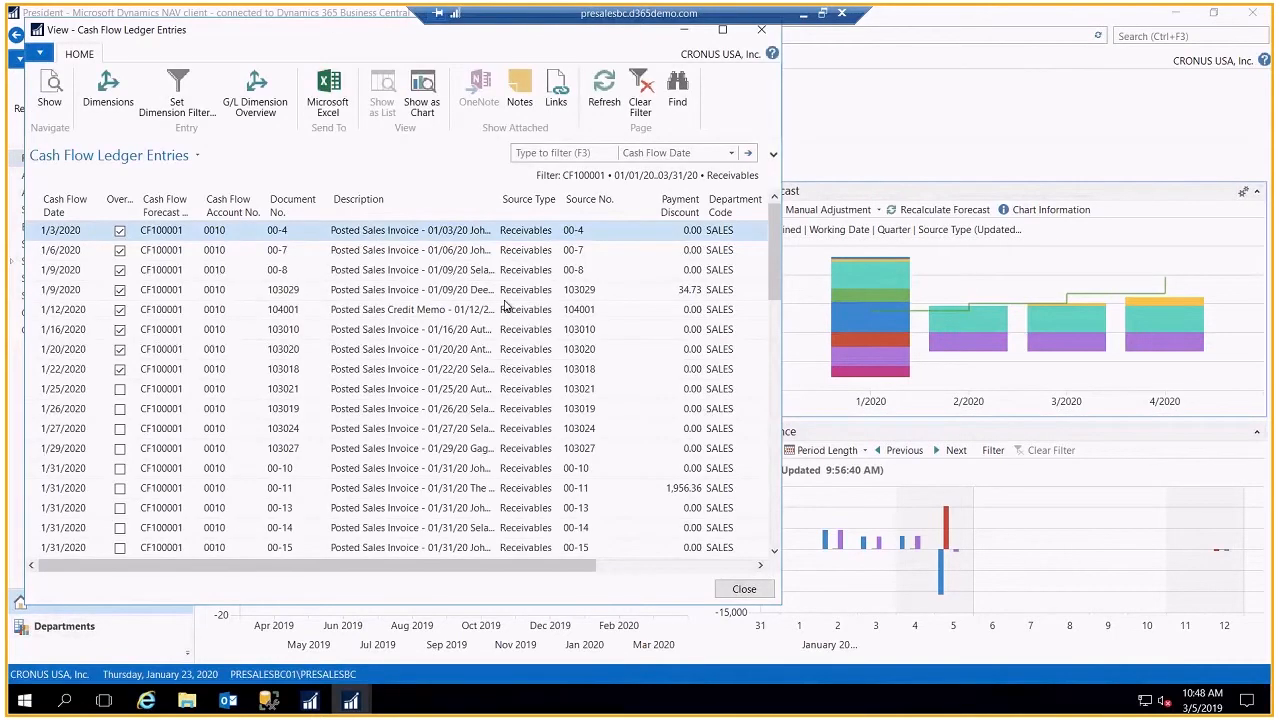
mouse_move(484, 448)
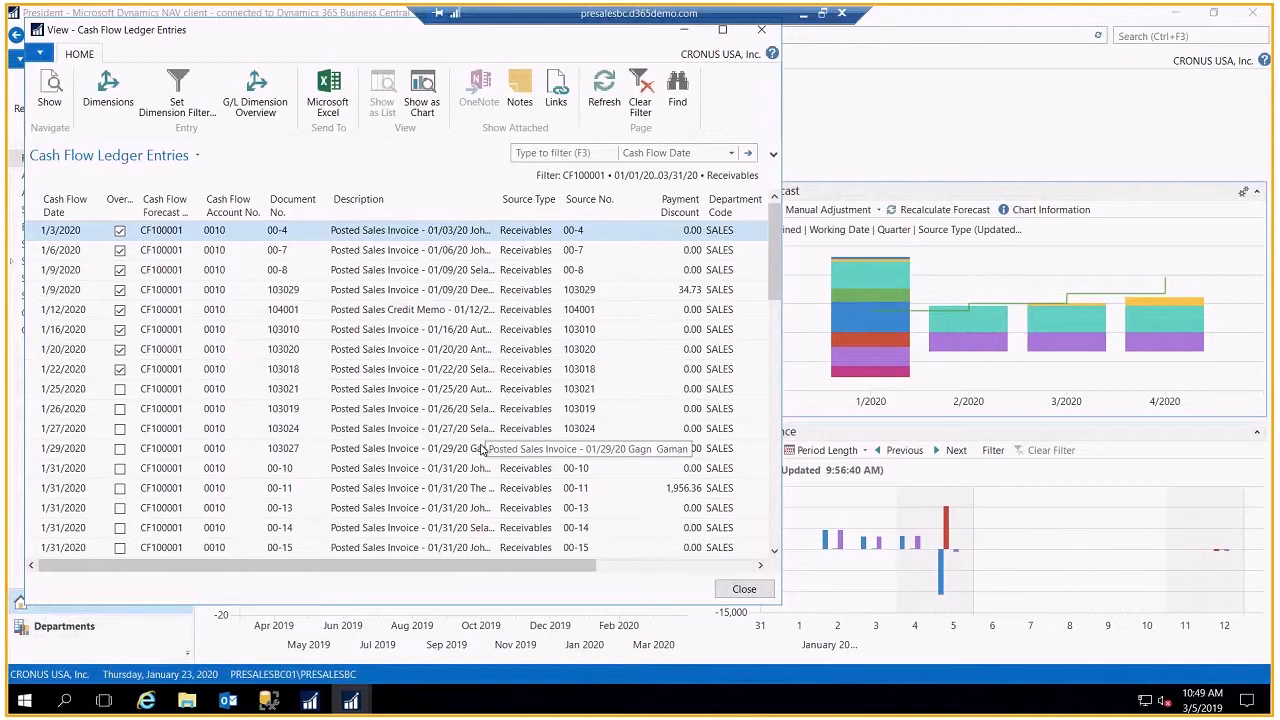
mouse_move(484, 448)
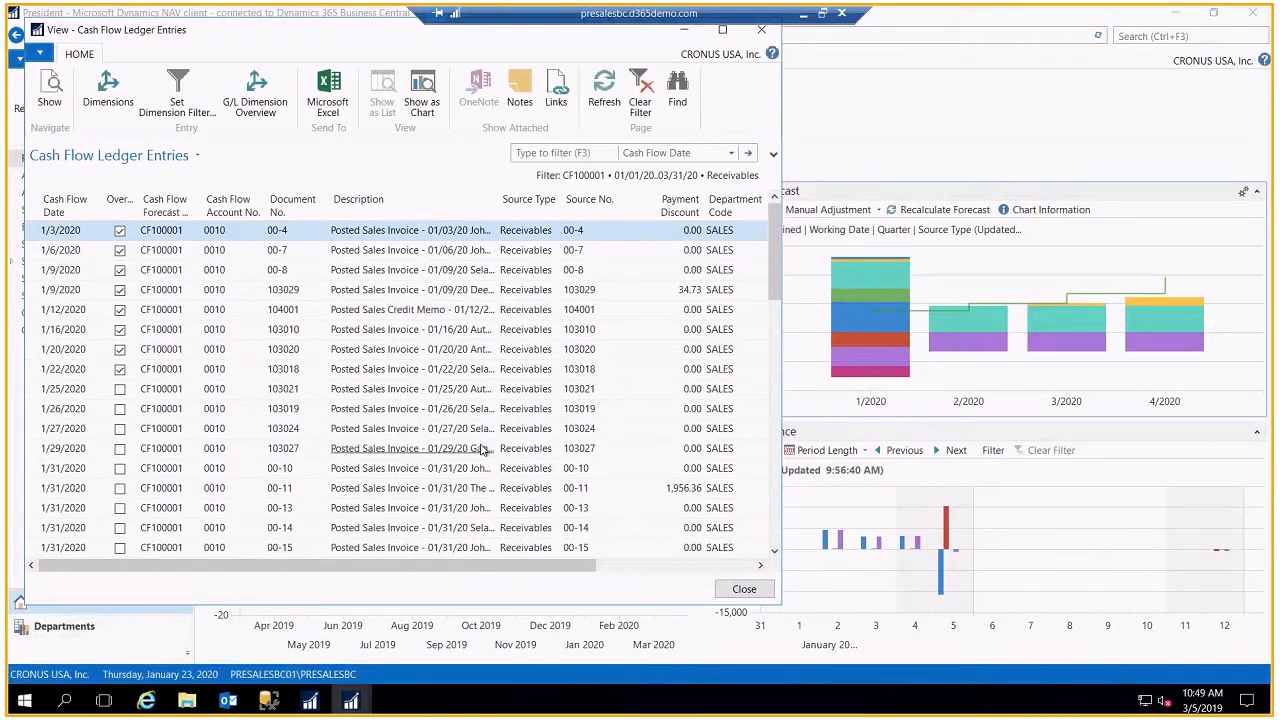
Step: Drill down from a Cash Flow Forecast bar into the receivables Cash Flow Ledger Entries
left_click(744, 588)
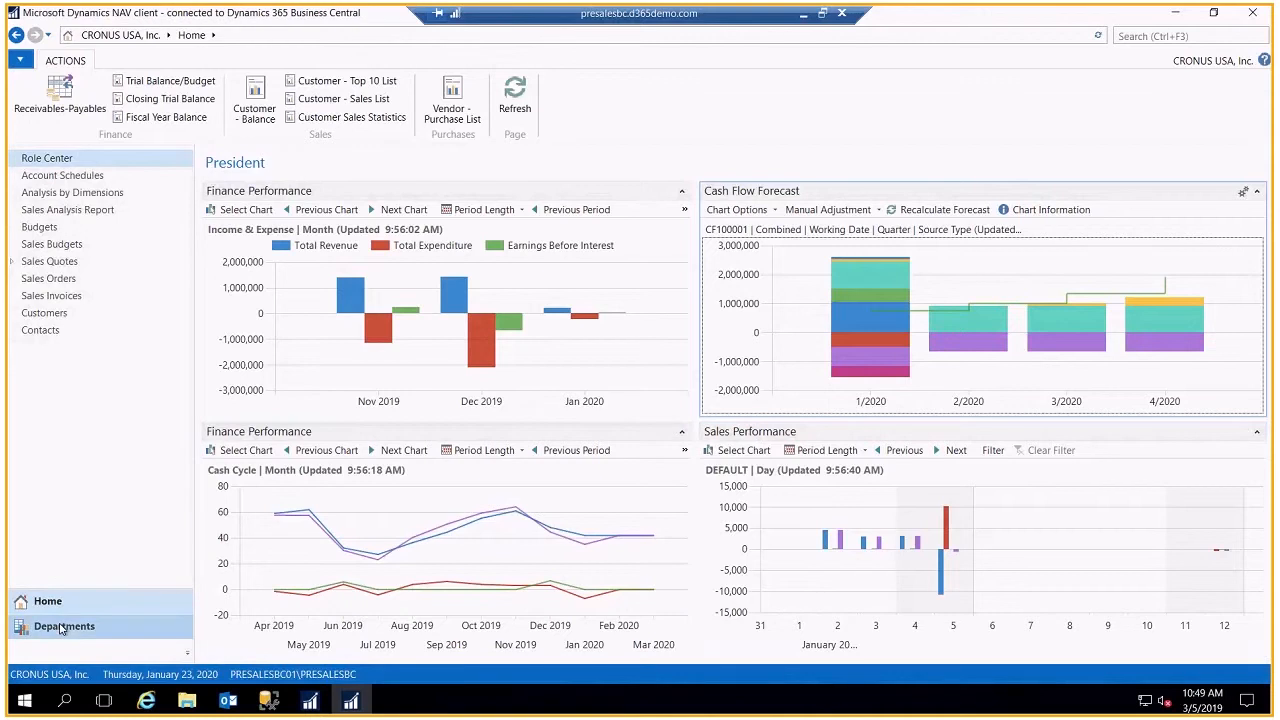
Step: Go to Departments, listing Financial Management, Sales & Marketing, Purchasing and Warehouse
left_click(64, 626)
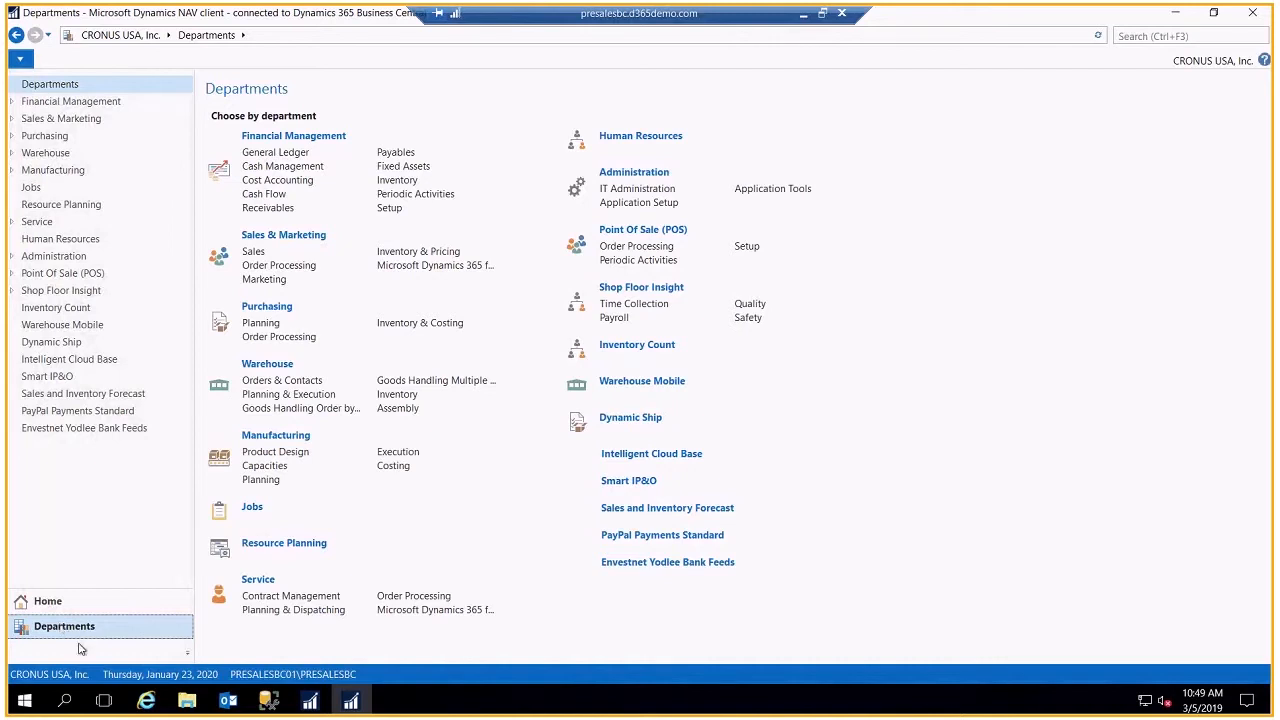
mouse_move(292, 136)
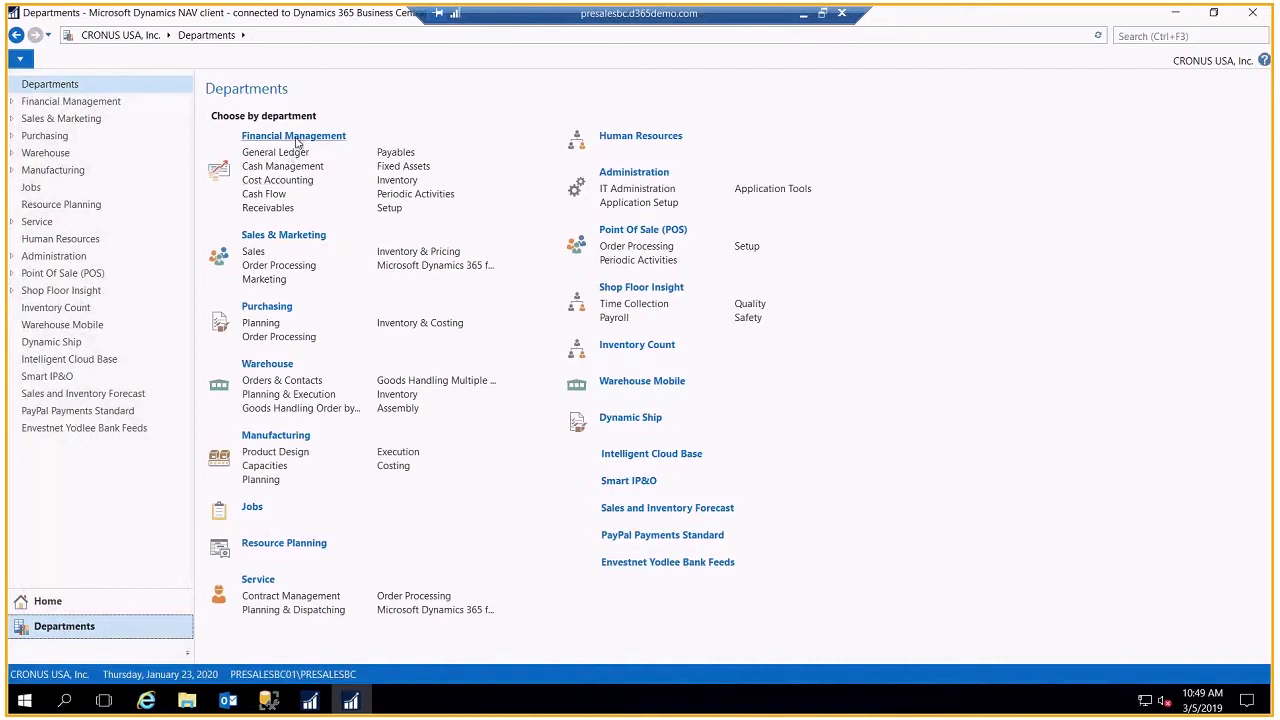
mouse_move(296, 246)
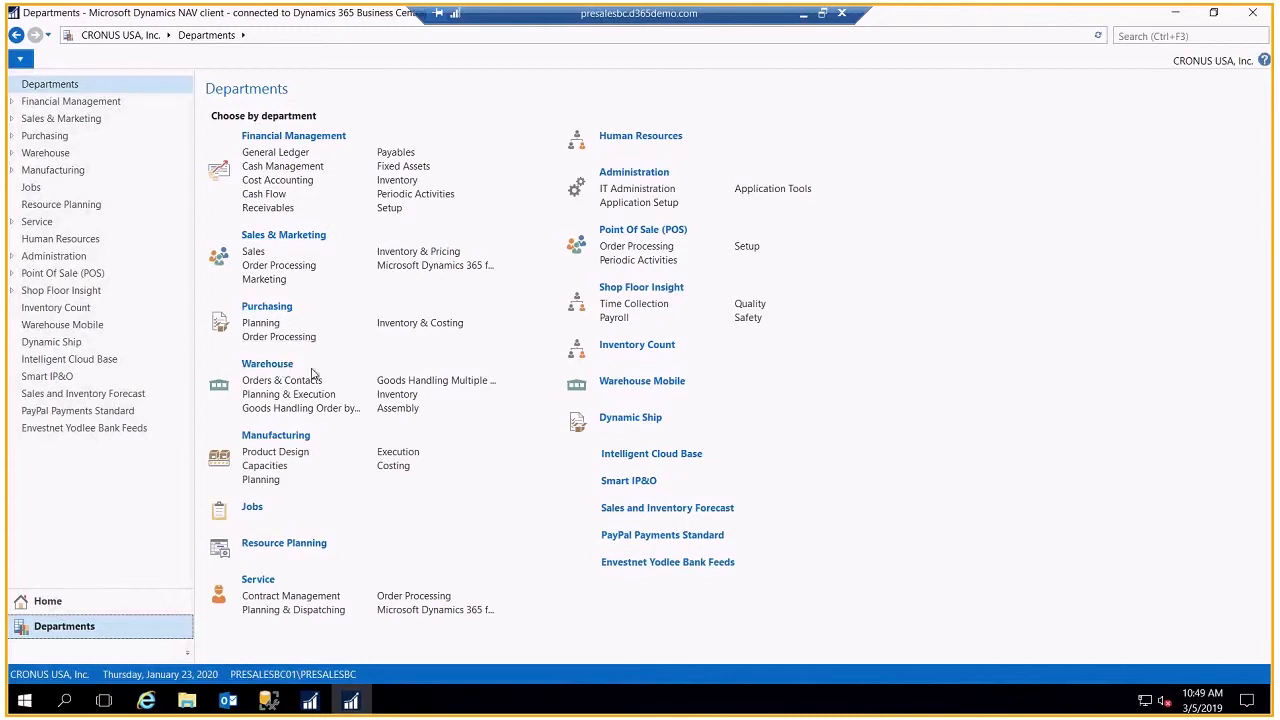
mouse_move(304, 446)
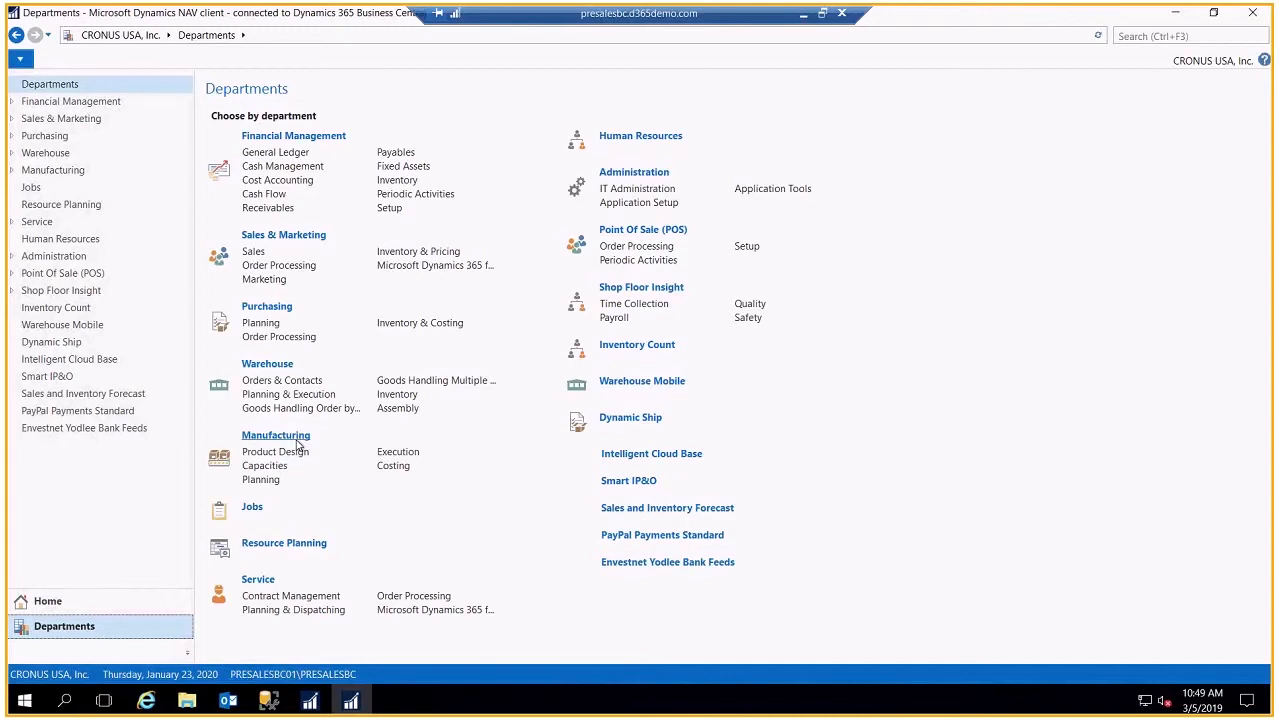
mouse_move(268, 538)
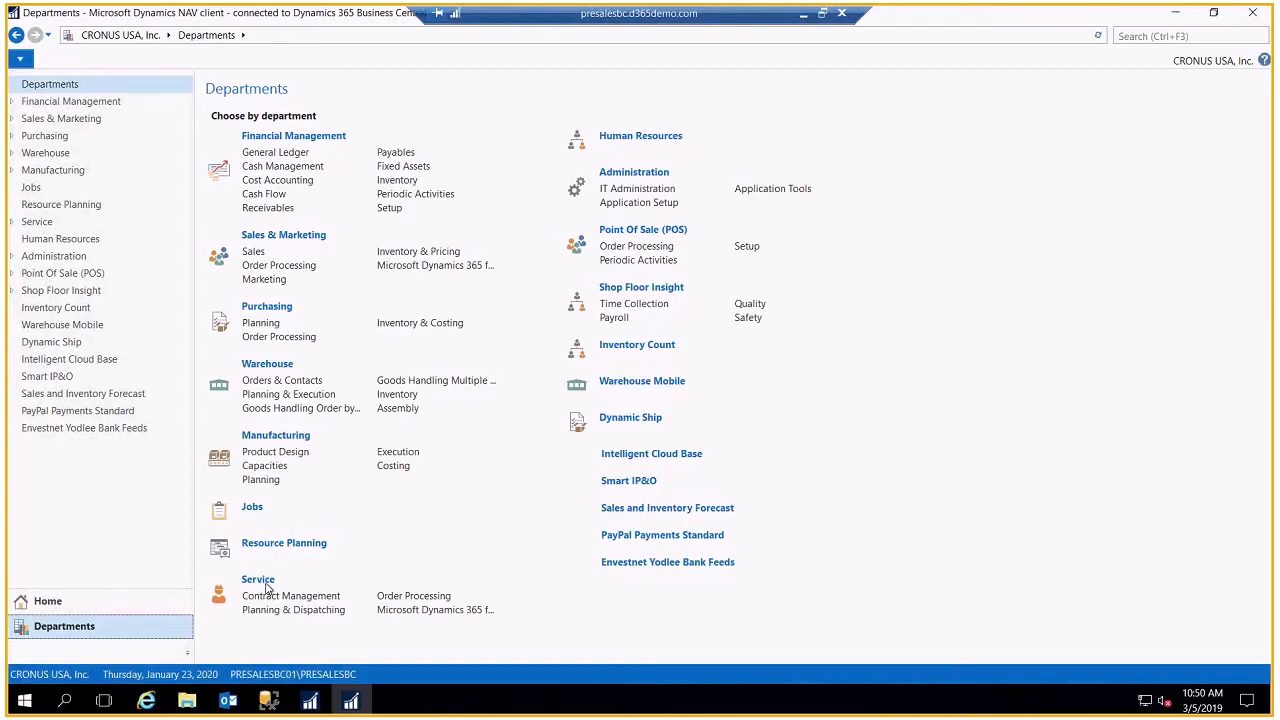
mouse_move(640, 136)
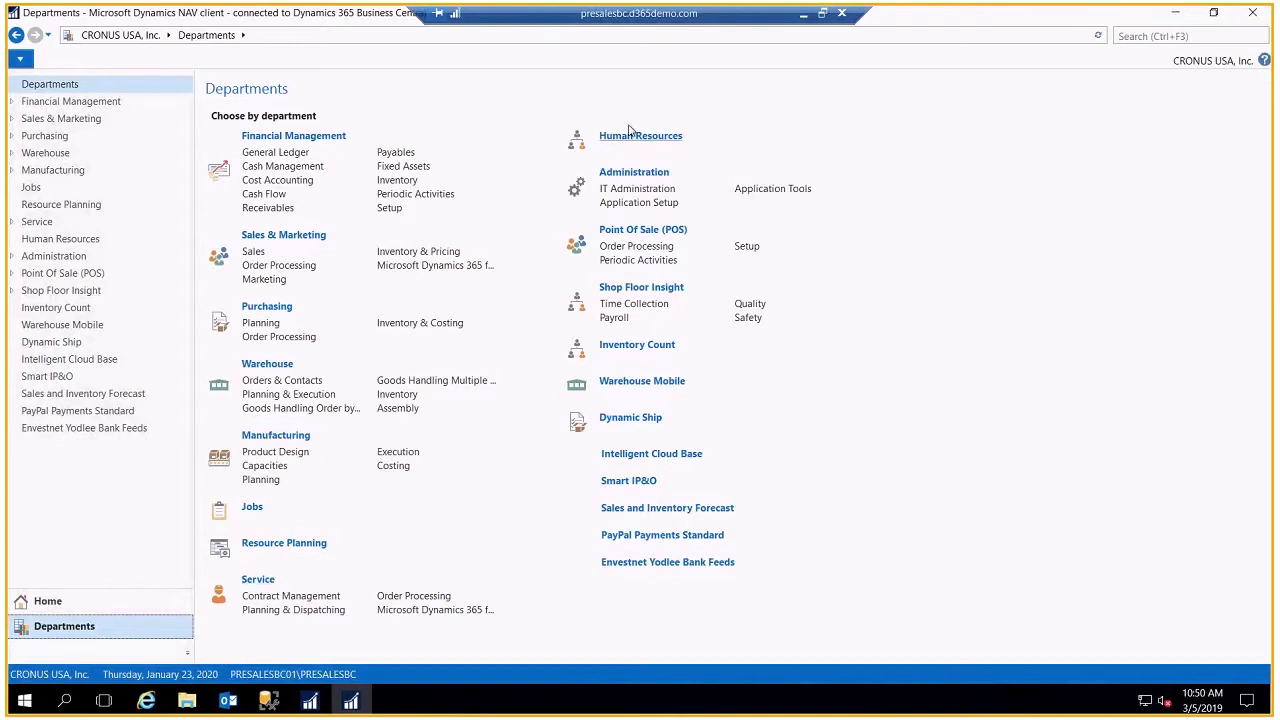
mouse_move(628, 178)
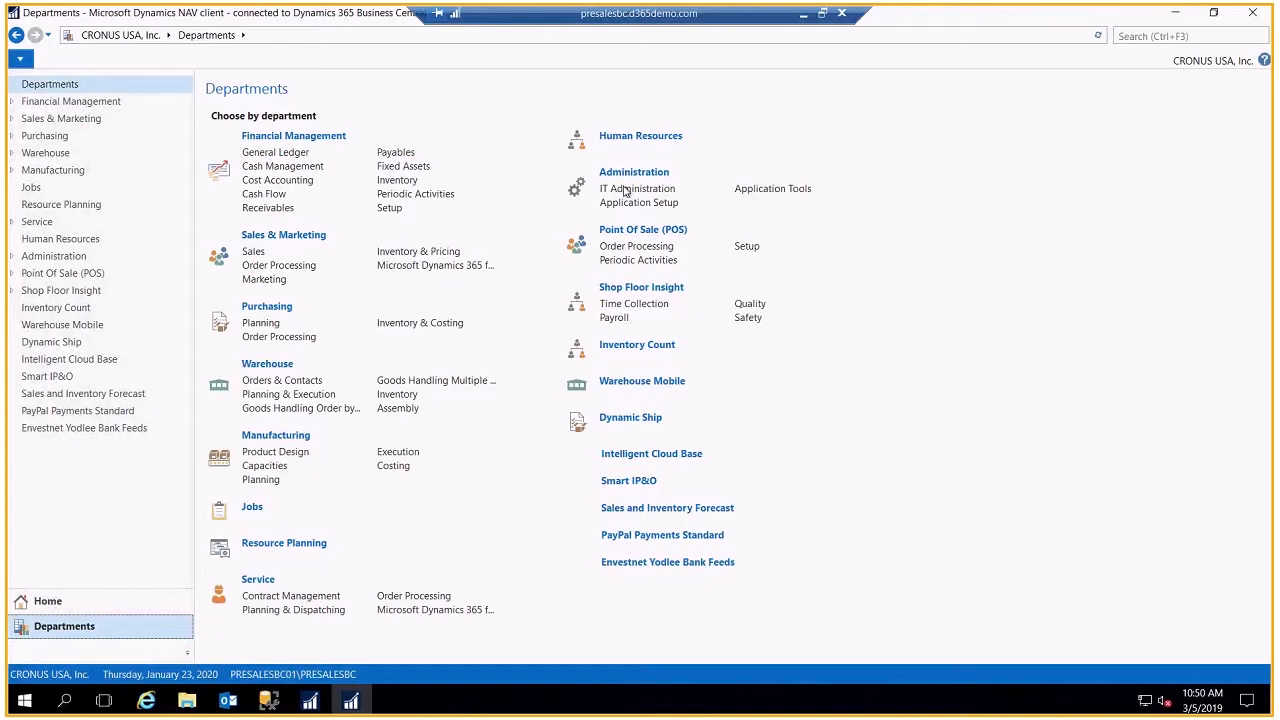
mouse_move(704, 444)
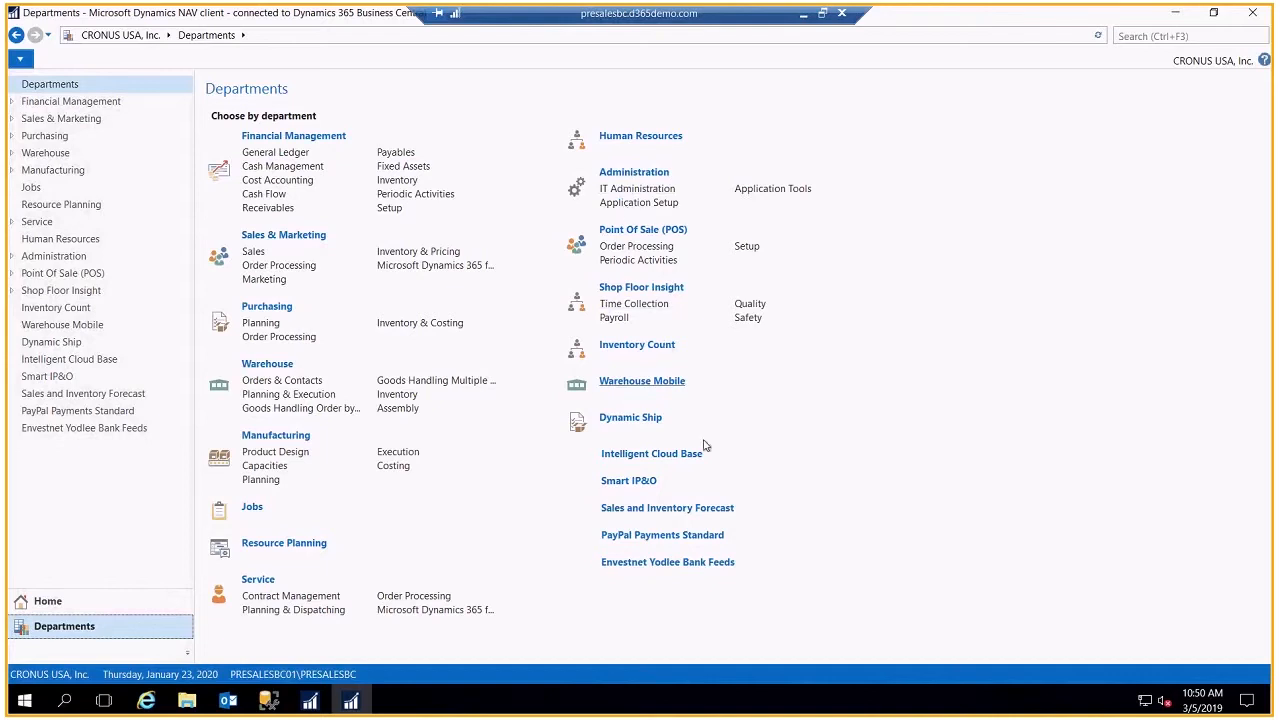